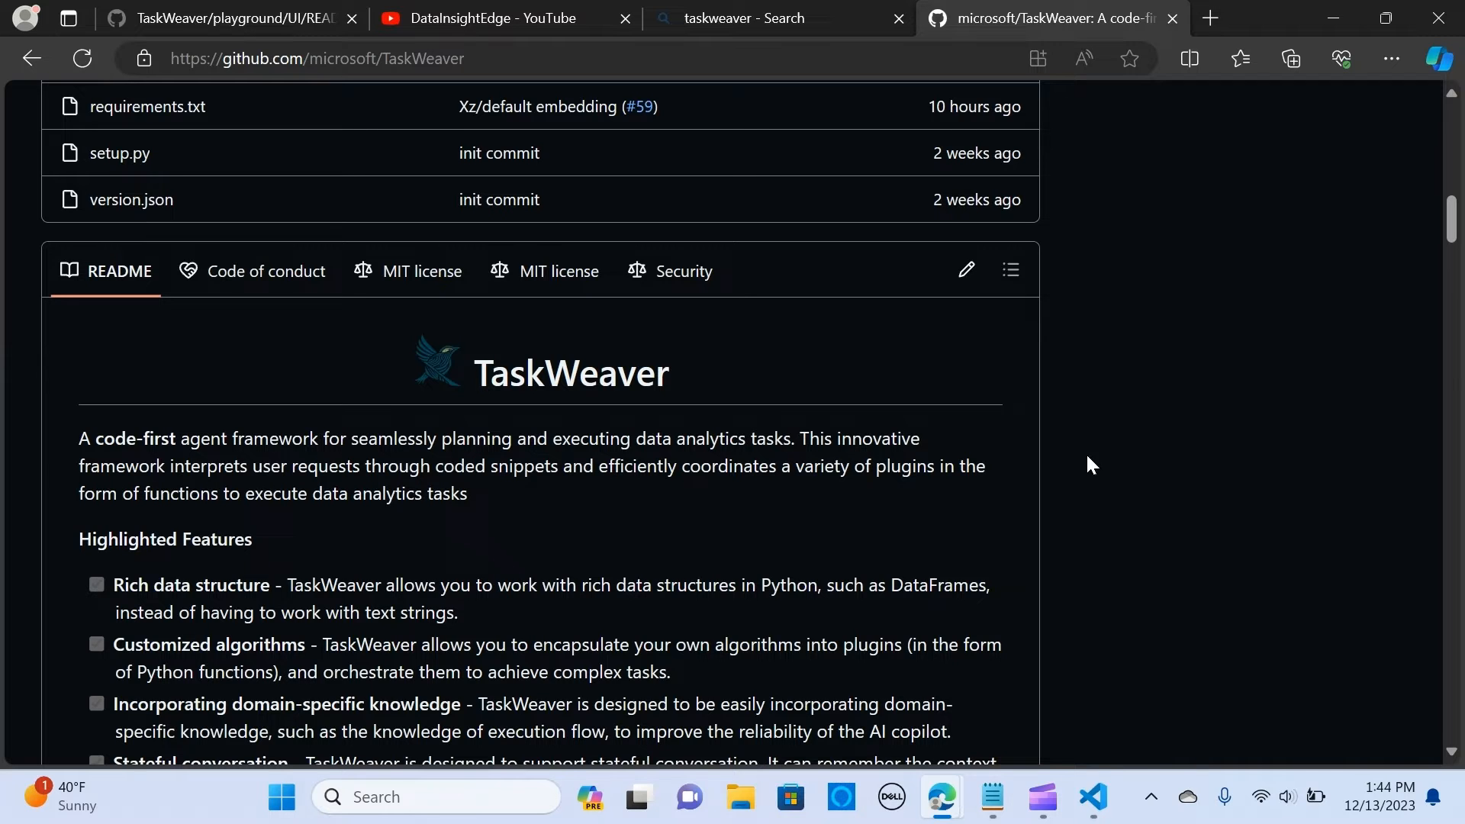
- Browse down the DataInsightEdge channel's Videos grid past its TaskWeaver tutorial uploads
click(476, 18)
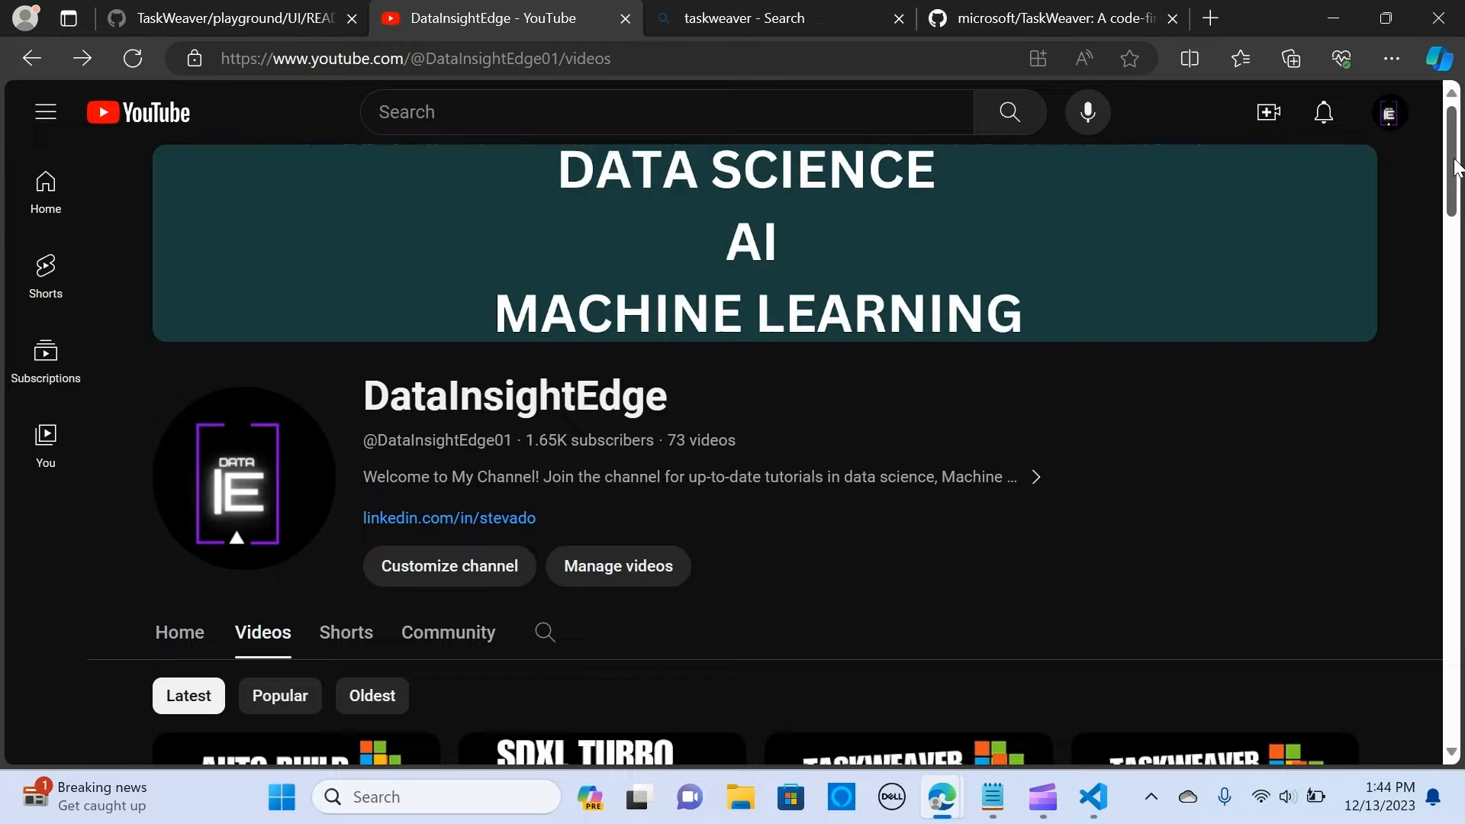
scroll(down, 3)
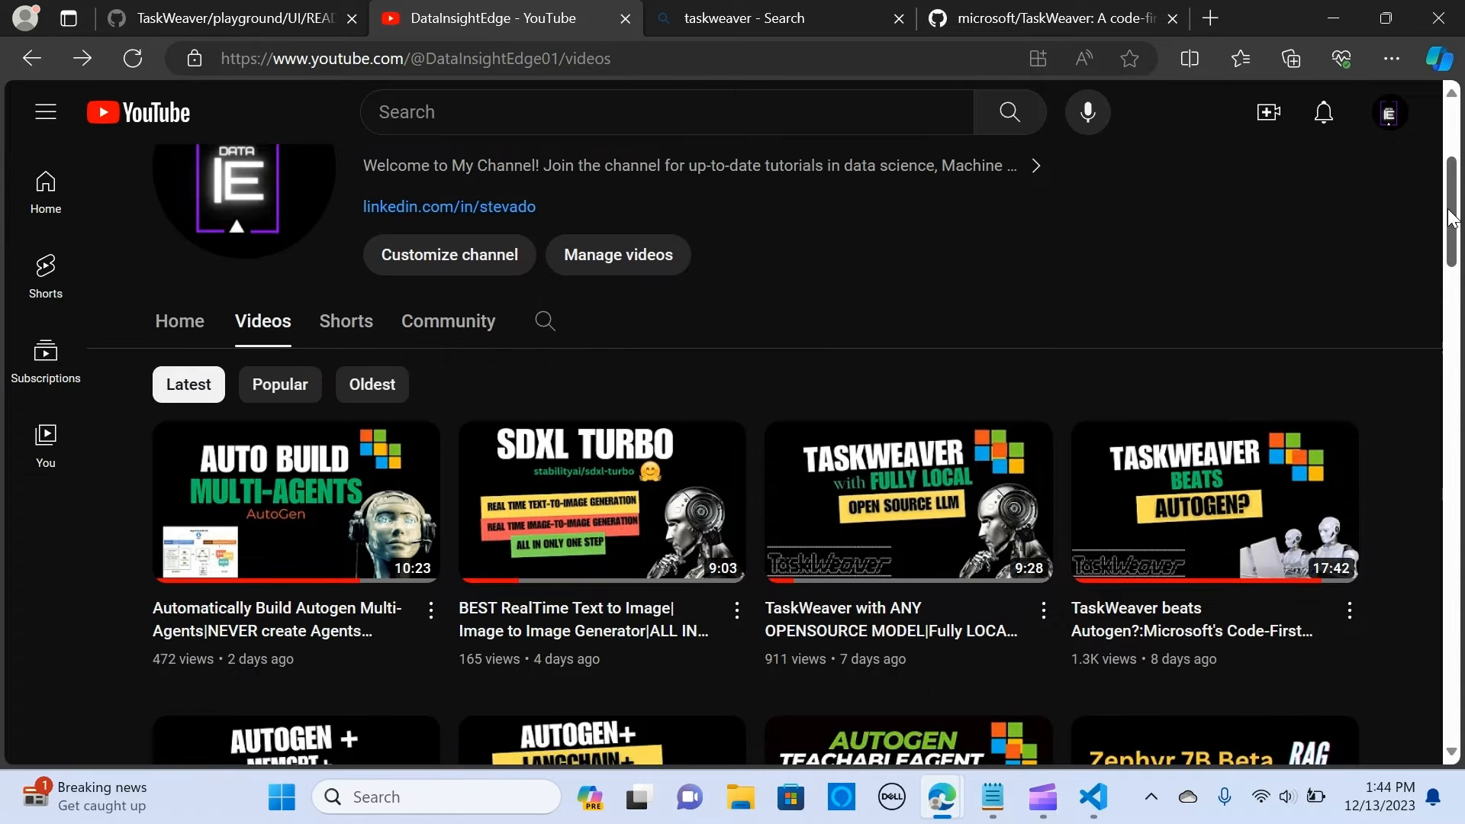
scroll(down, 3)
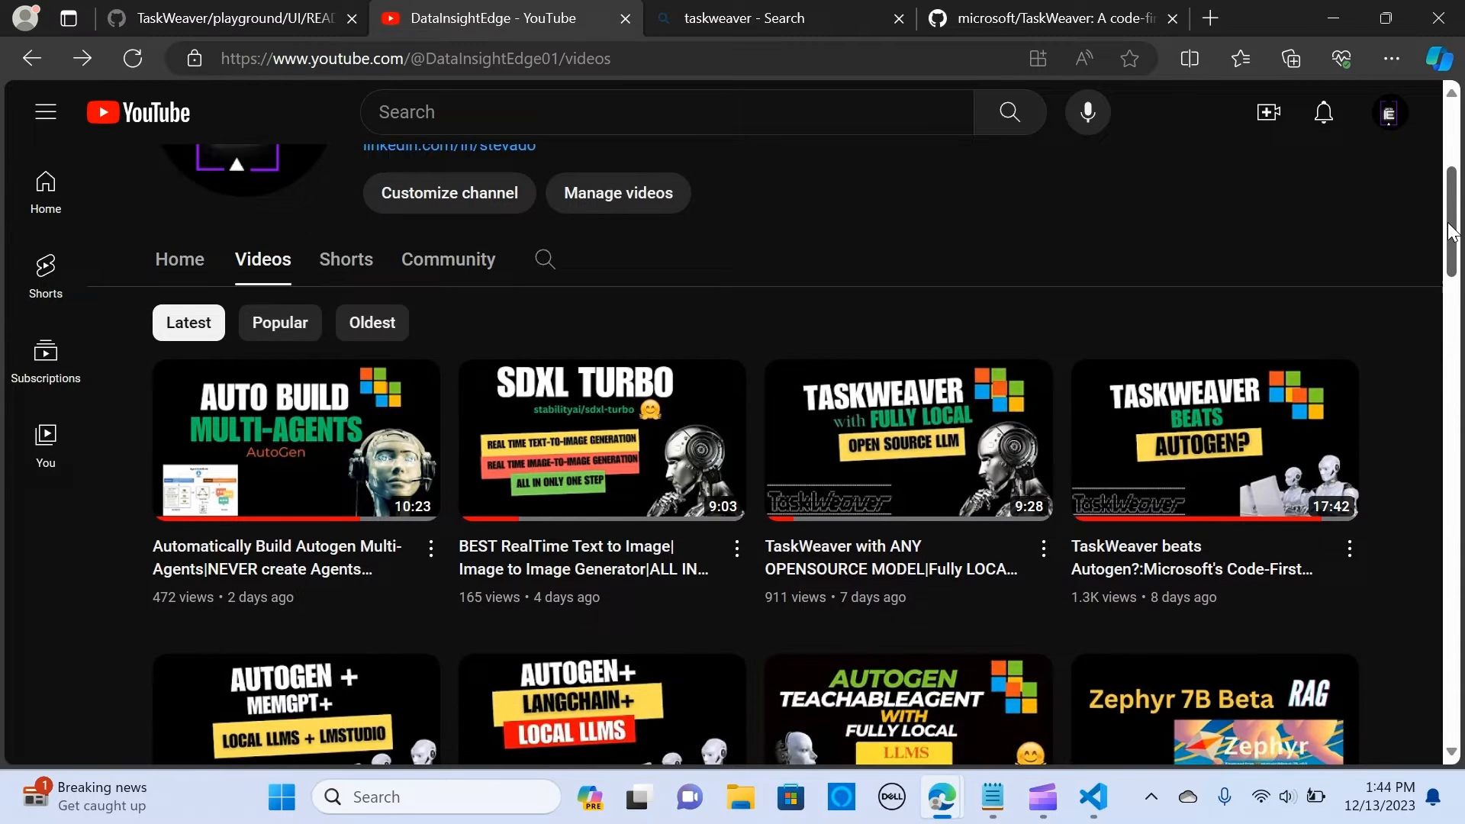
scroll(down, 3)
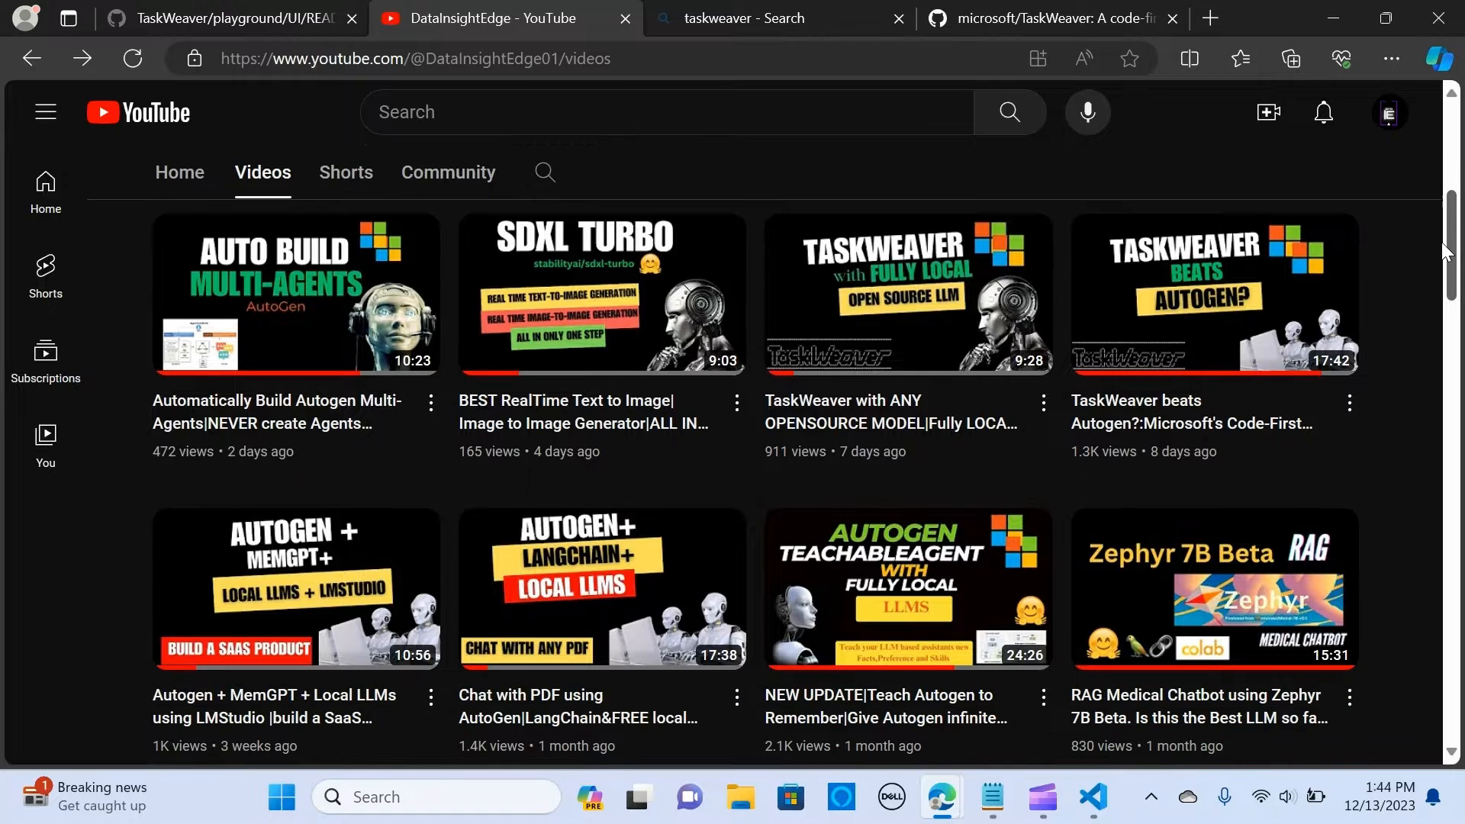
scroll(down, 3)
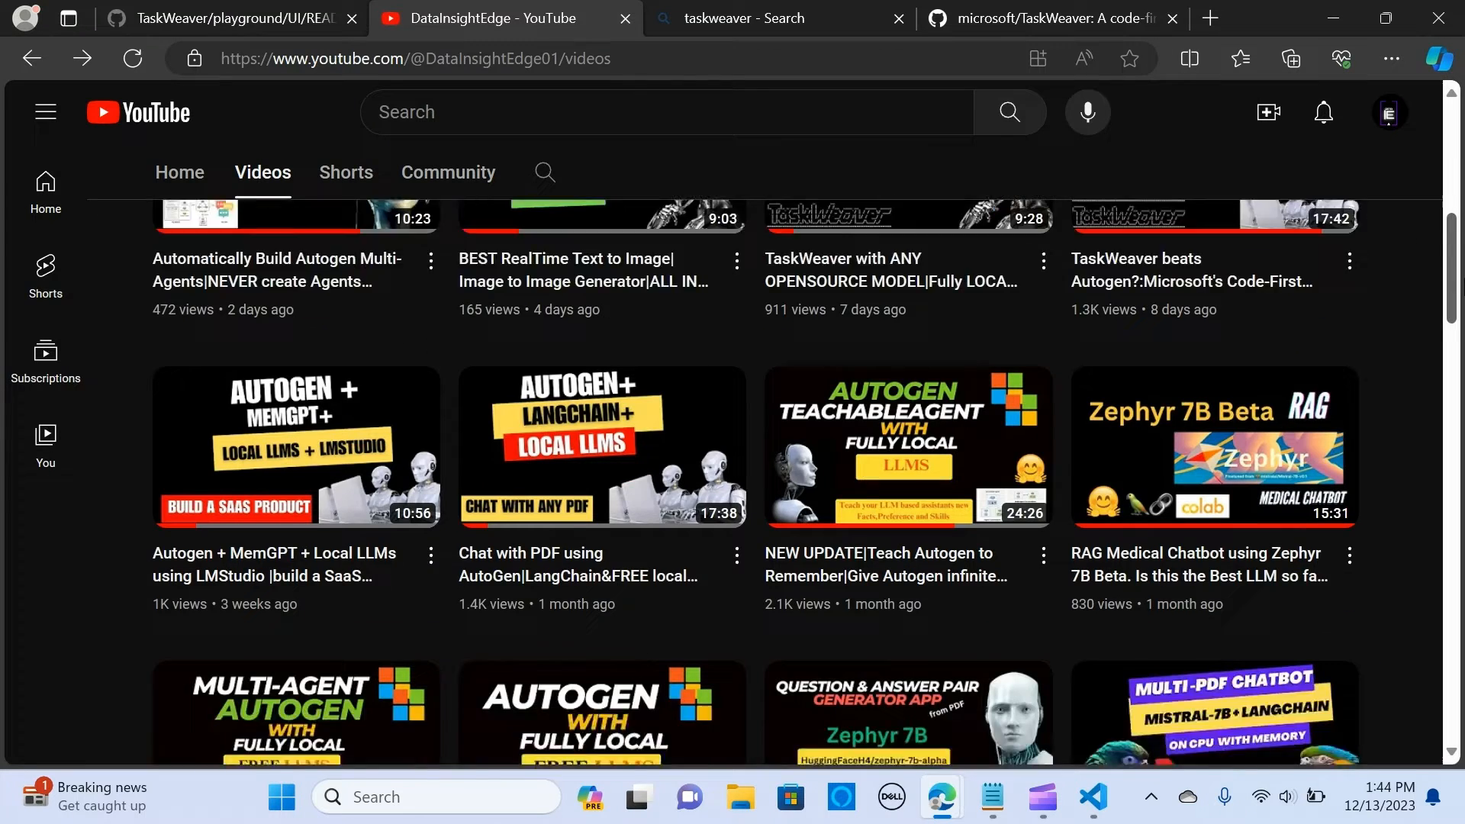
scroll(down, 3)
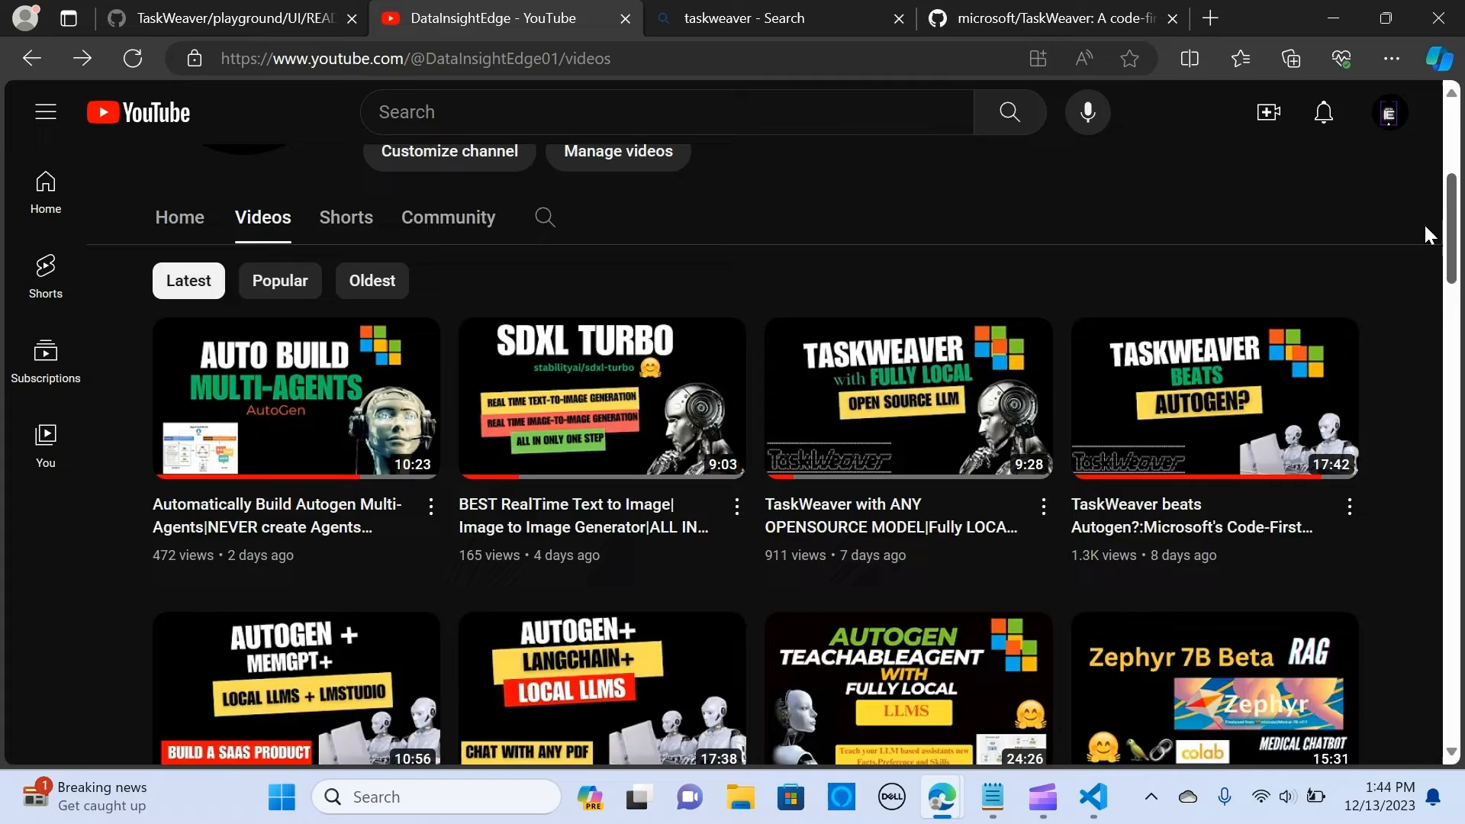
scroll(down, 3)
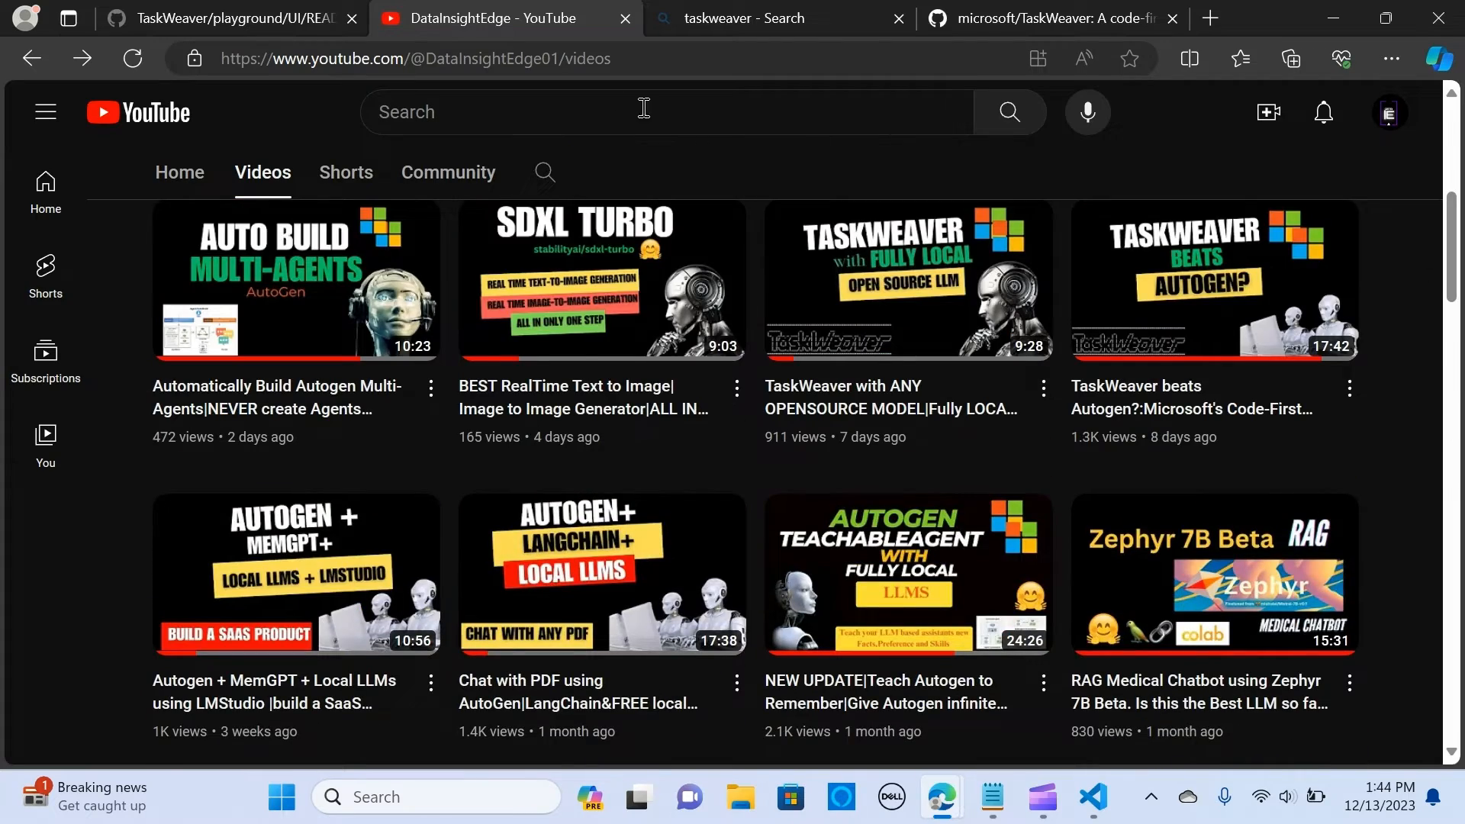
- Review the microsoft/TaskWeaver README Quick Start and Start TaskWeaver sections, then return to the top
click(1046, 18)
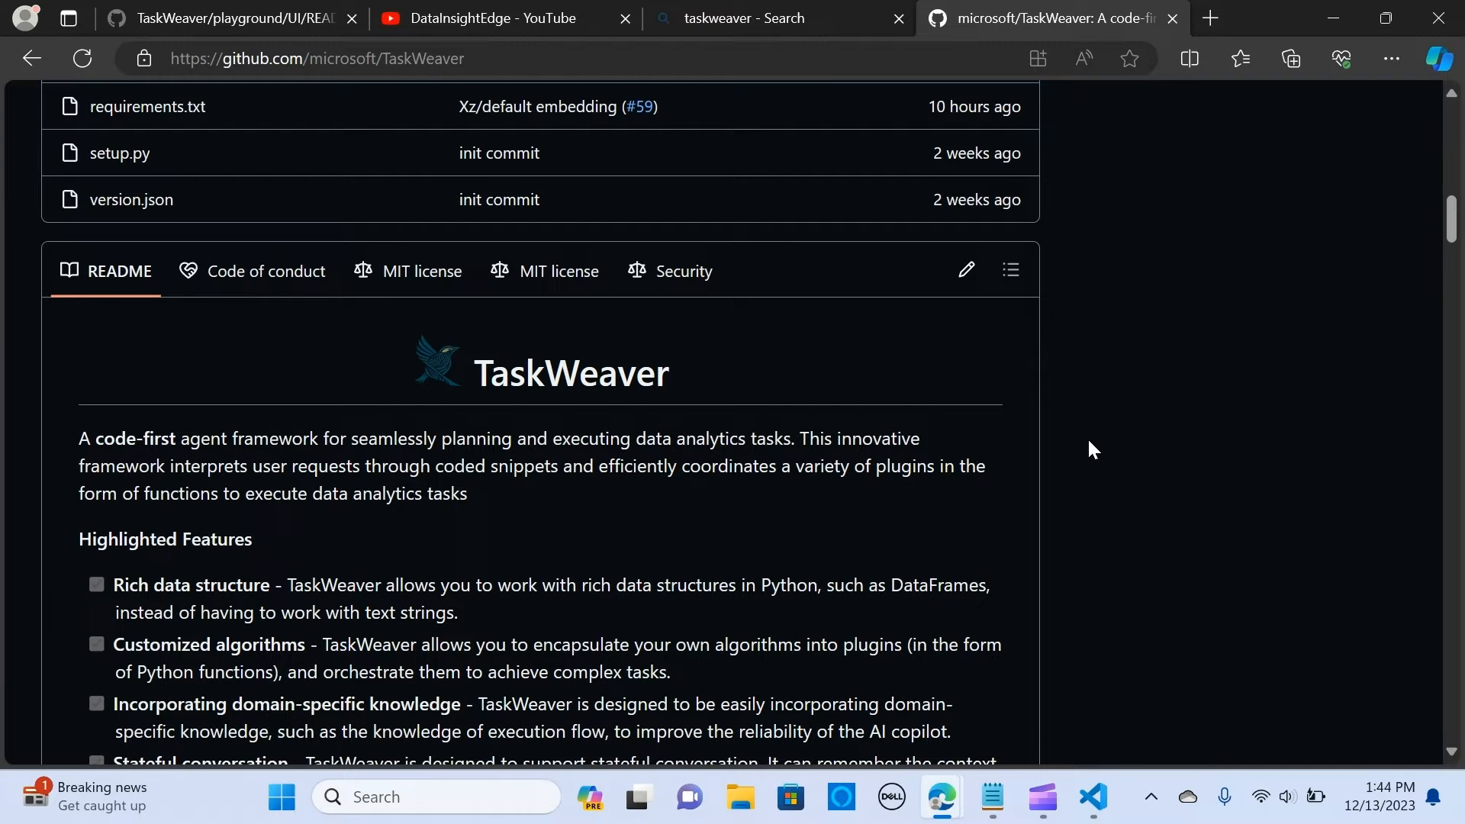
mouse_move(1118, 529)
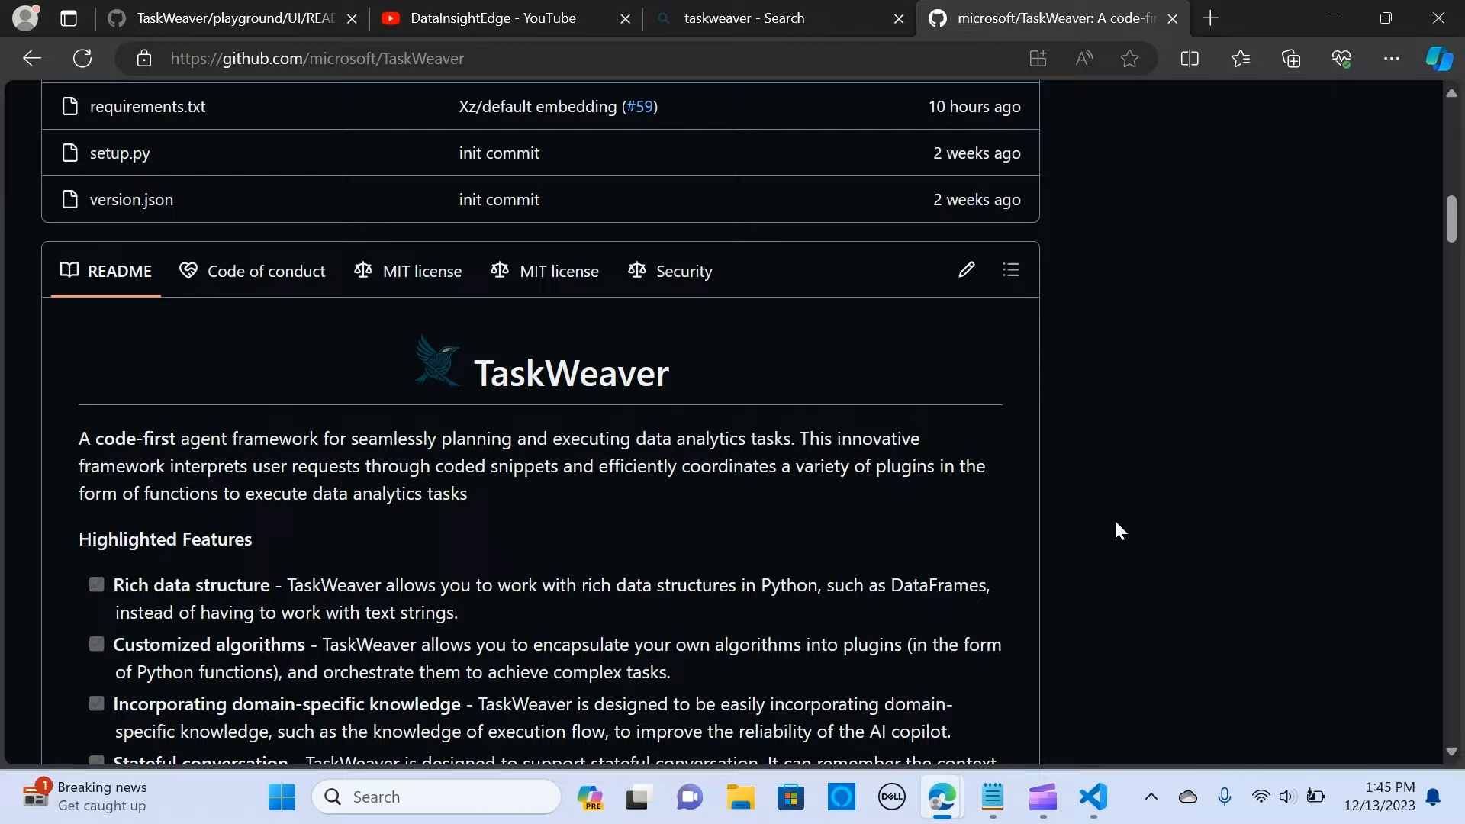
mouse_move(833, 627)
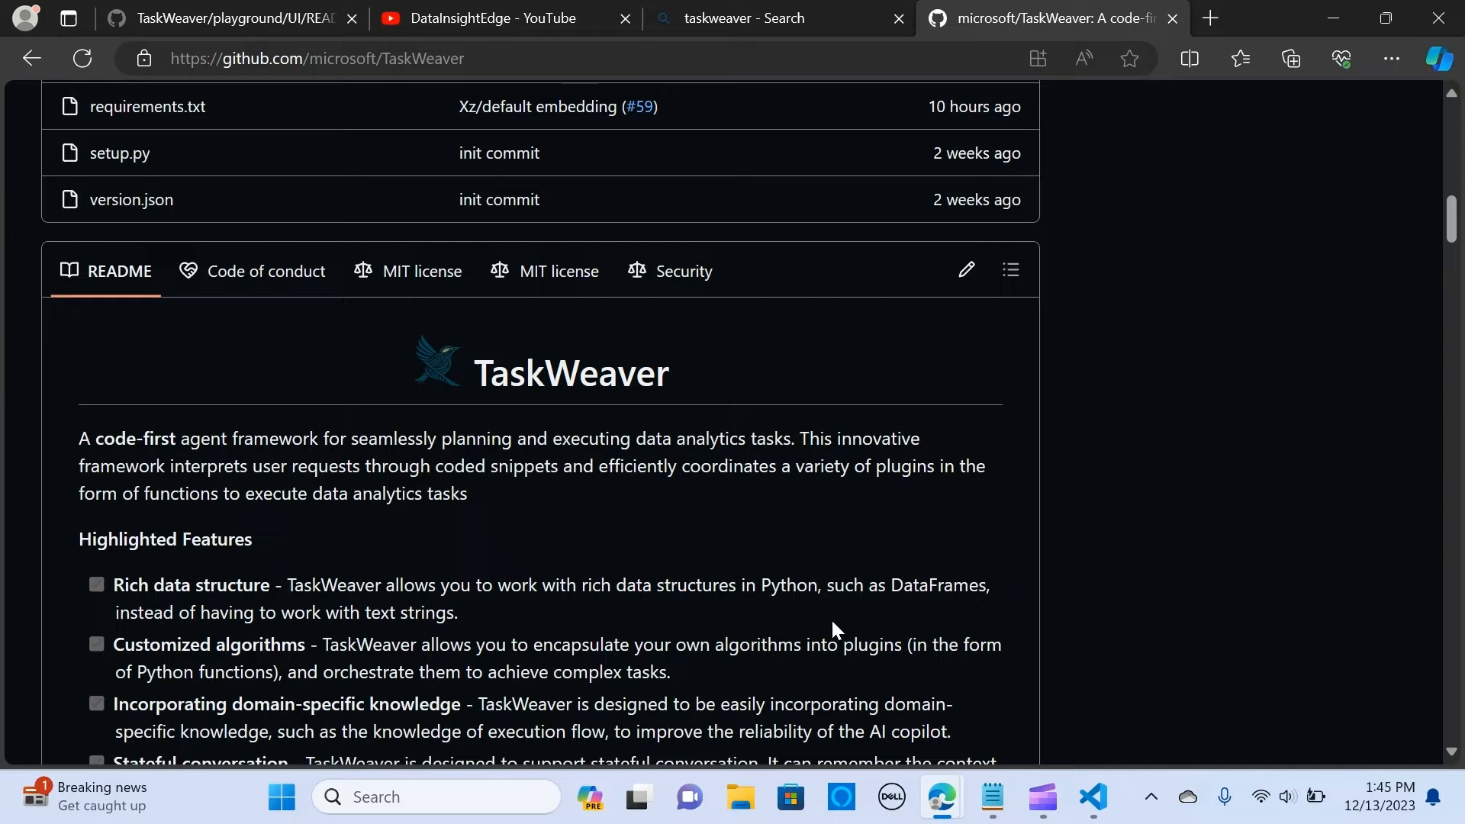
mouse_move(830, 609)
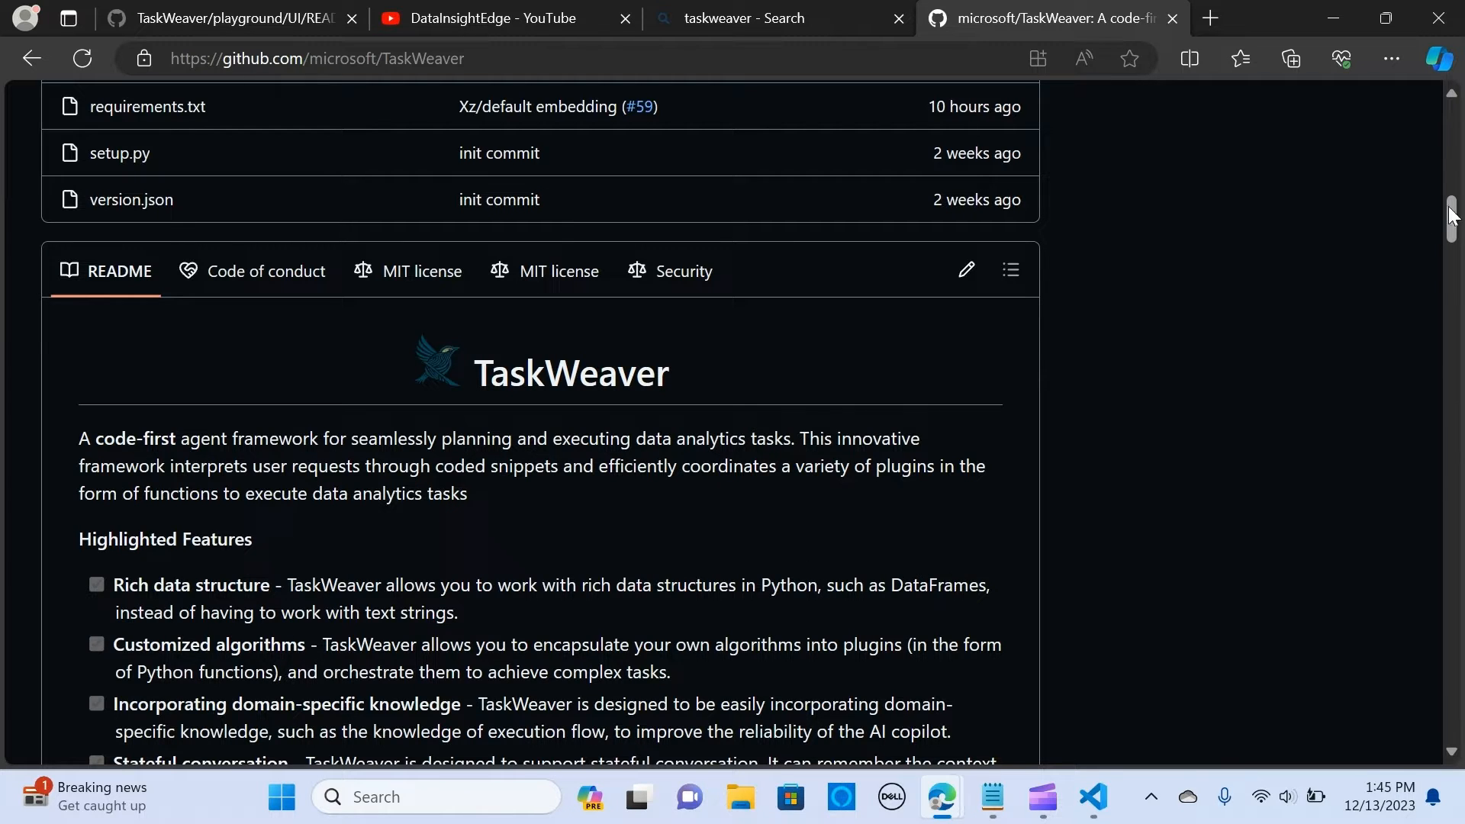
scroll(down, 3)
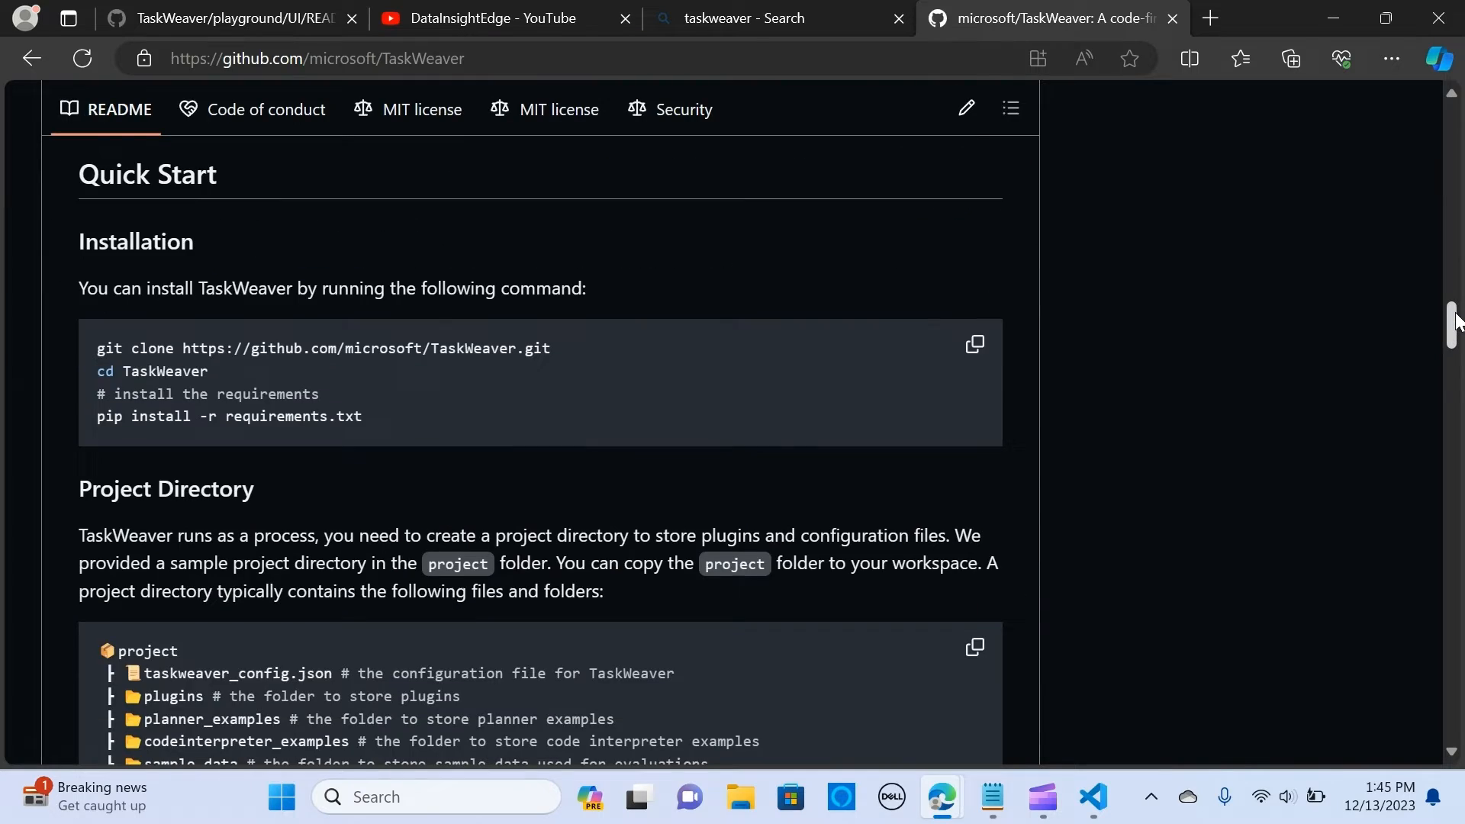
scroll(down, 3)
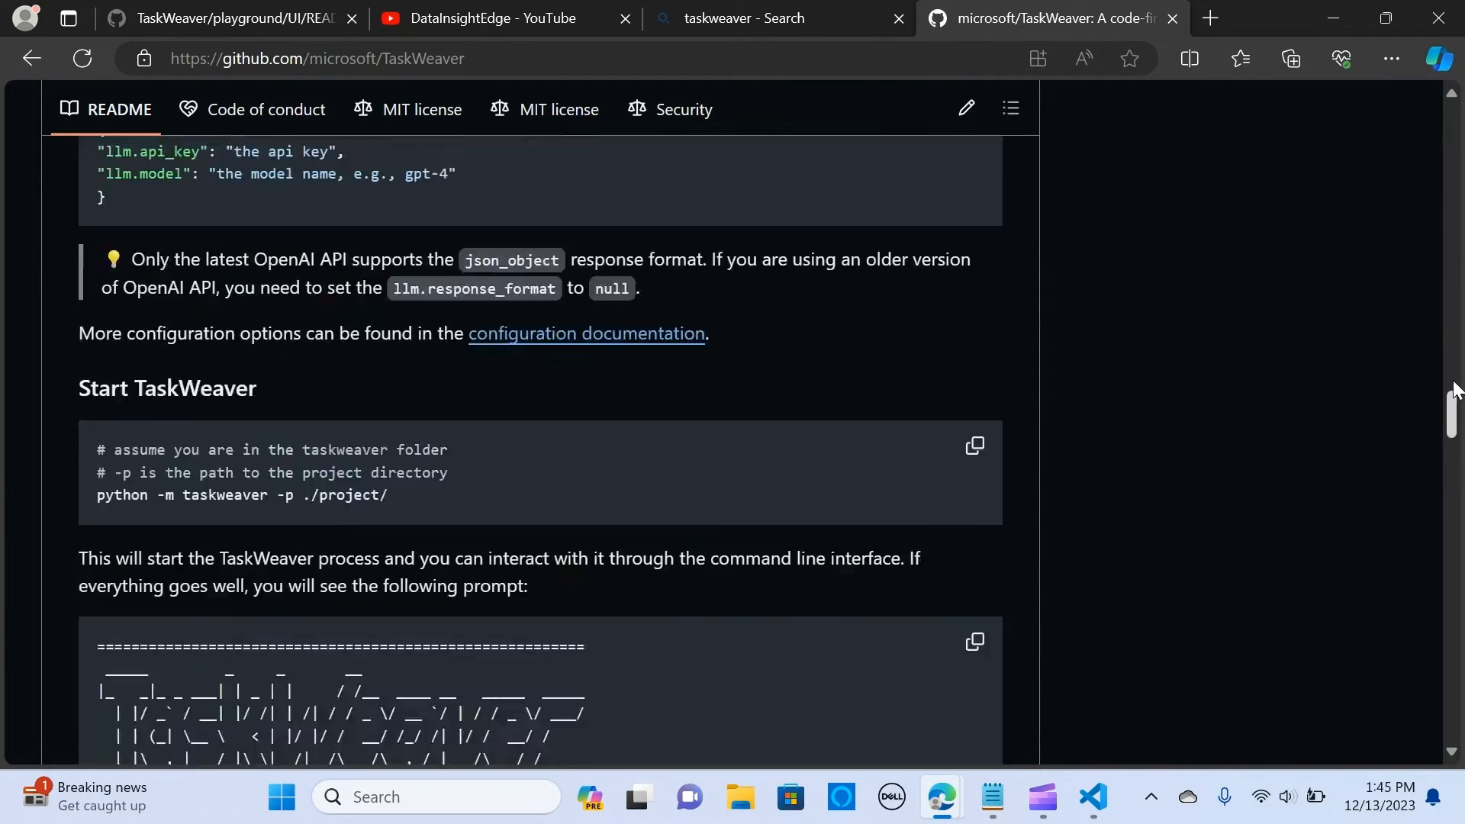
scroll(up, 3)
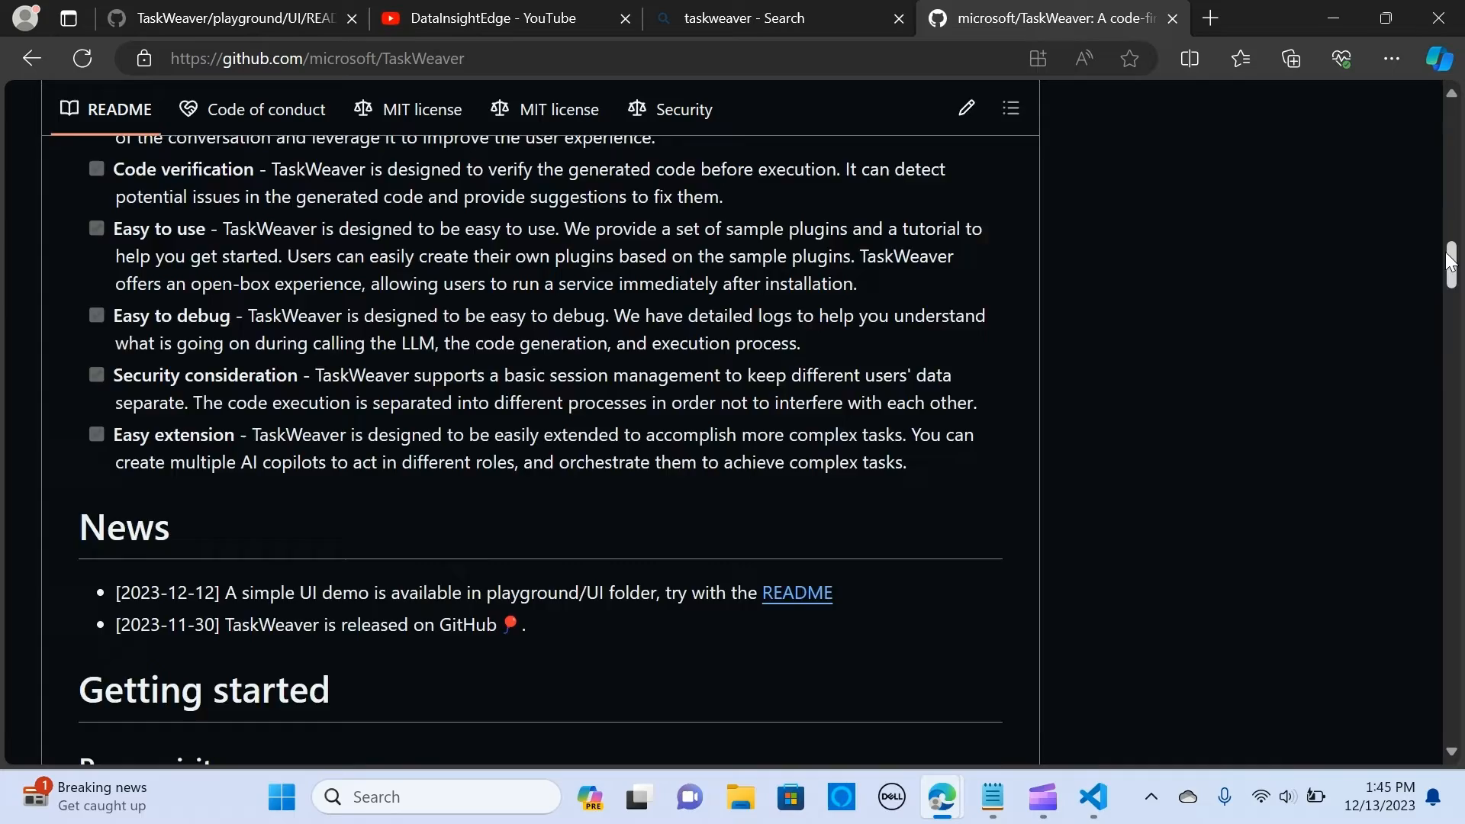
scroll(up, 3)
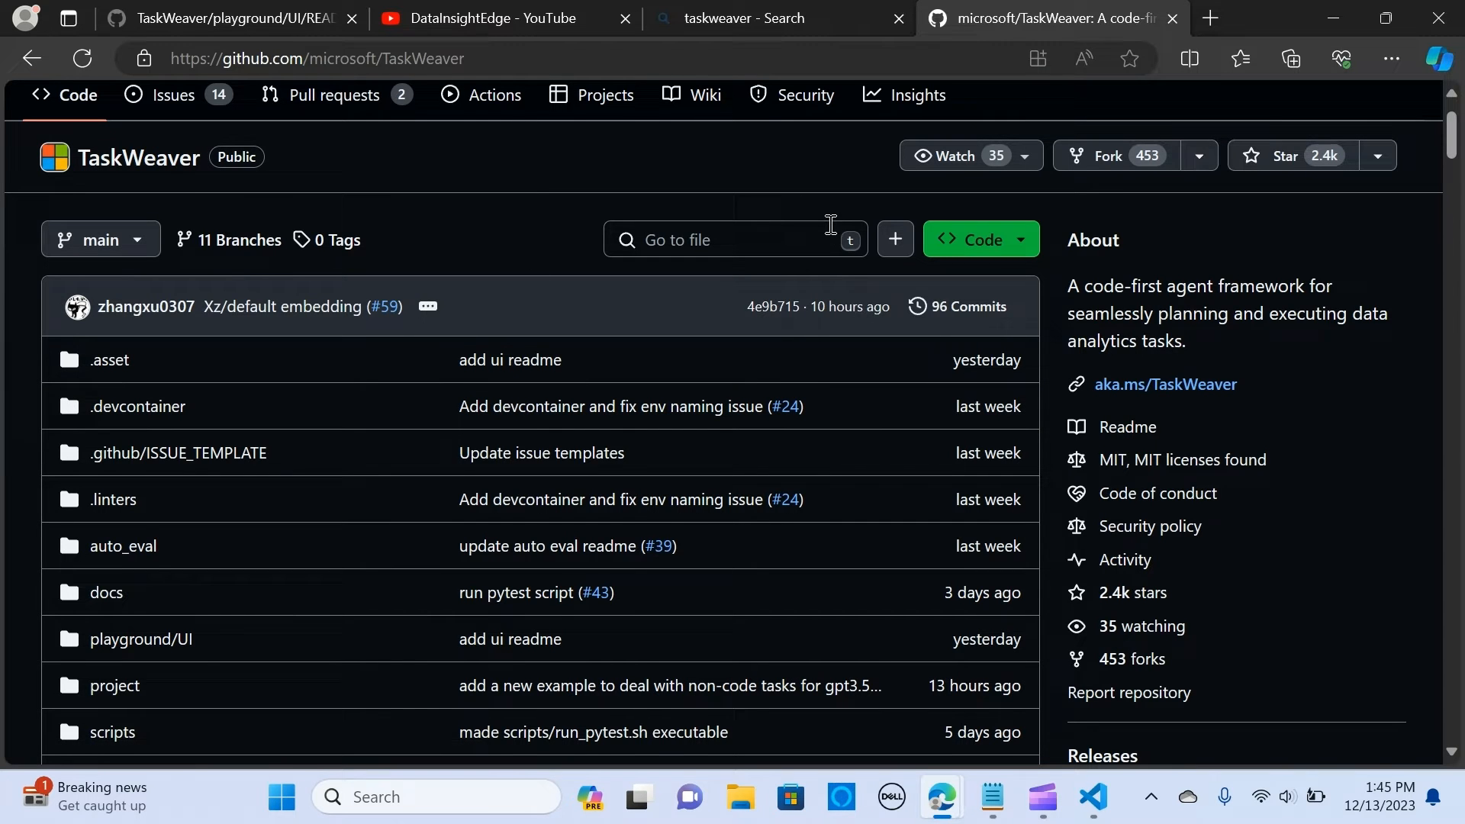
- Read the How to Run UI steps in the playground UI README, then switch to VS Code
click(224, 18)
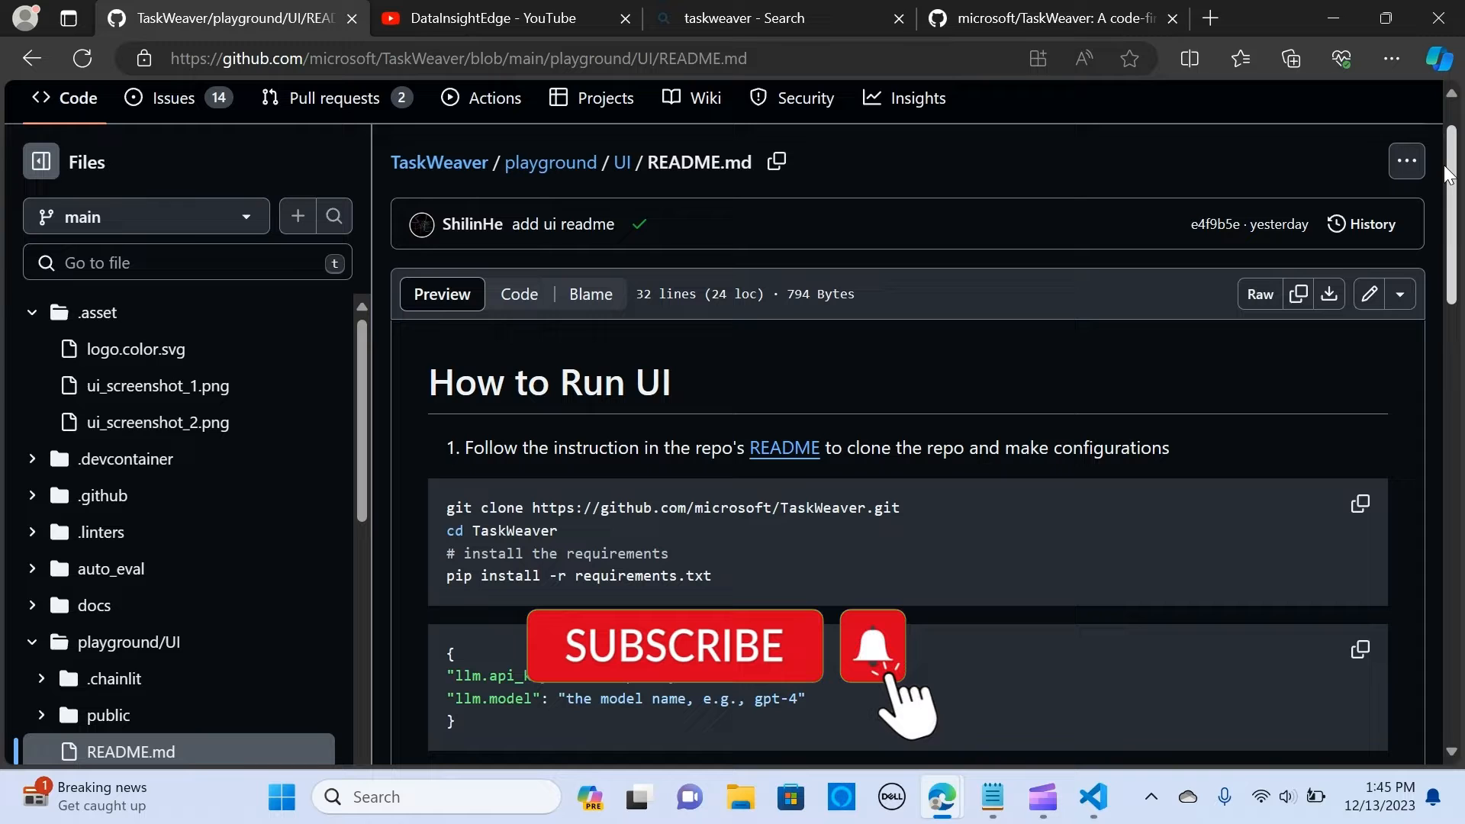
scroll(down, 3)
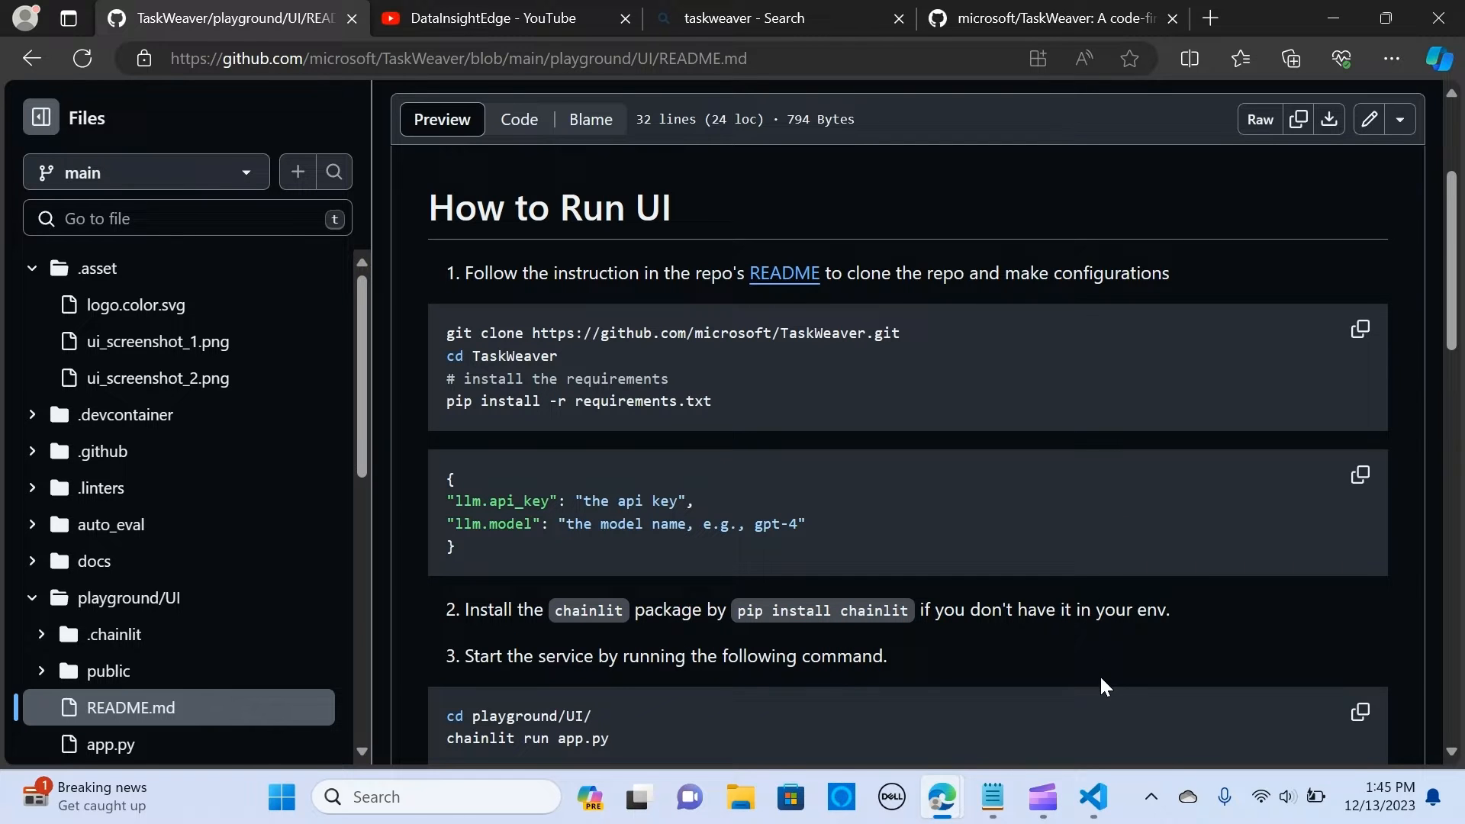
click(1091, 796)
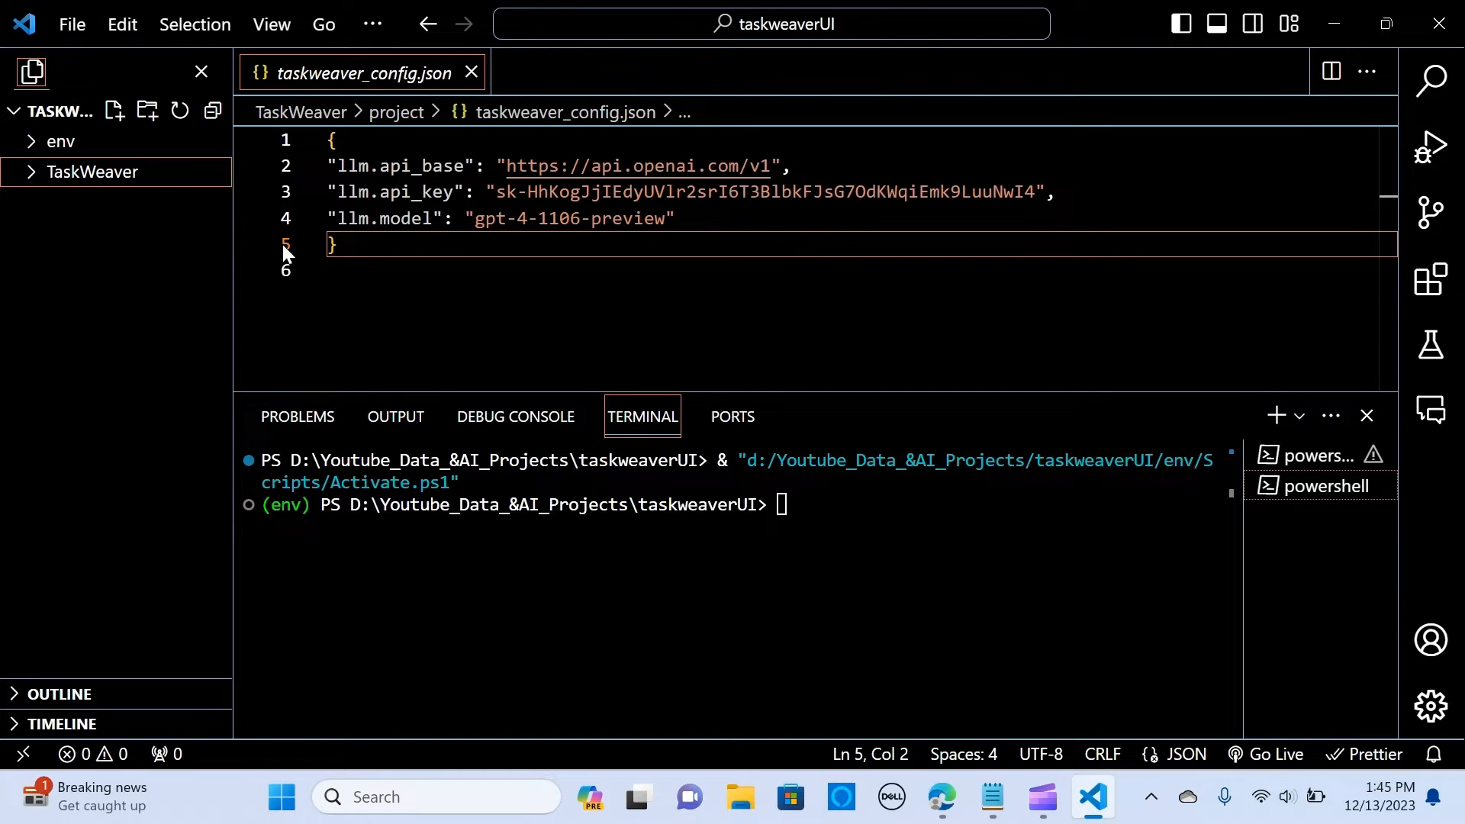
mouse_move(1090, 798)
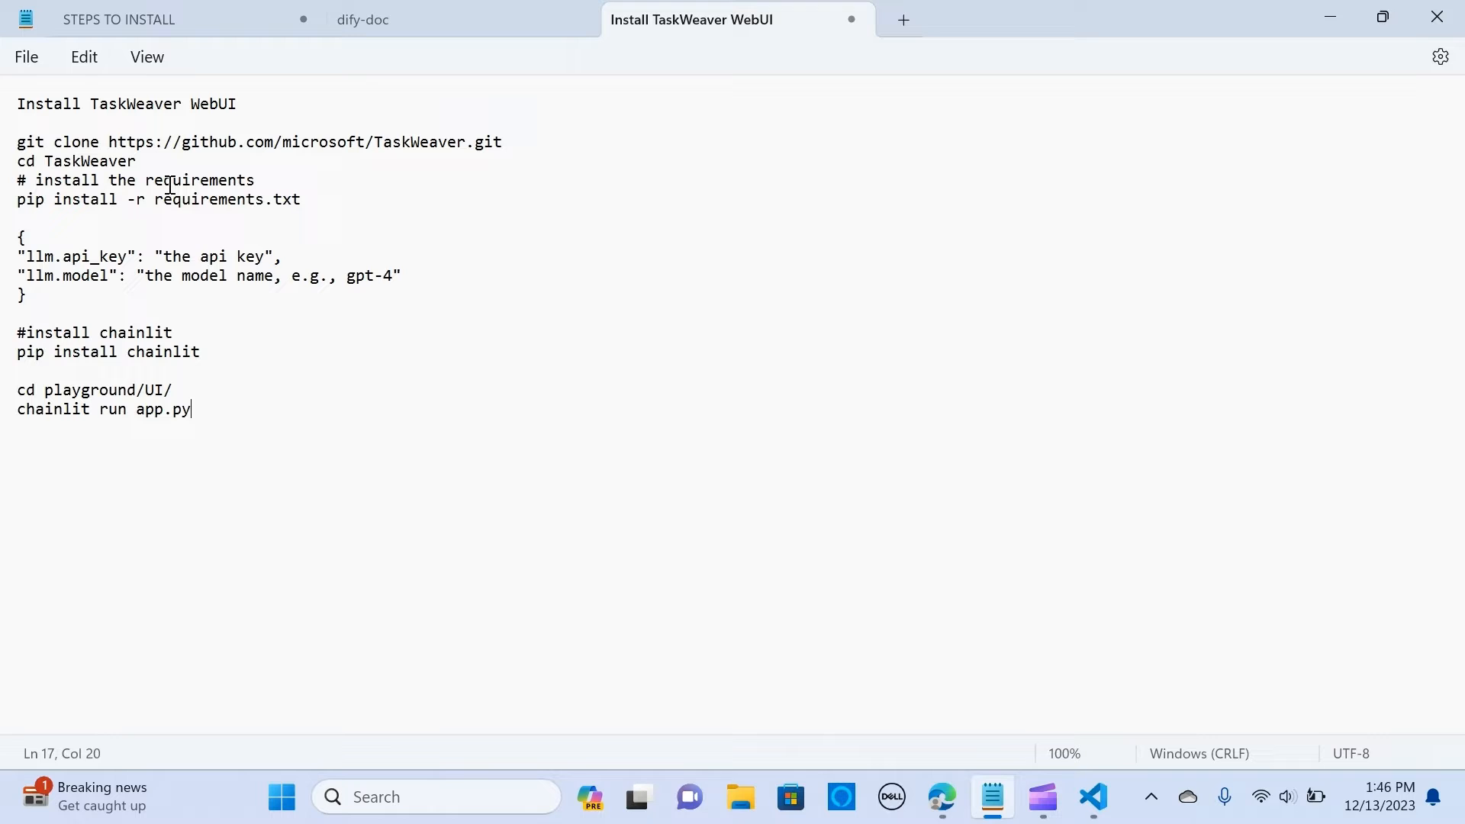
click(447, 112)
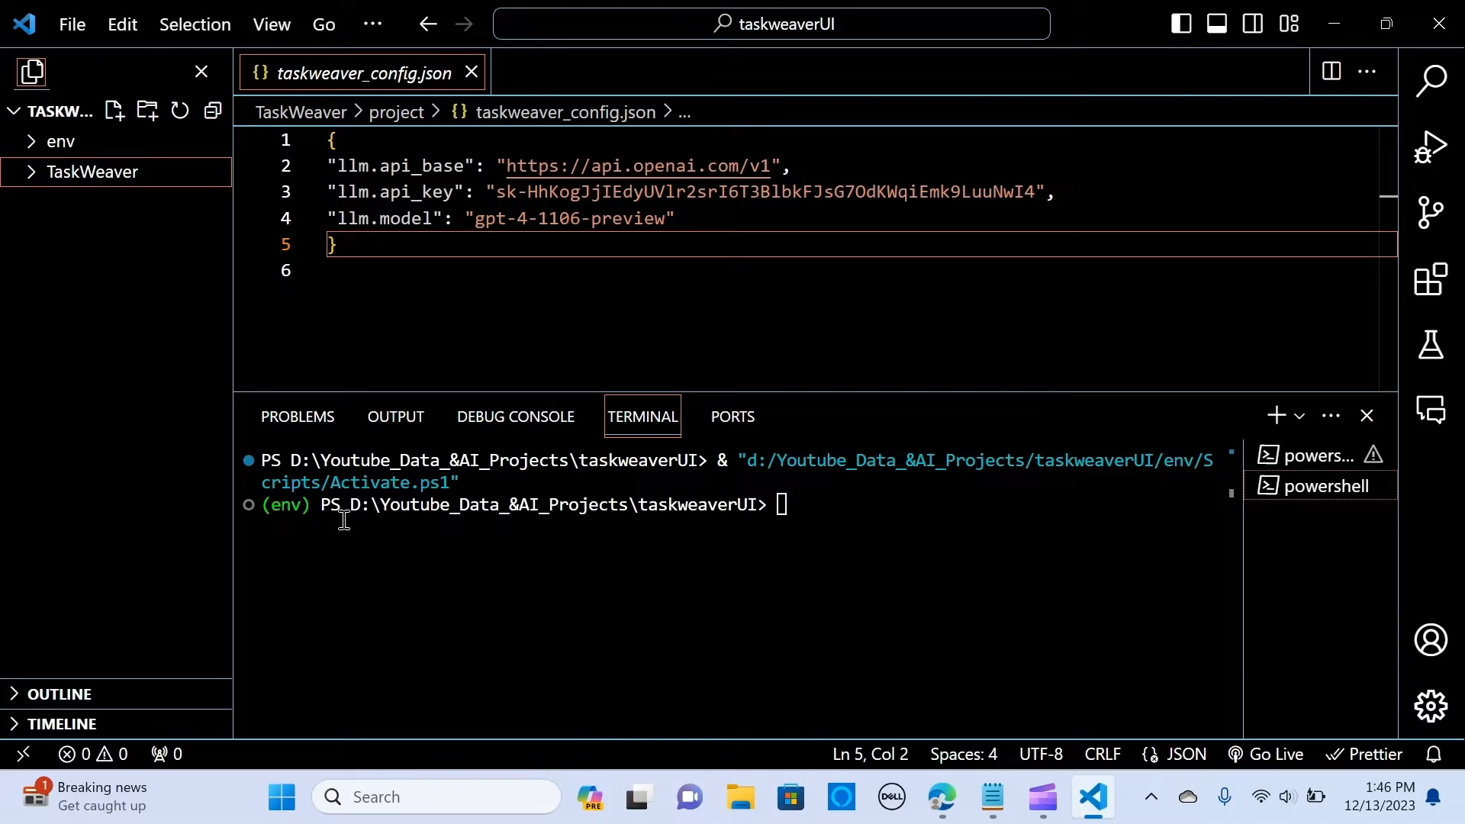
mouse_move(544, 461)
text(c)
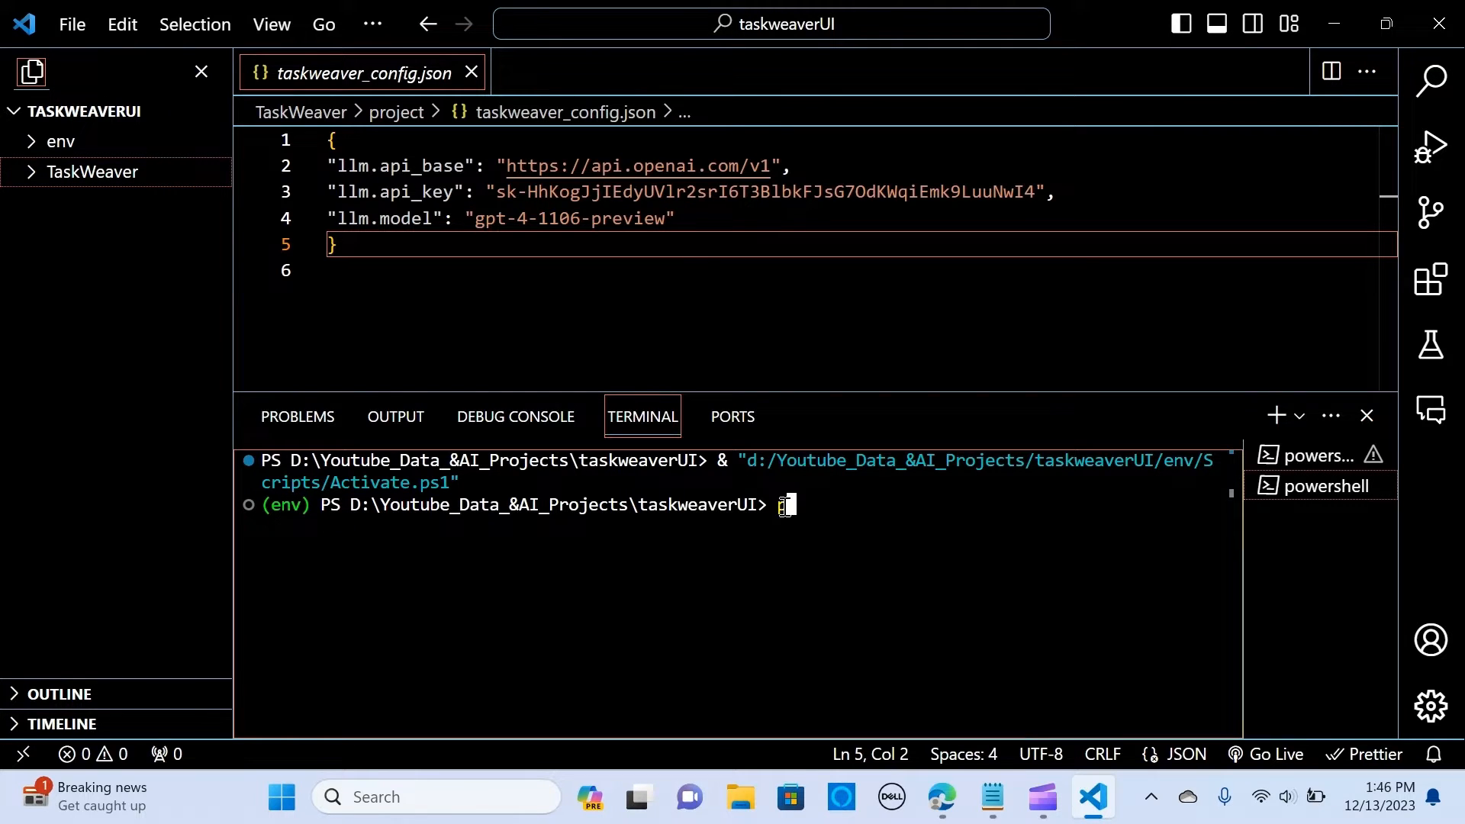
text(python)
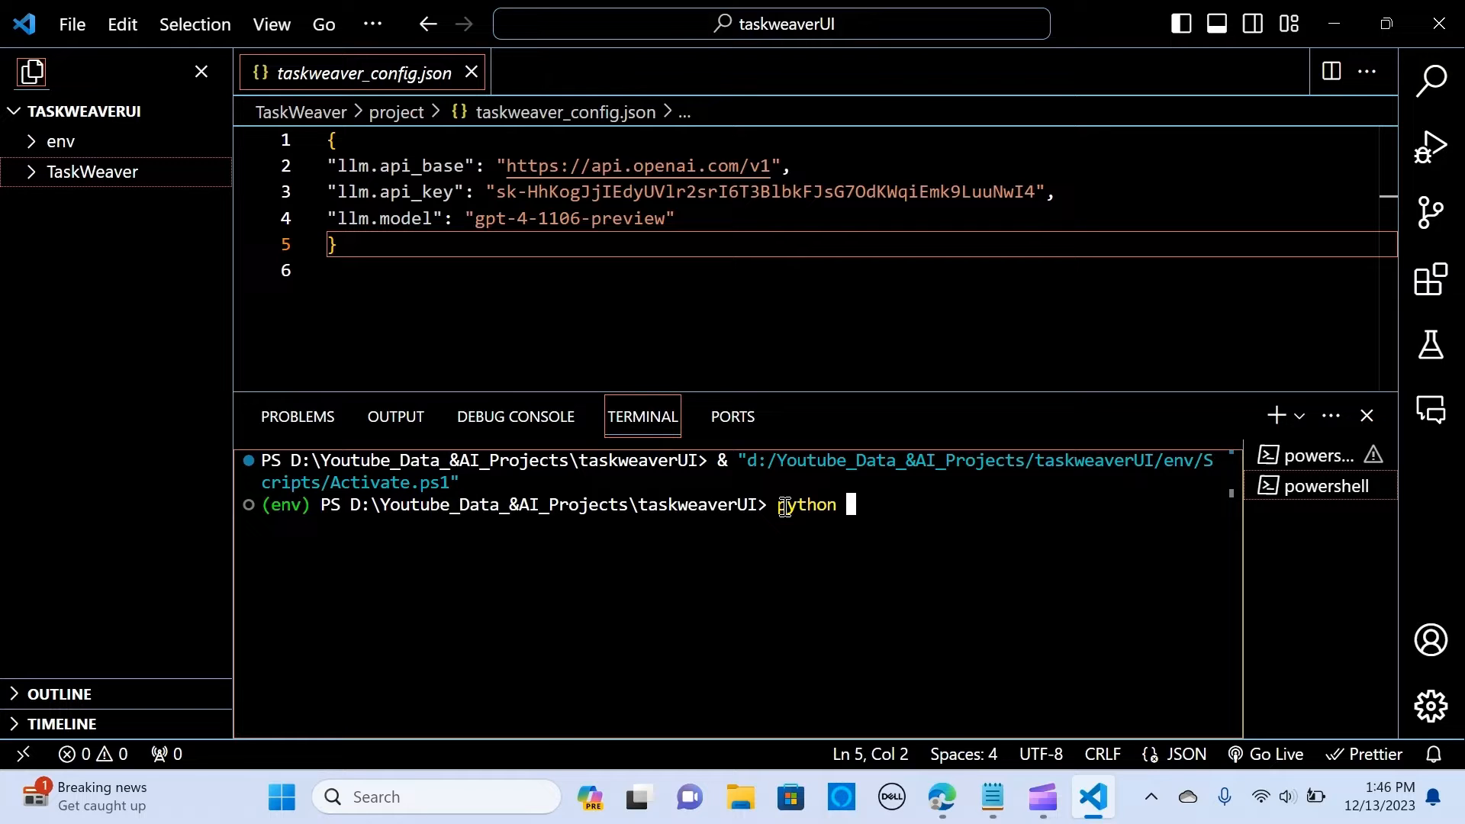
text(pi)
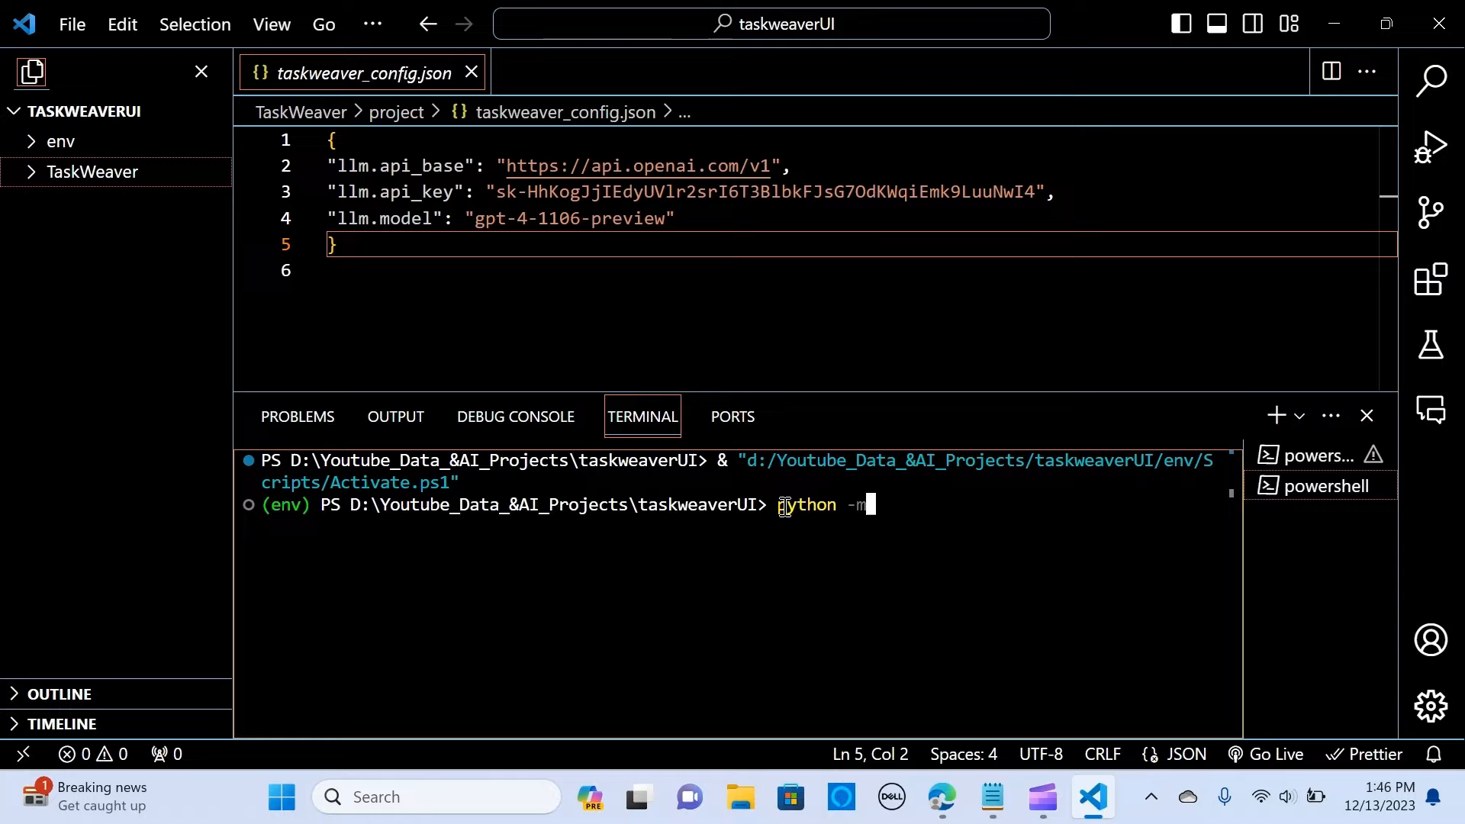
text(venv)
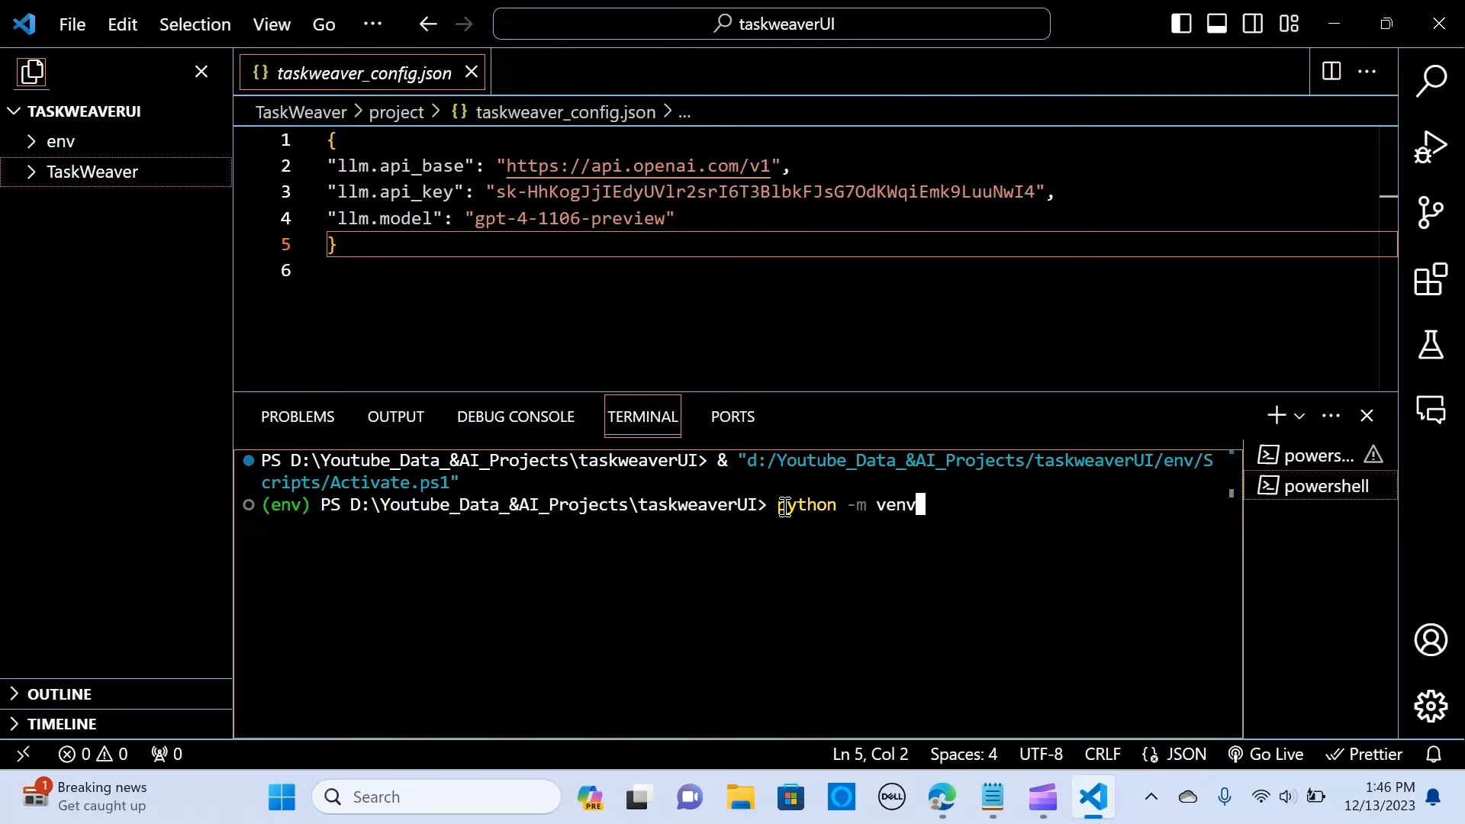
text(env)
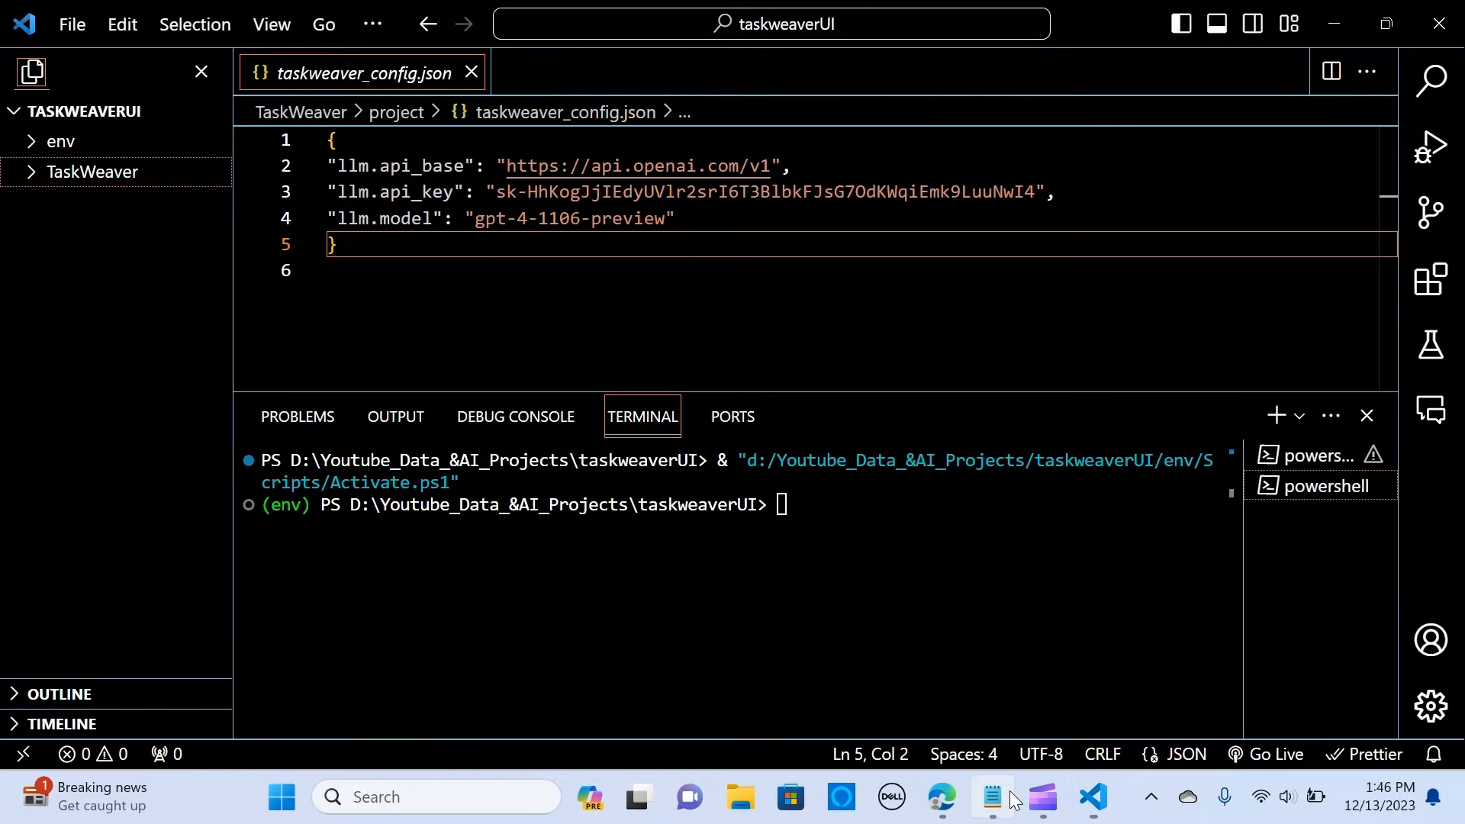
click(990, 797)
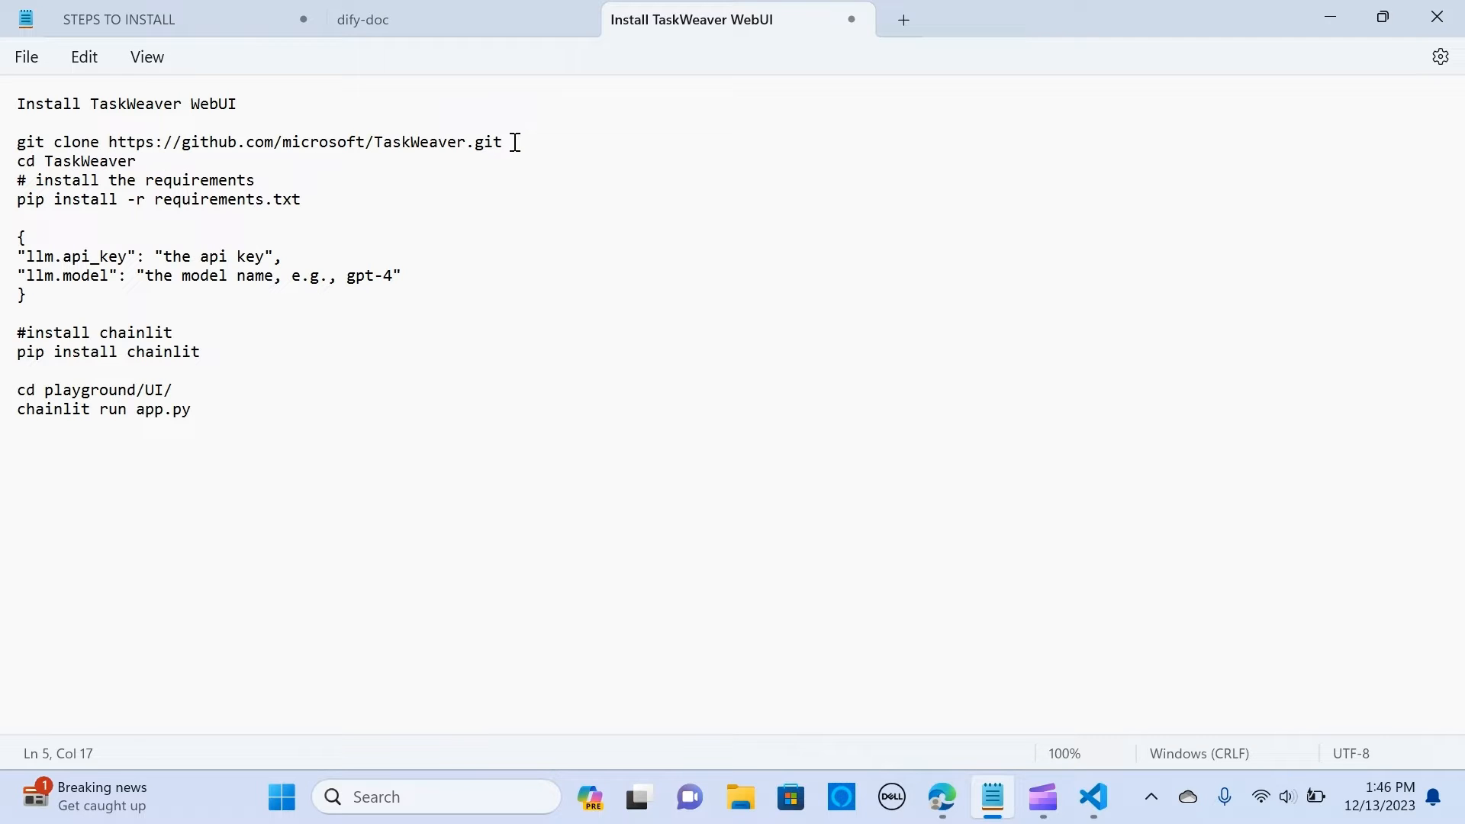
drag(16, 142, 502, 142)
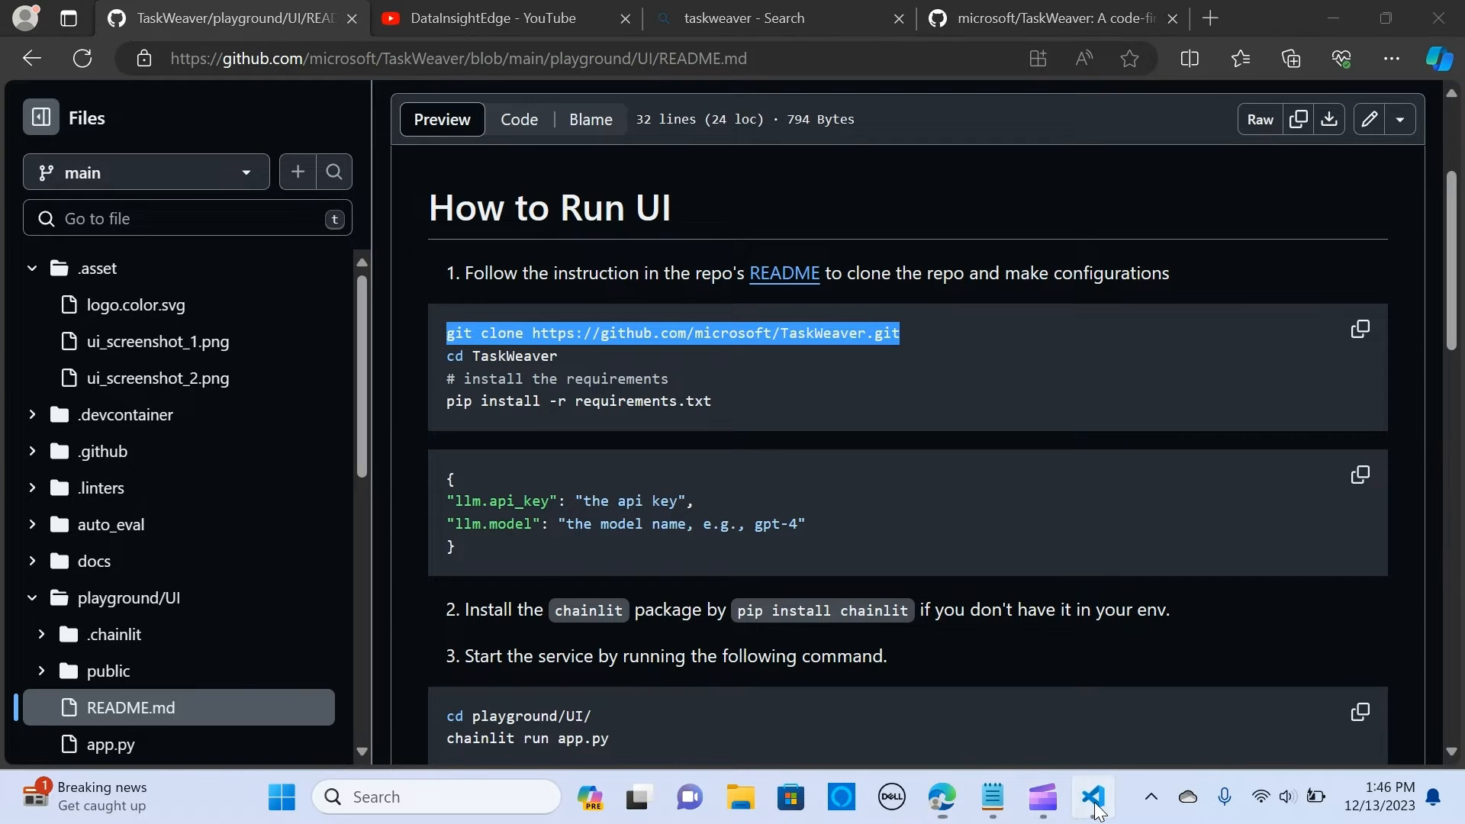
click(1091, 801)
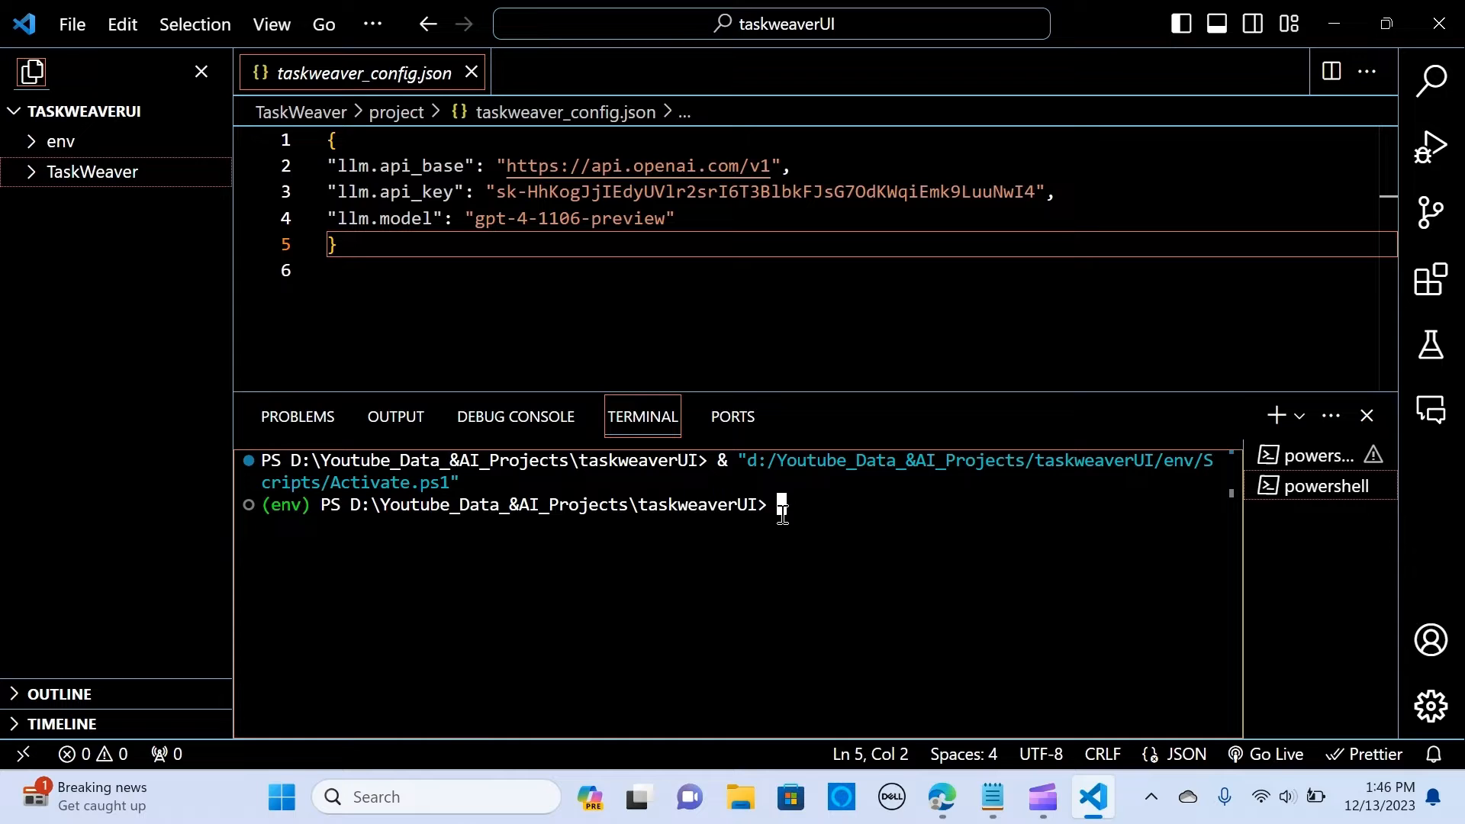
text(git clone https://github.com/microsoft/TaskWeaver.git)
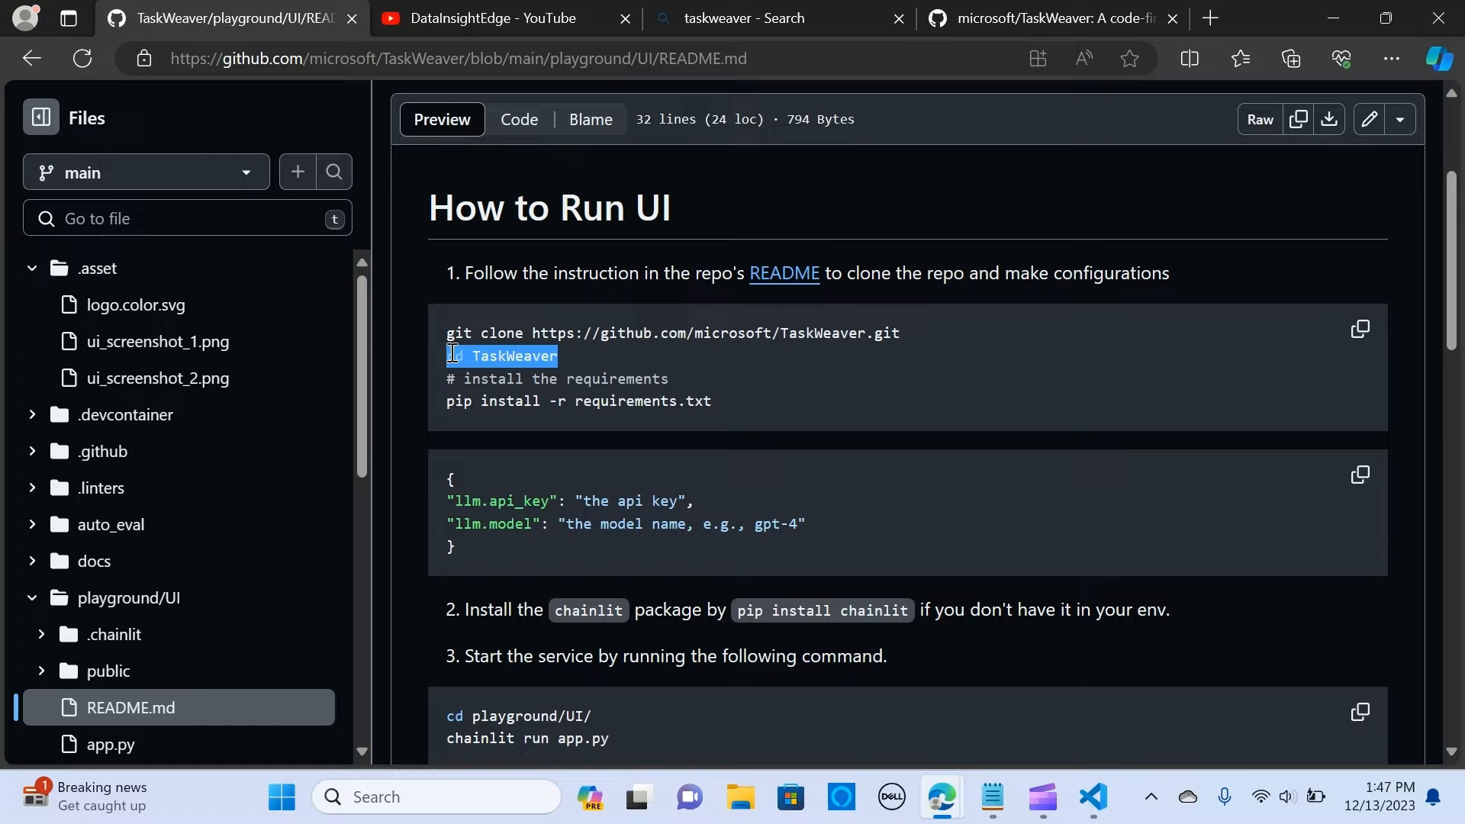
click(1091, 796)
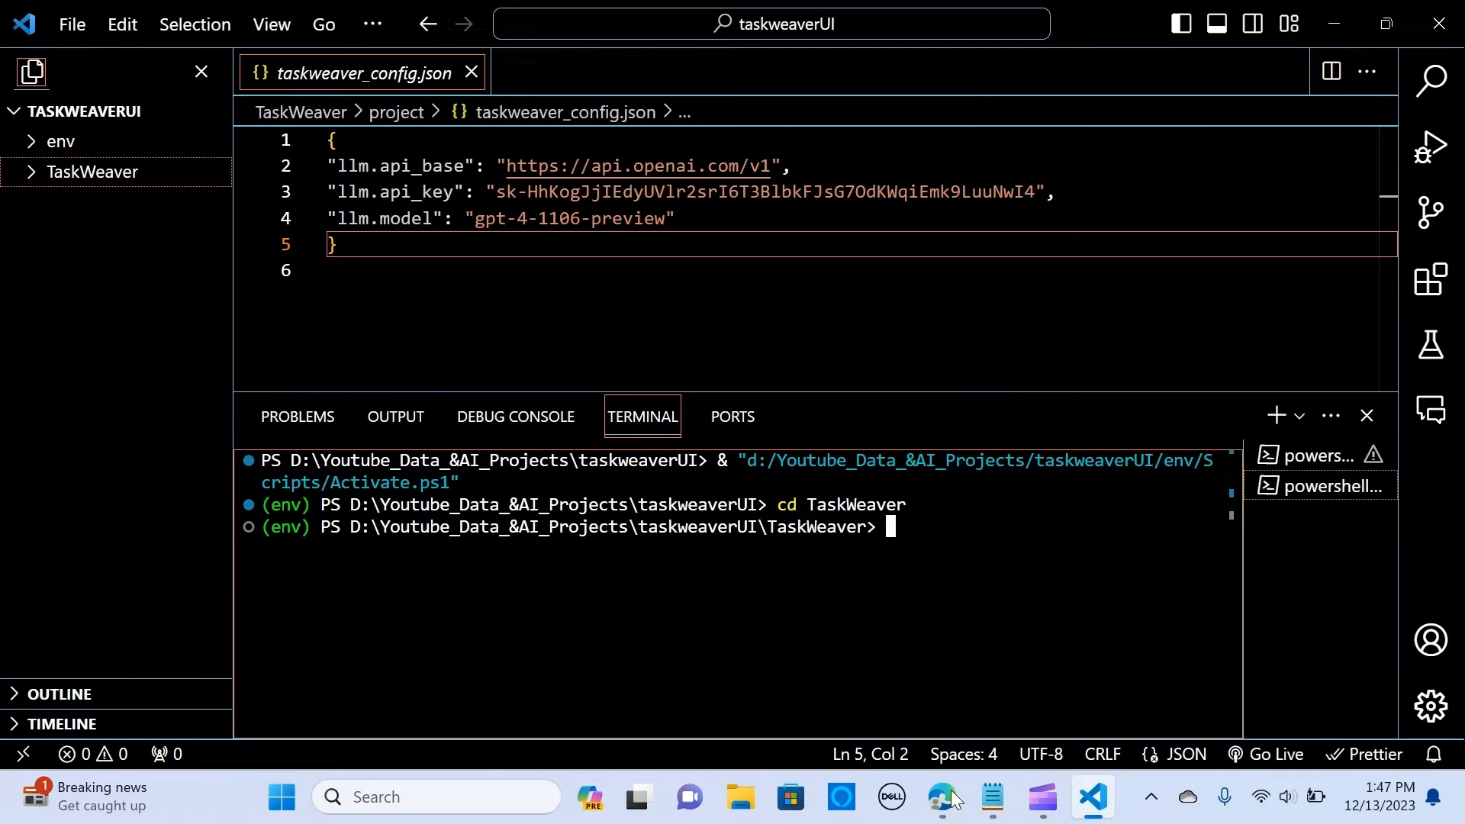
- Enter 'pip install -r requirements.txt' from the UI README into the TaskWeaver terminal
click(941, 801)
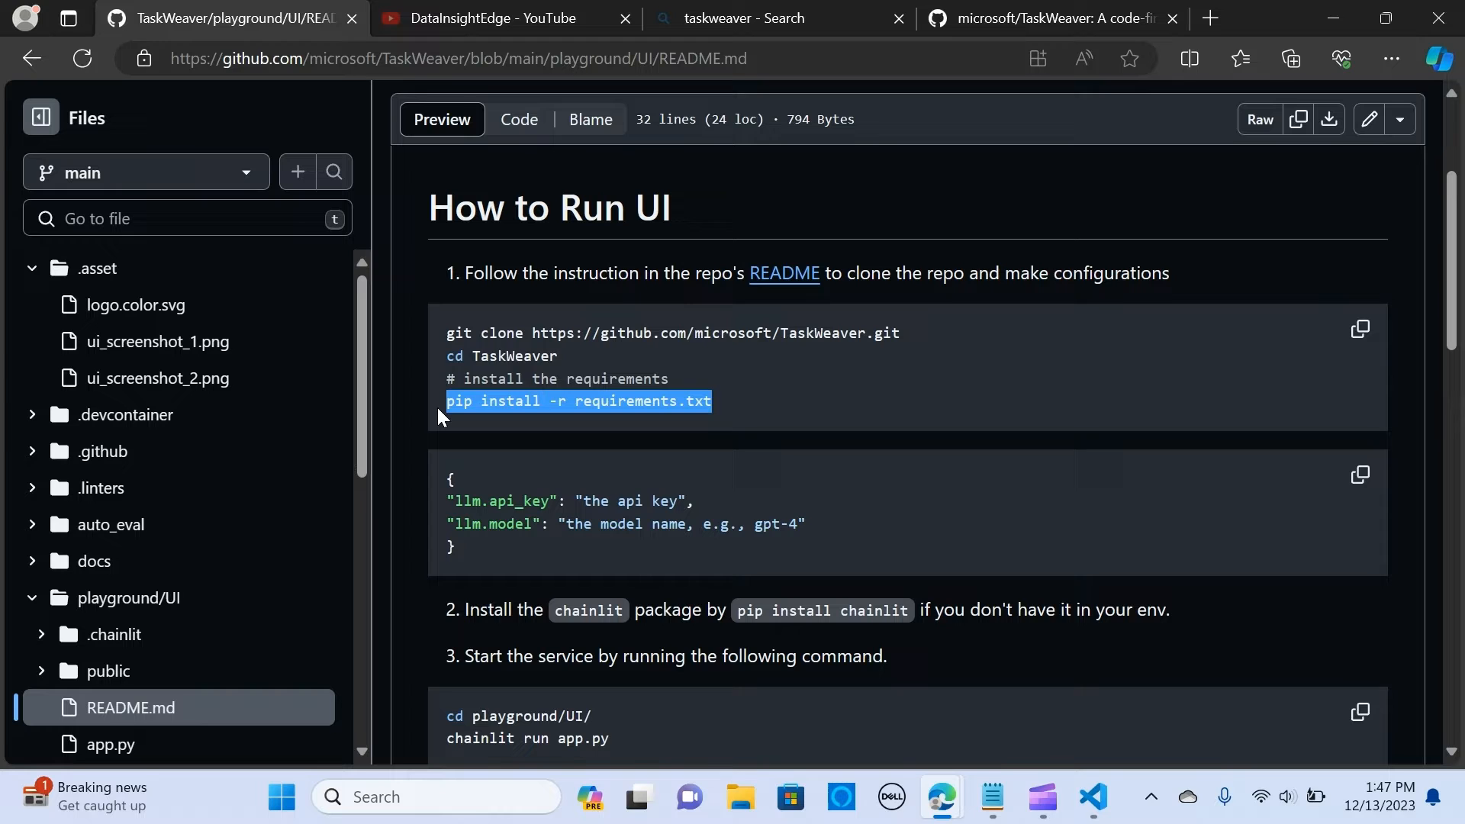
mouse_move(1044, 696)
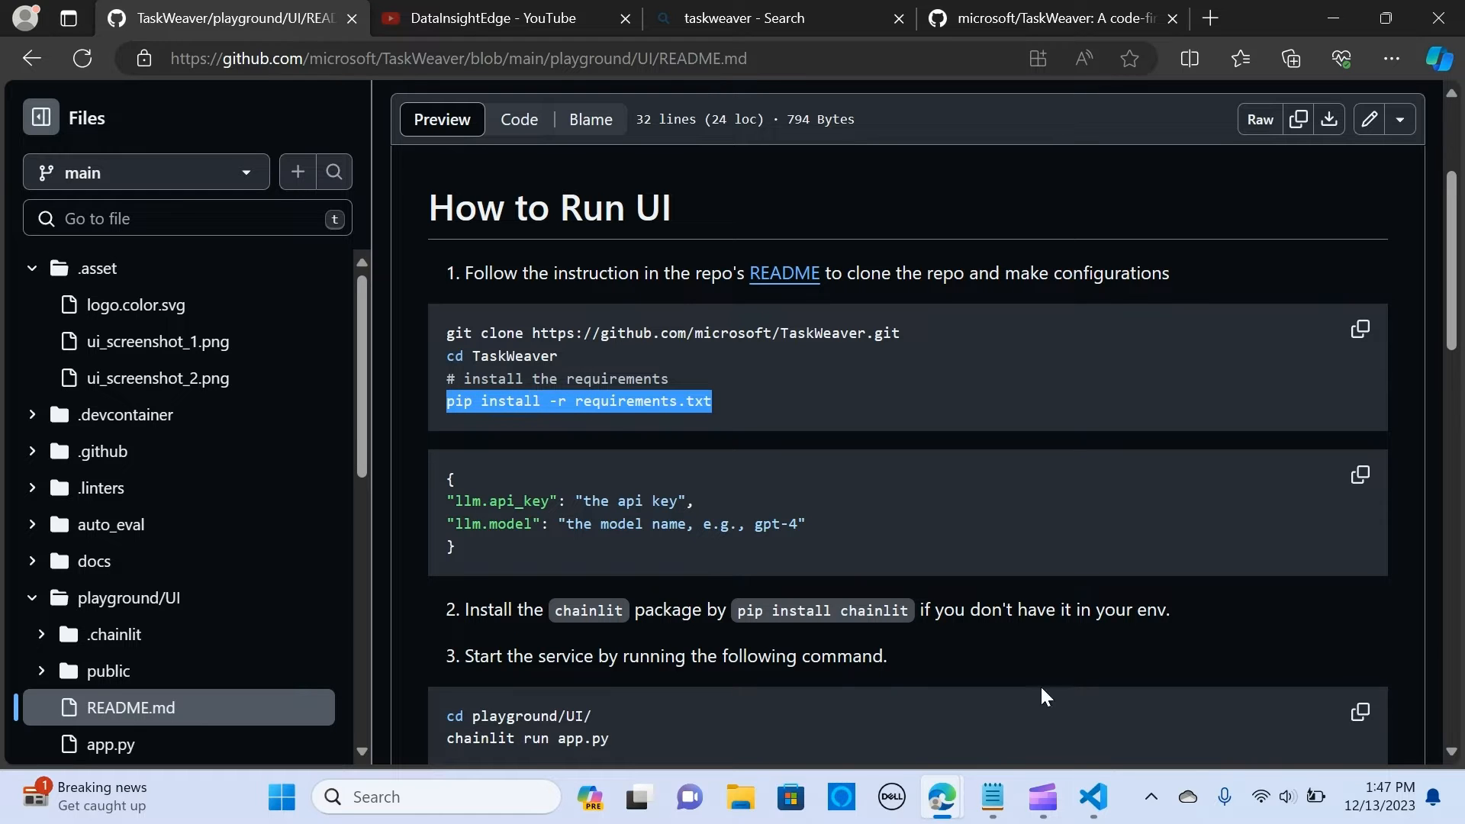
click(1091, 796)
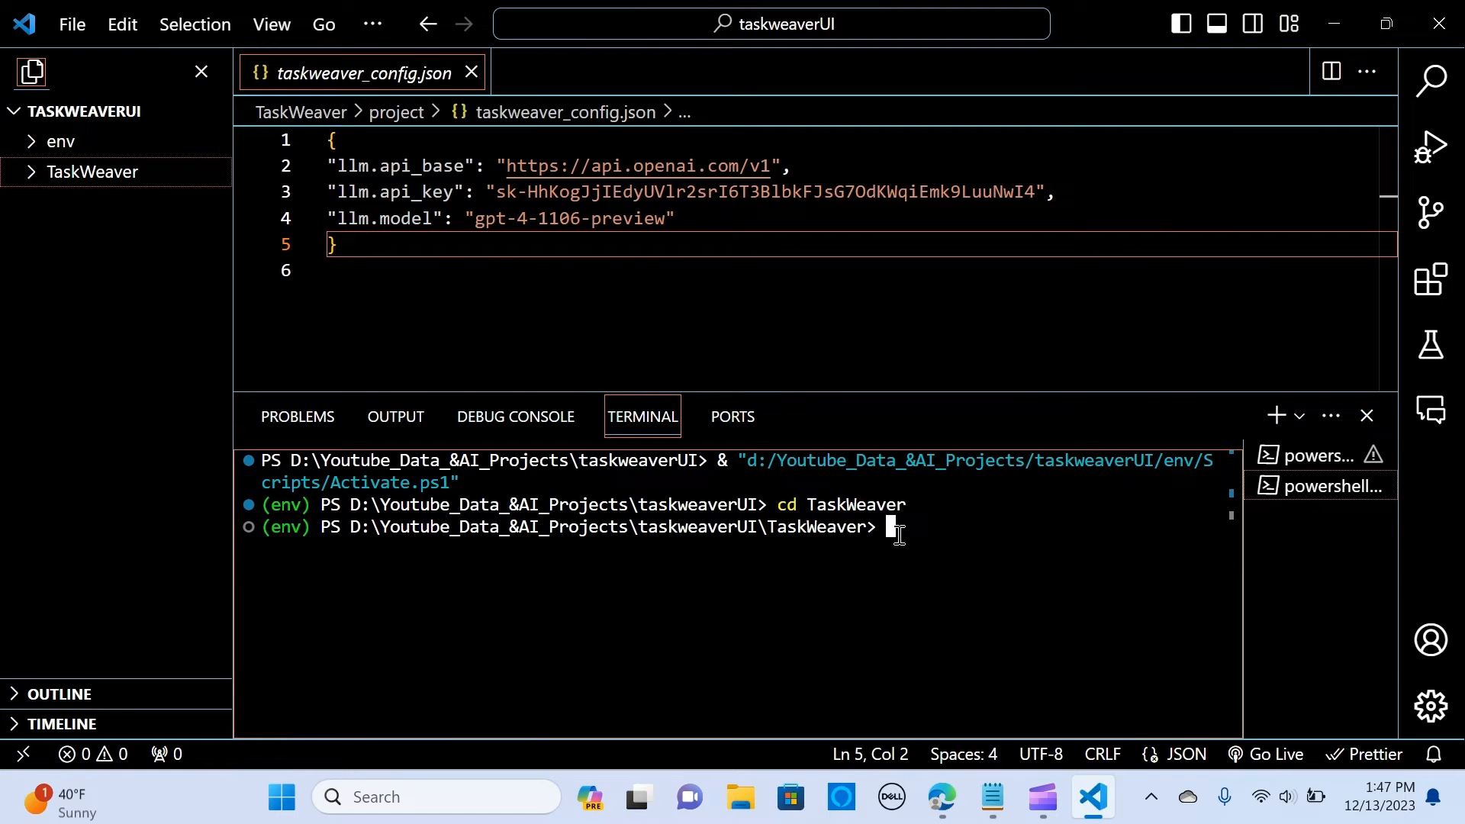
text(pip install -r requirements.txt)
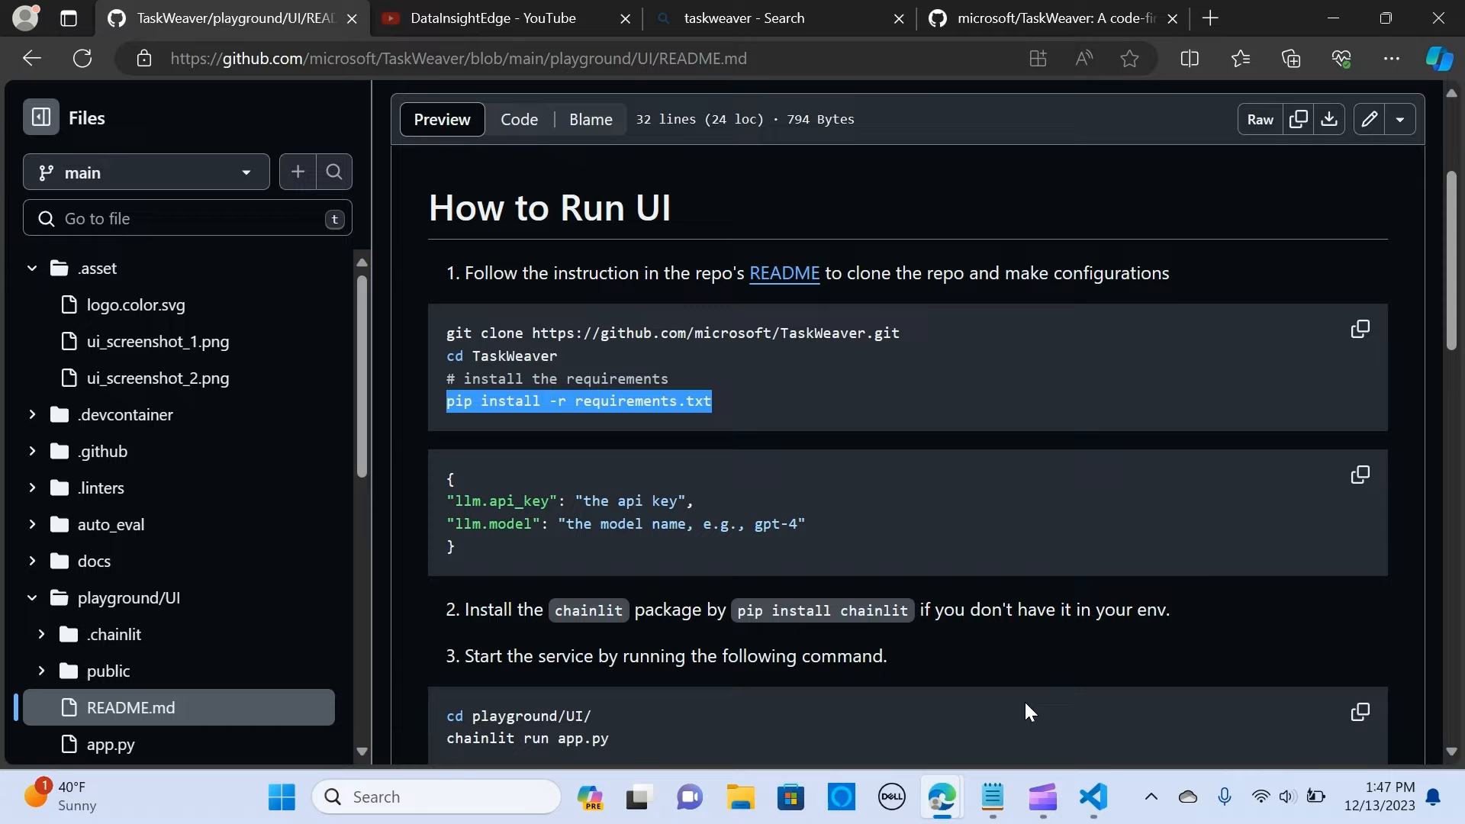
click(1092, 796)
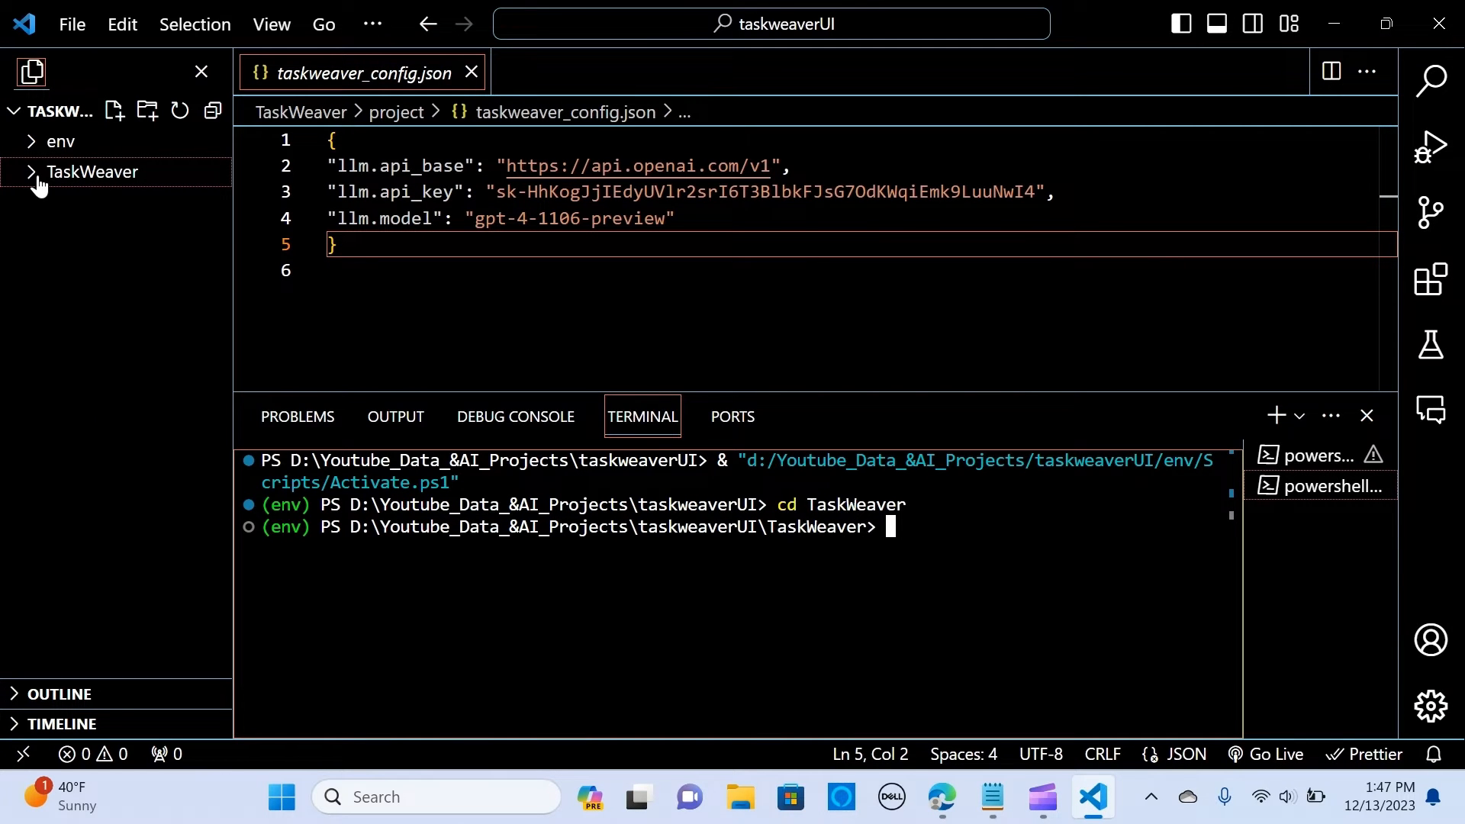
- Expand TaskWeaver's project folder to list plugins, workspace and taskweaver_config.json
click(93, 172)
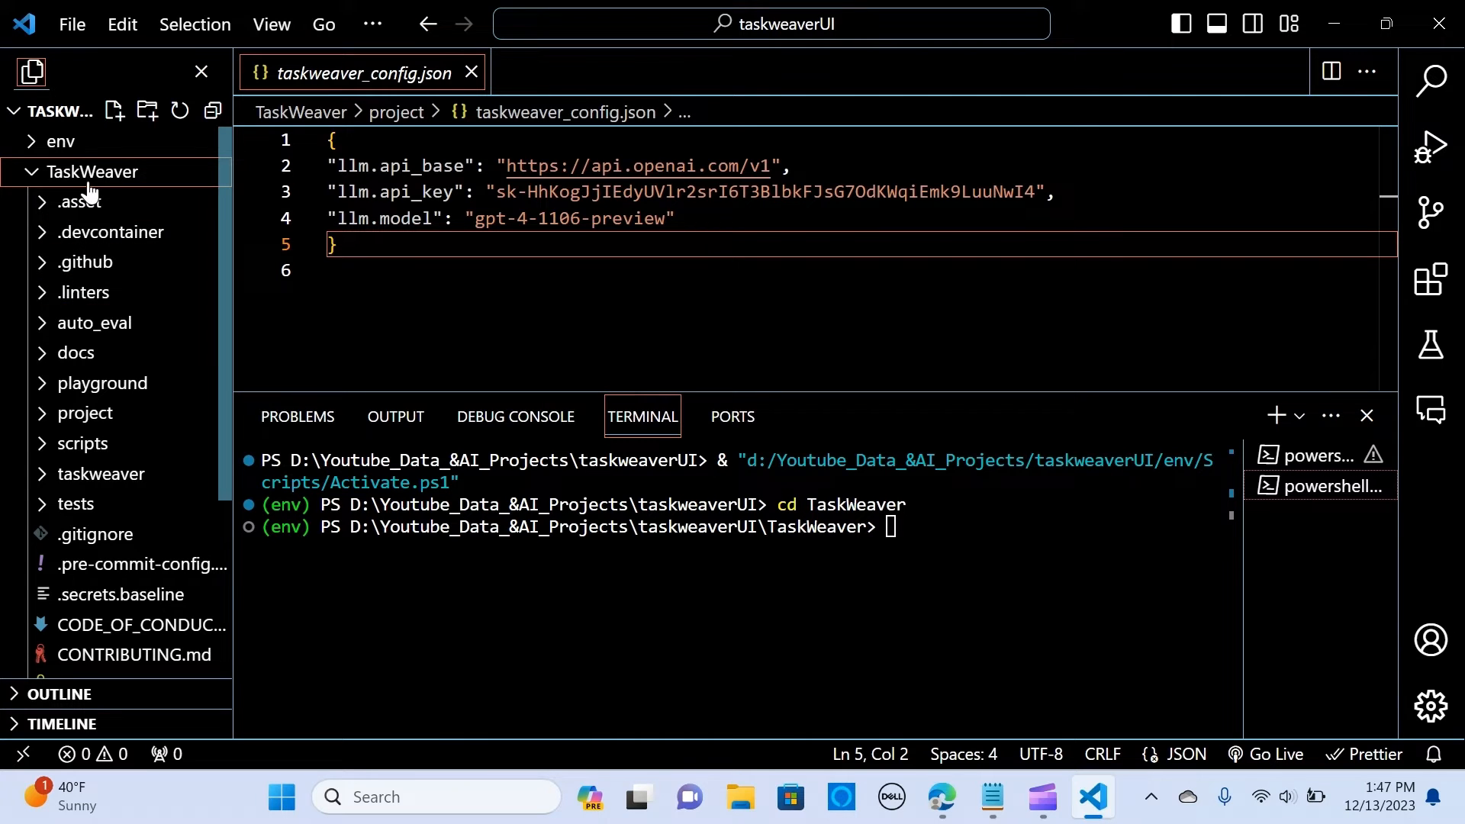
click(84, 413)
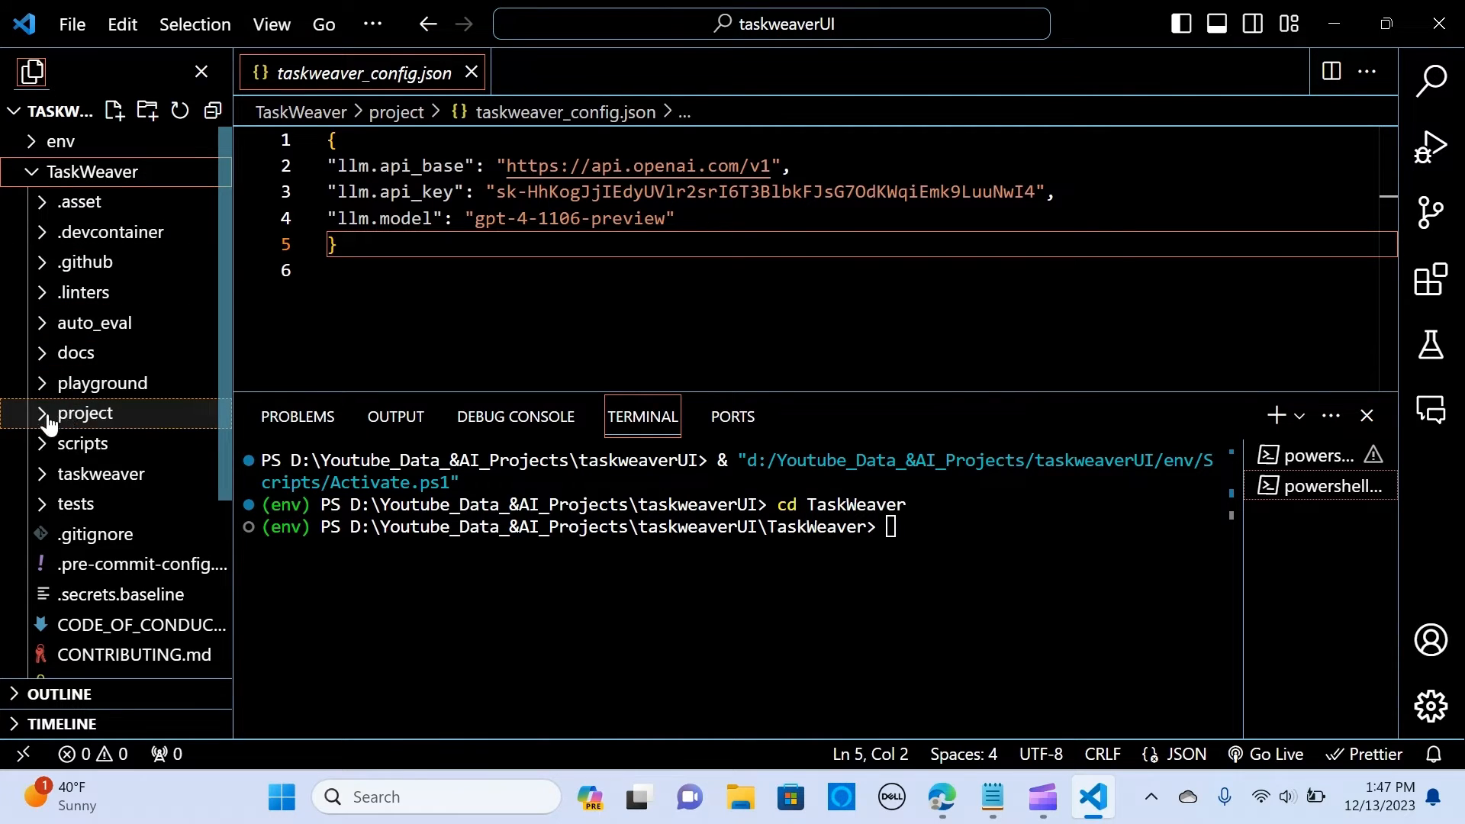
click(83, 412)
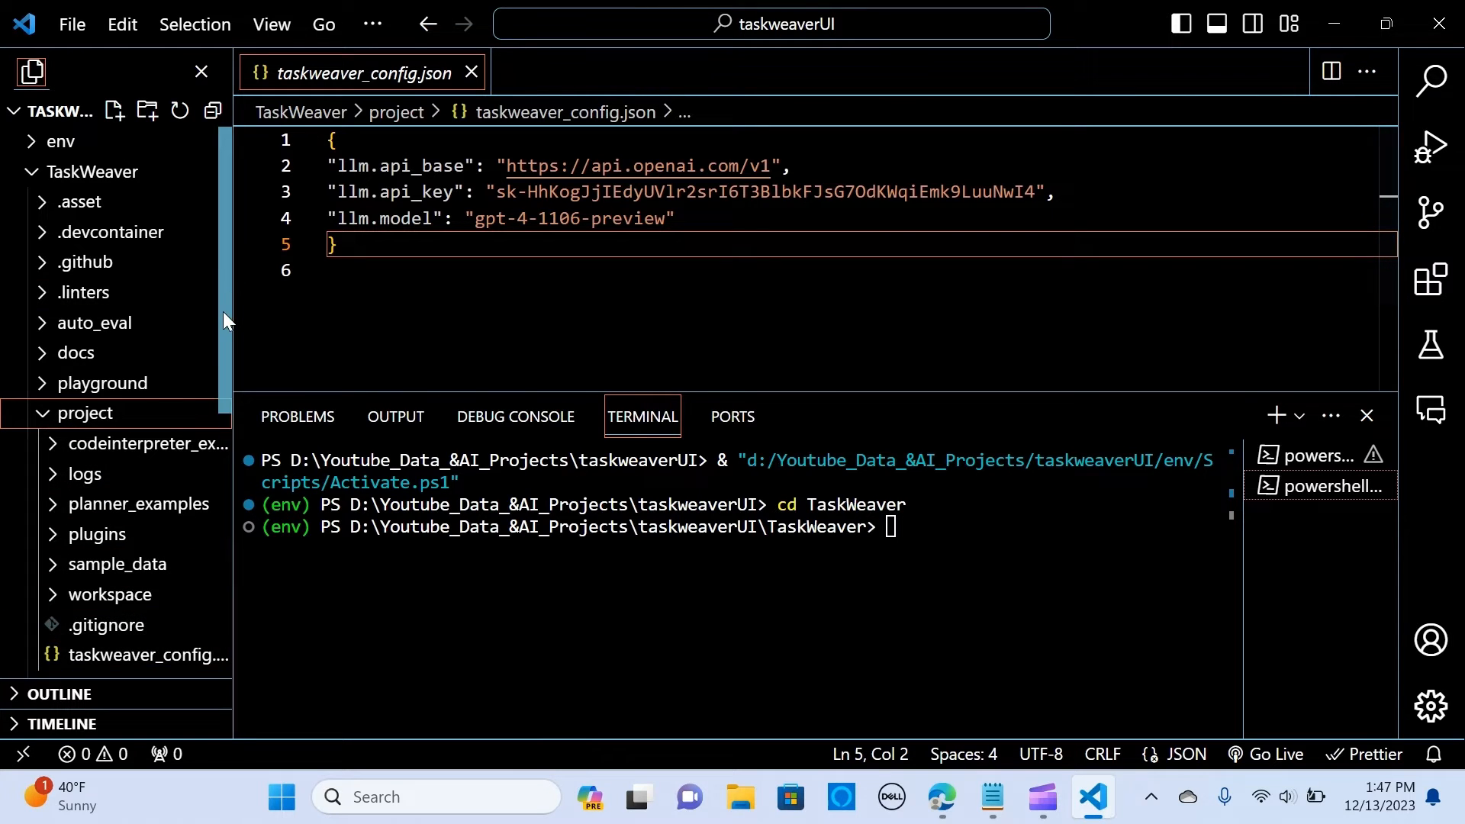
scroll(down, 3)
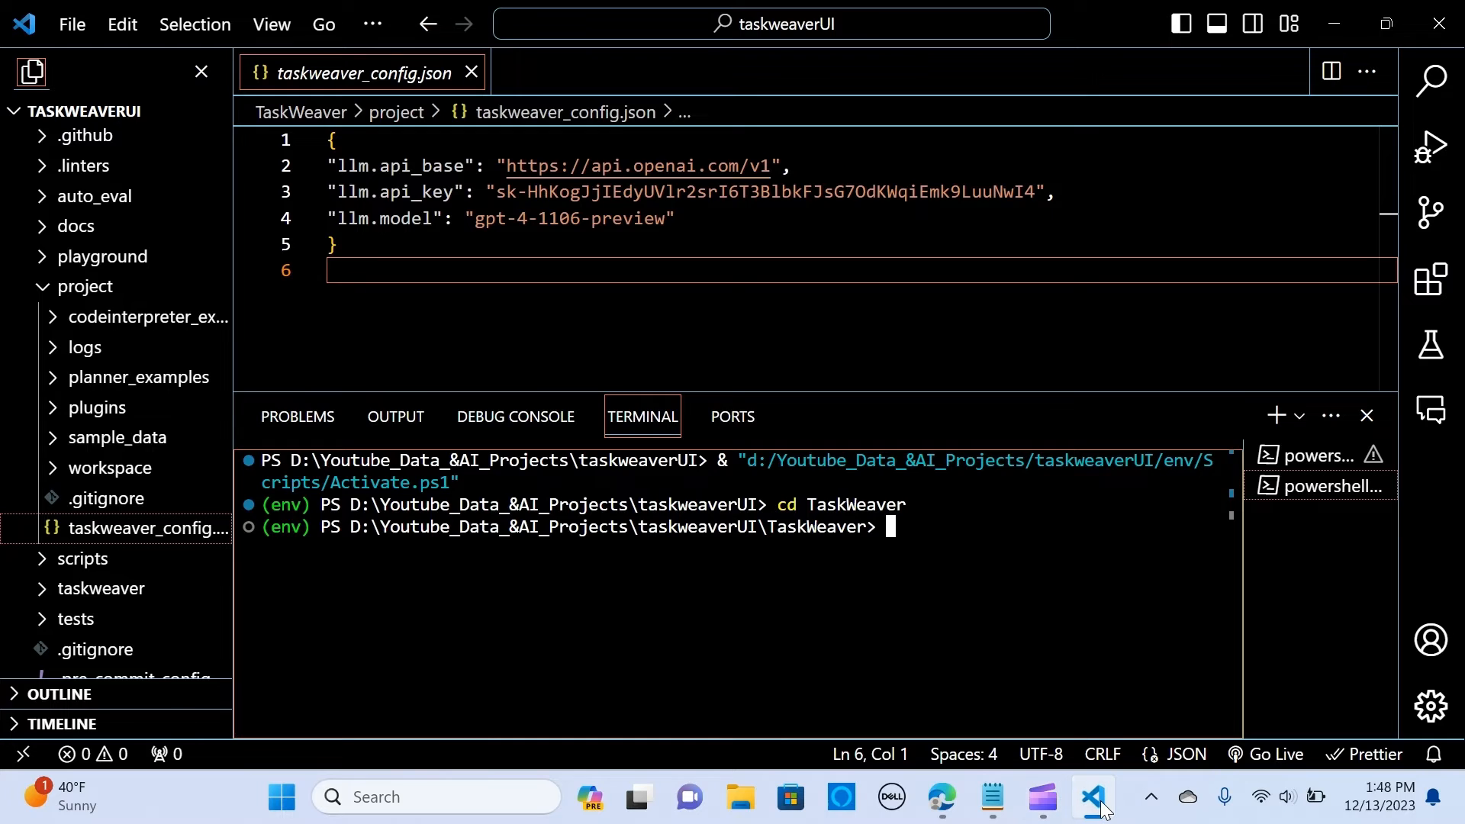
- Run 'pip install chainlit' in the TaskWeaver terminal
click(940, 797)
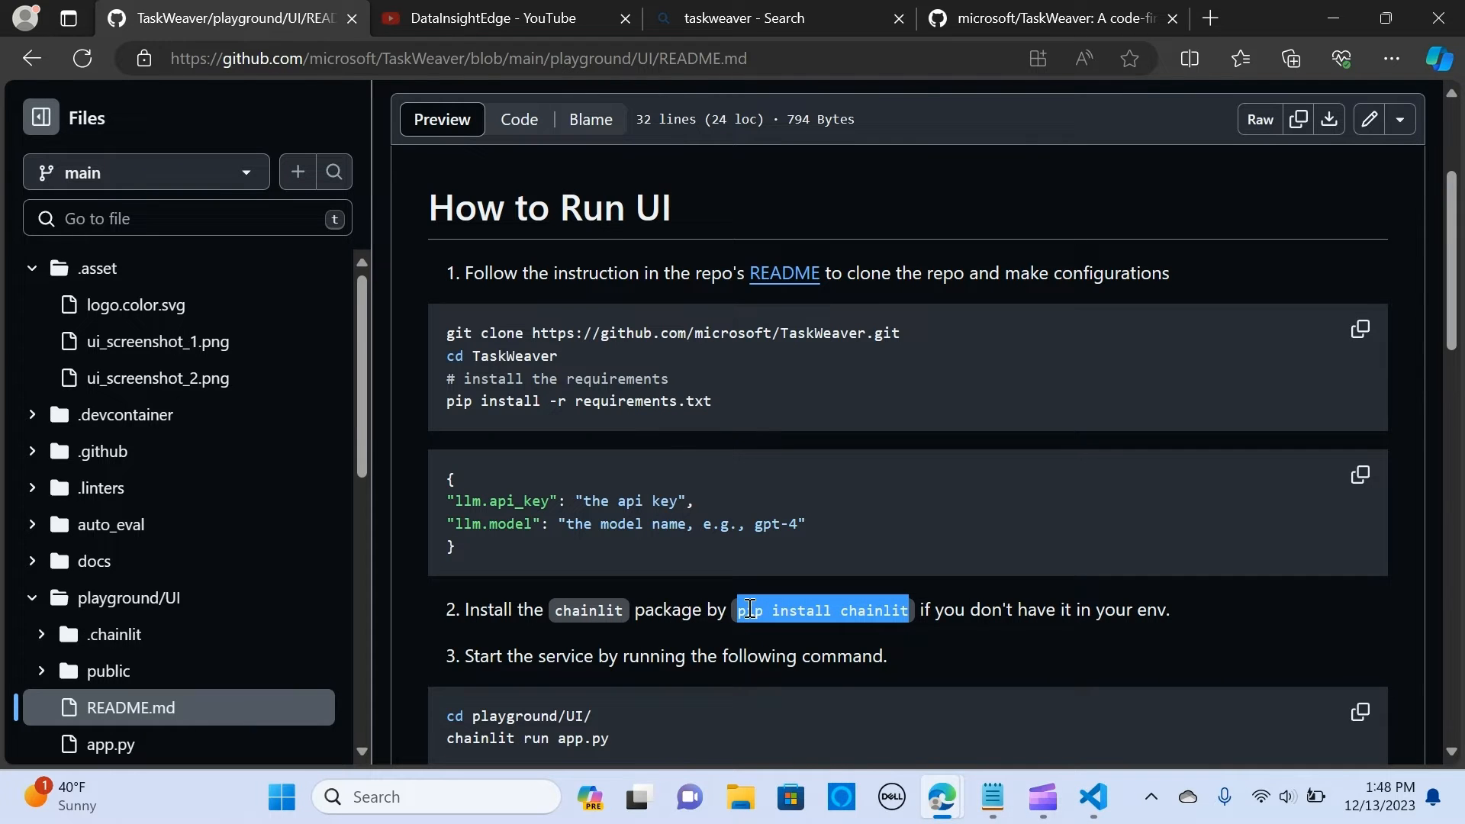
click(1091, 796)
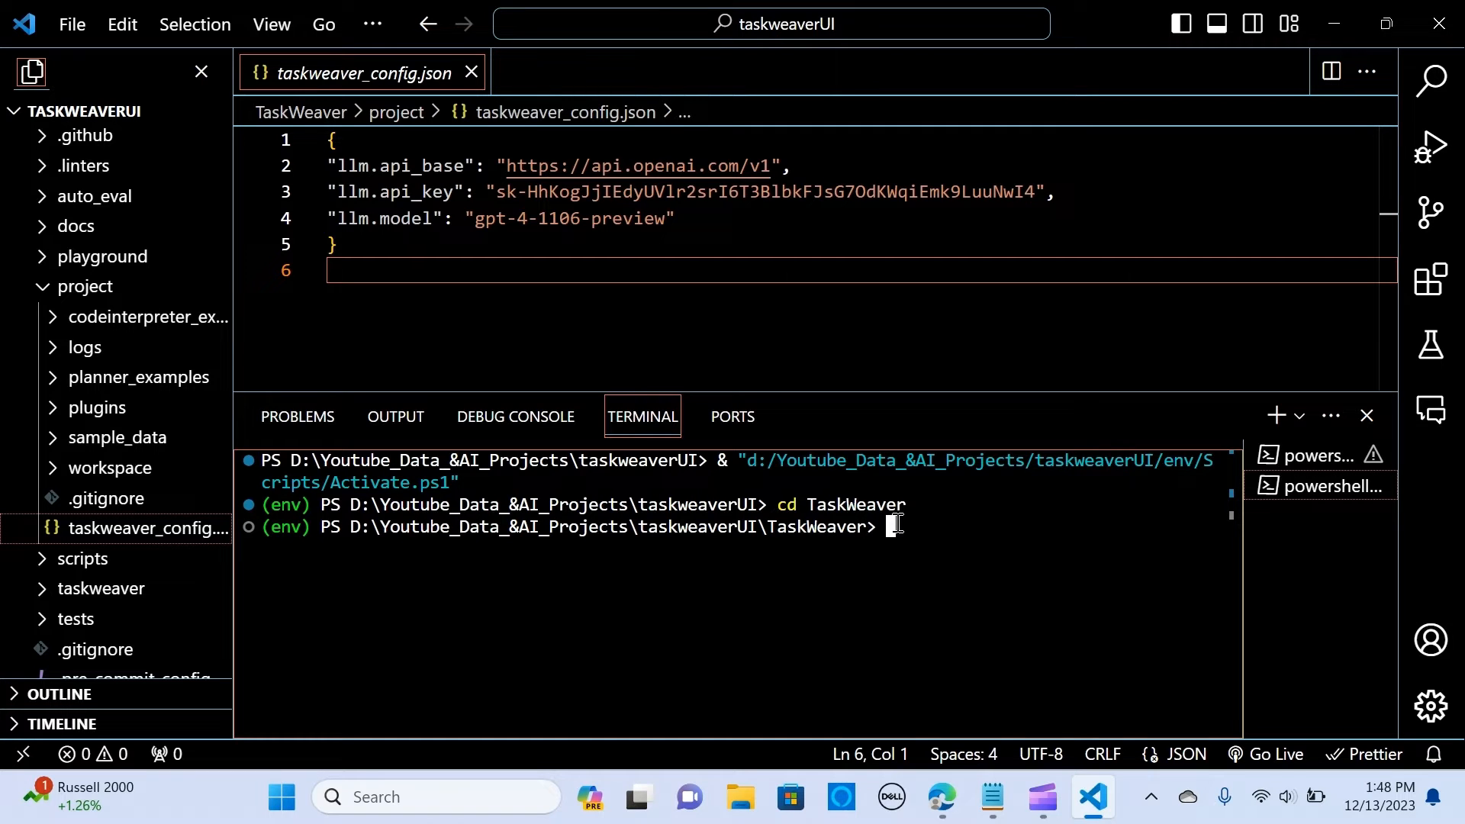
text(pip install chainlit)
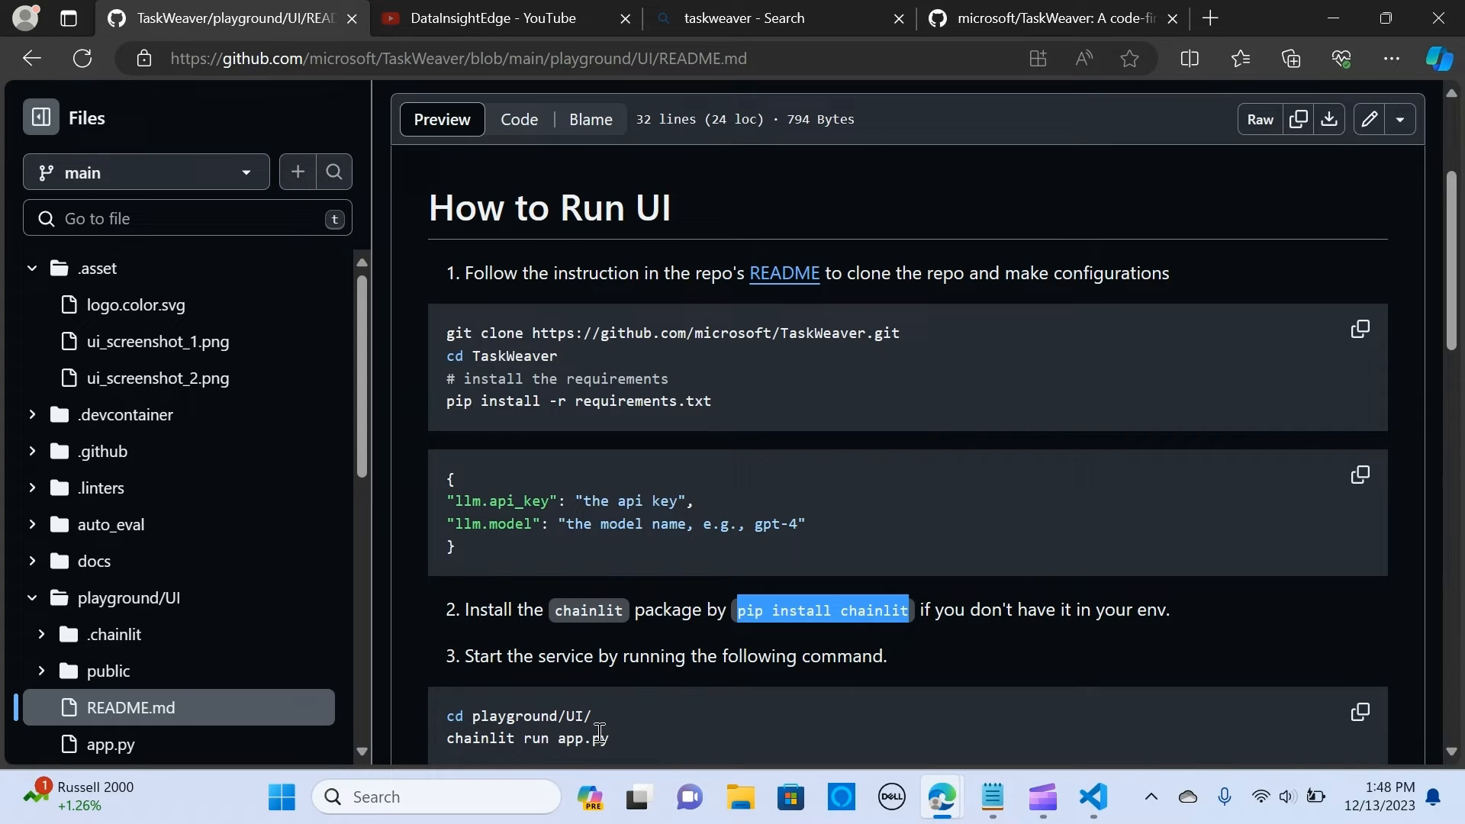
double_click(517, 716)
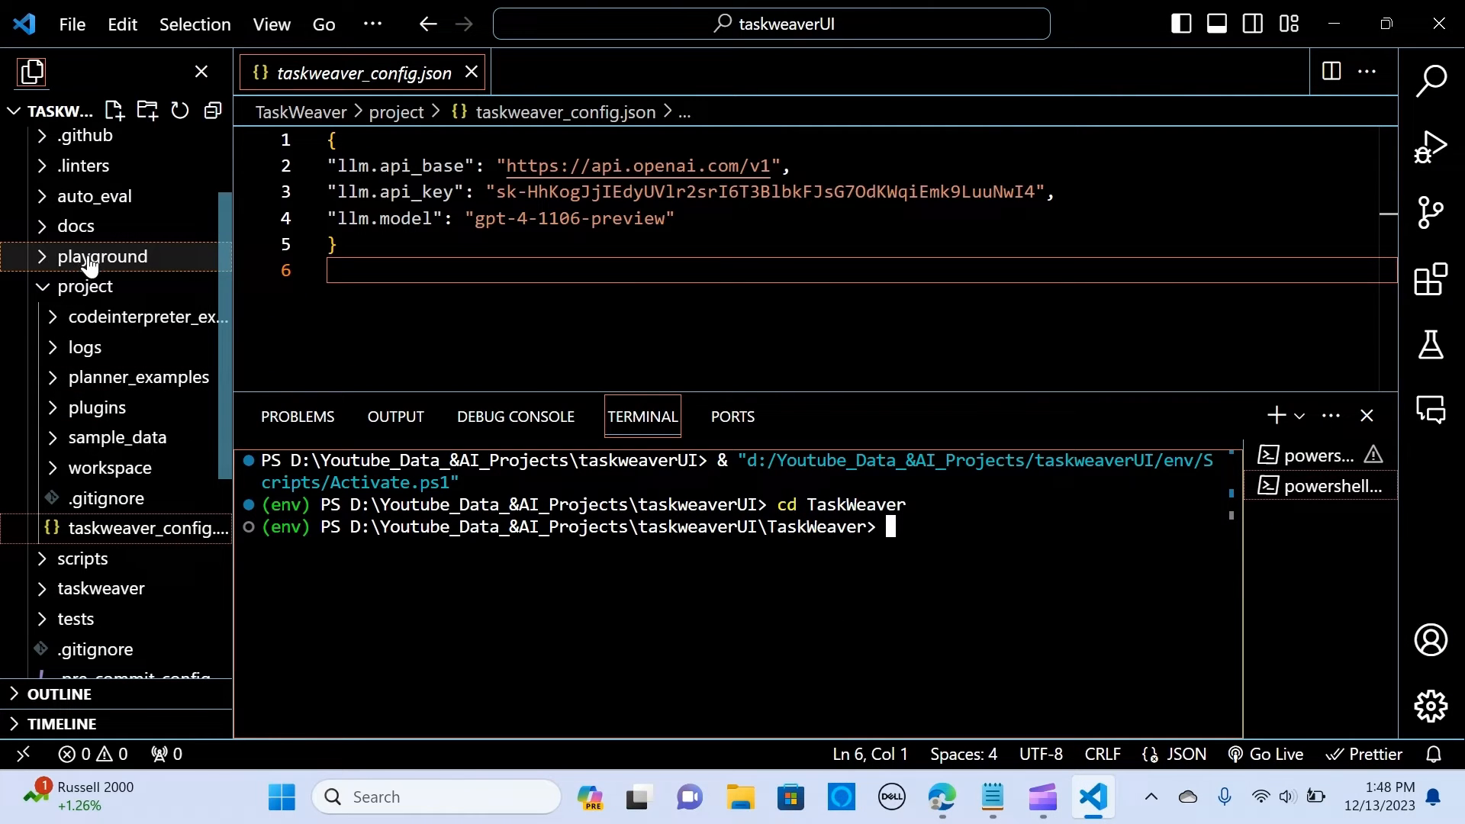
- Change the terminal directory to playground/UI/
click(102, 256)
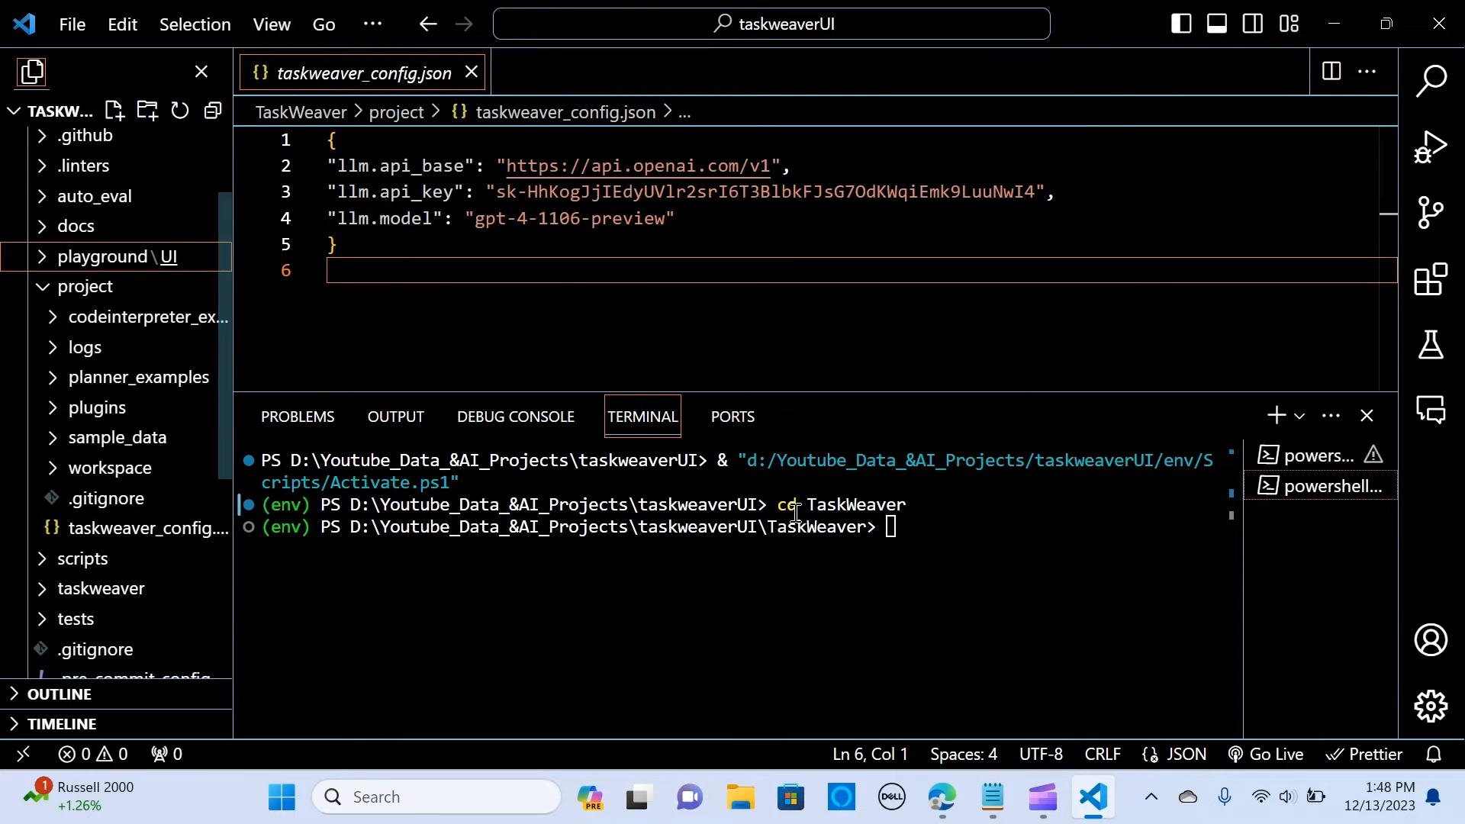
text(cd playground/UI/)
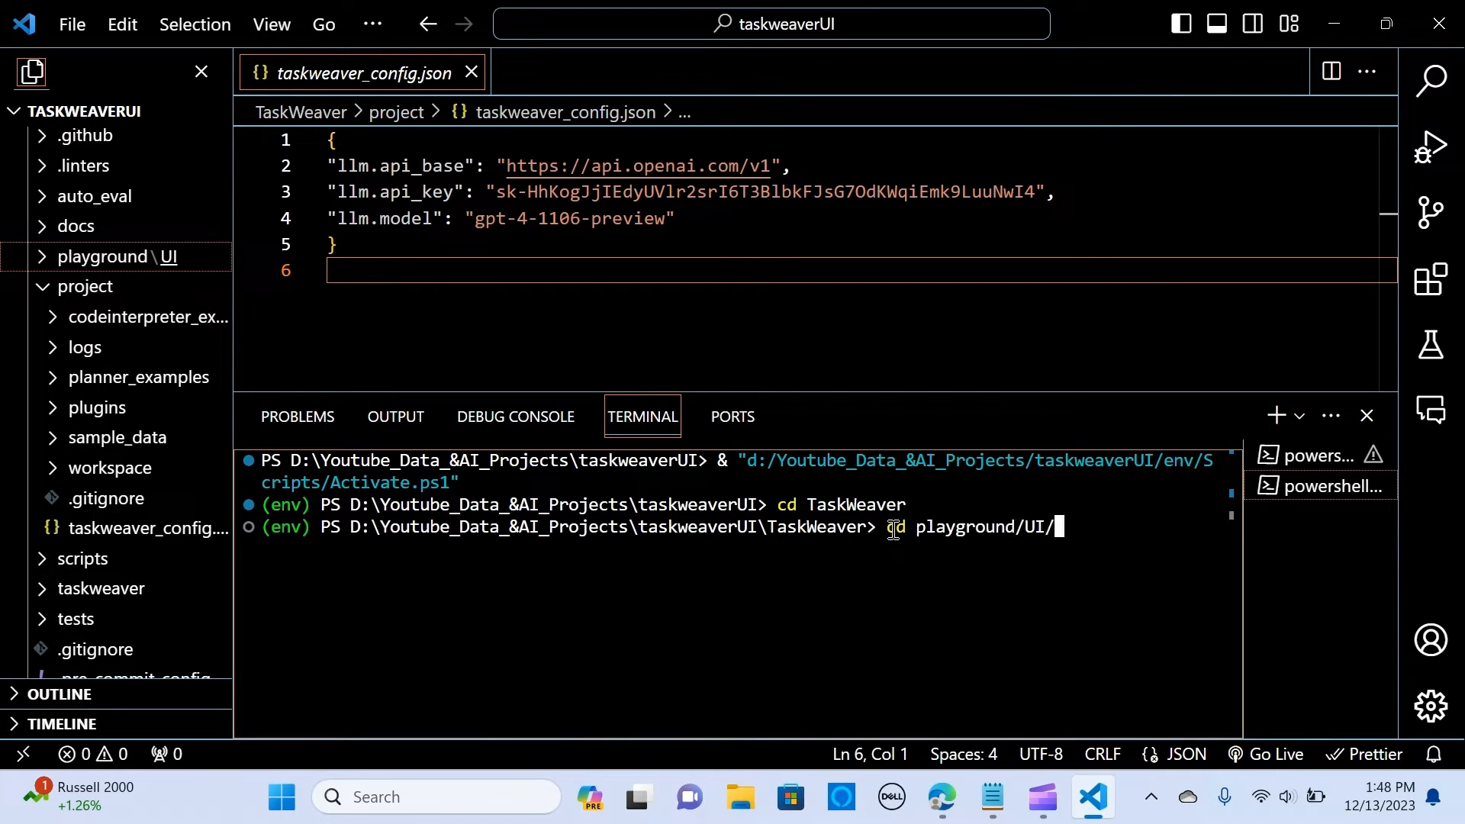
key(Enter)
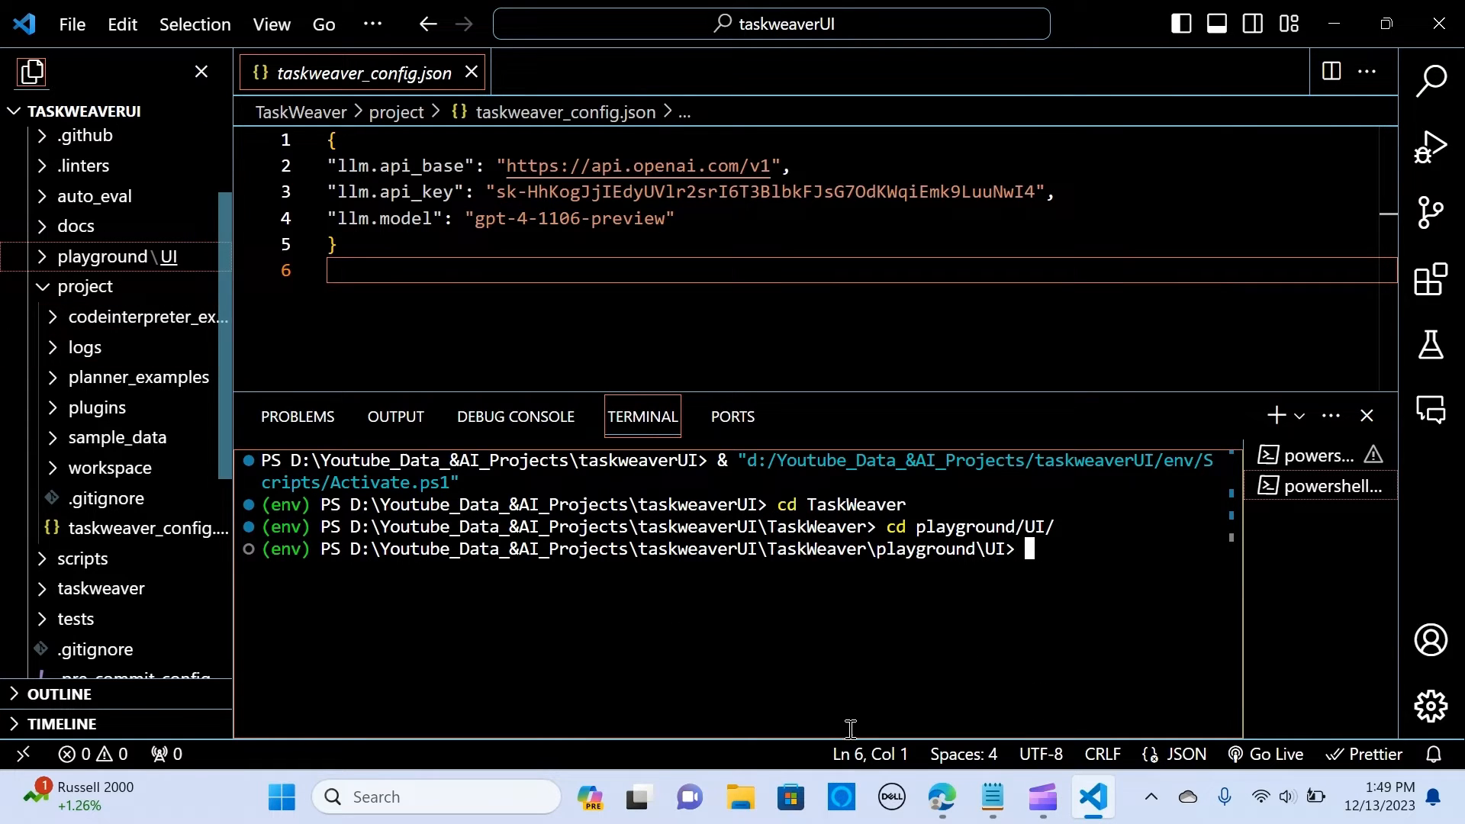
- Run 'chainlit run app.py' so the TaskWeaver chat UI loads at localhost:8000
click(939, 796)
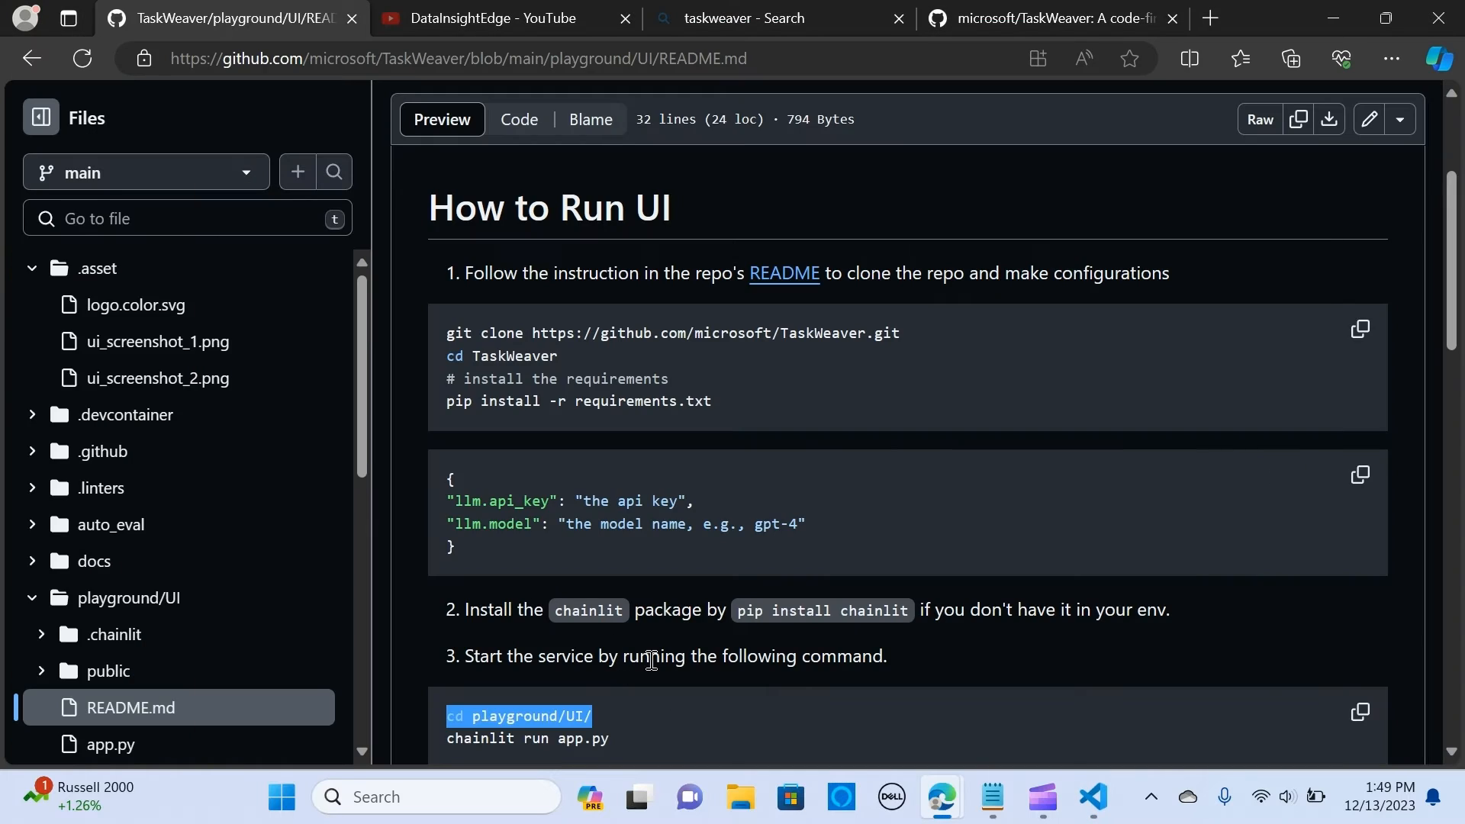
click(493, 739)
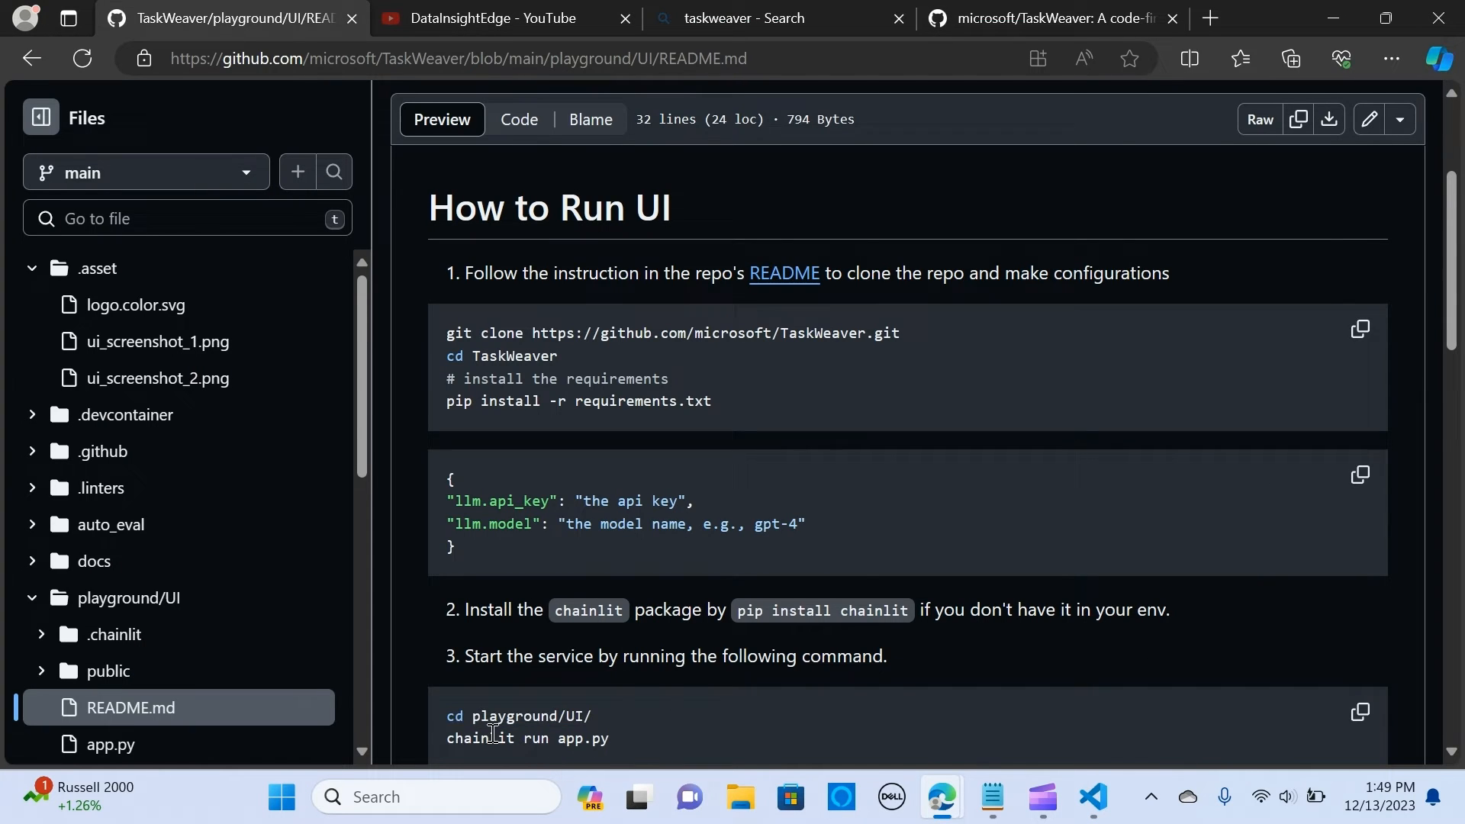
double_click(568, 739)
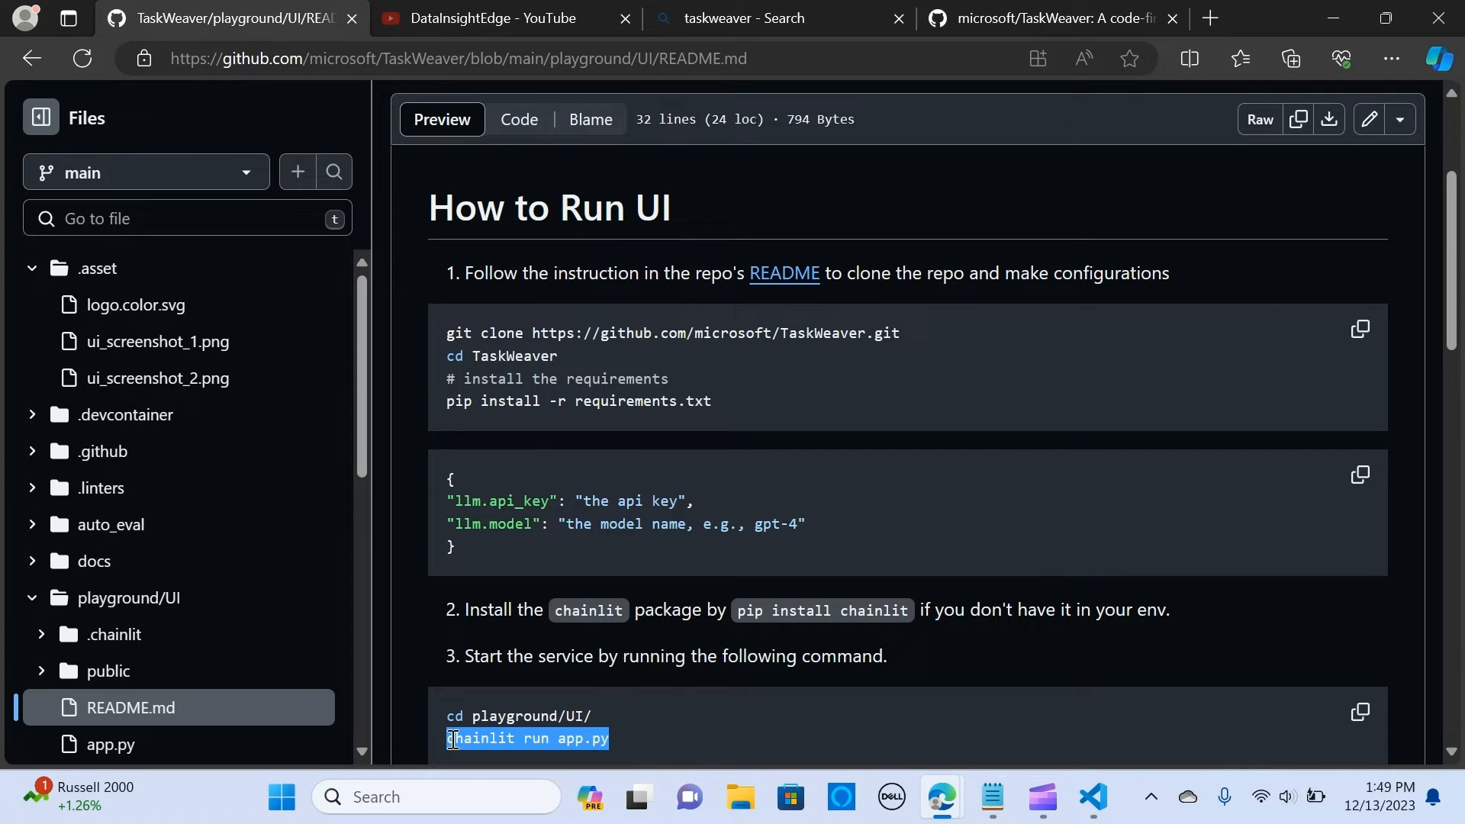
click(1090, 797)
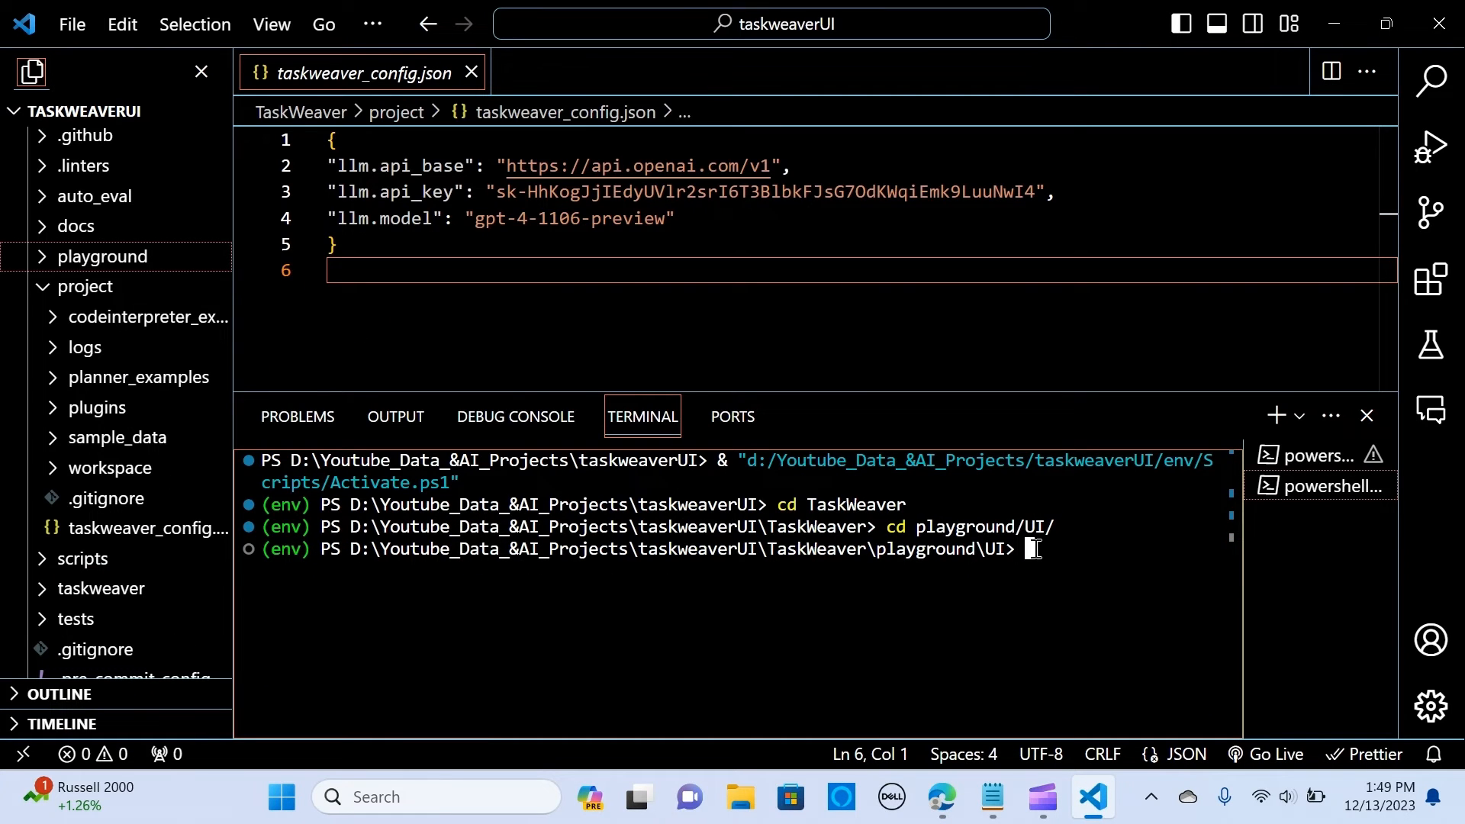
text(chainlit run app.py)
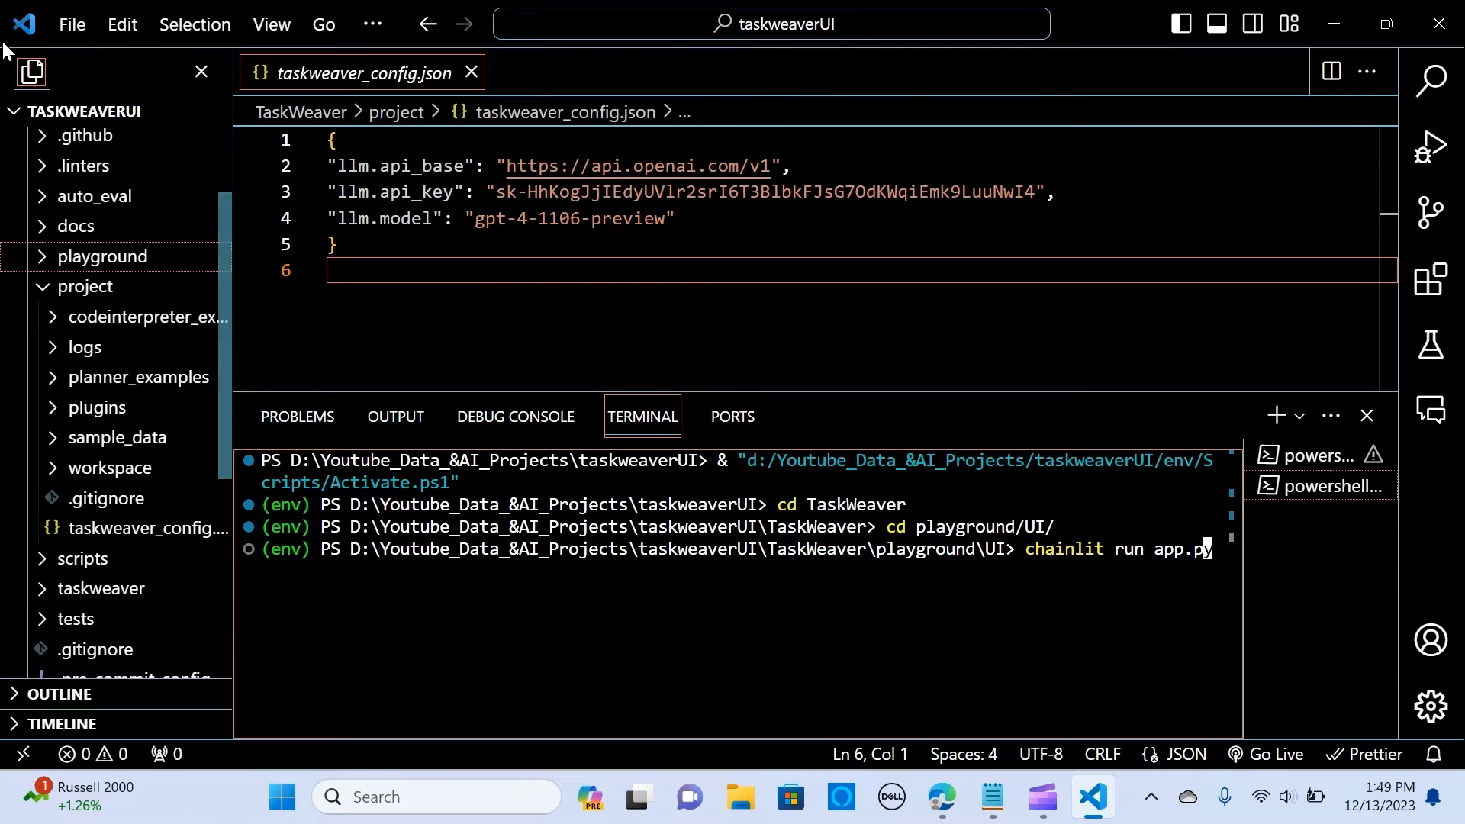
click(71, 23)
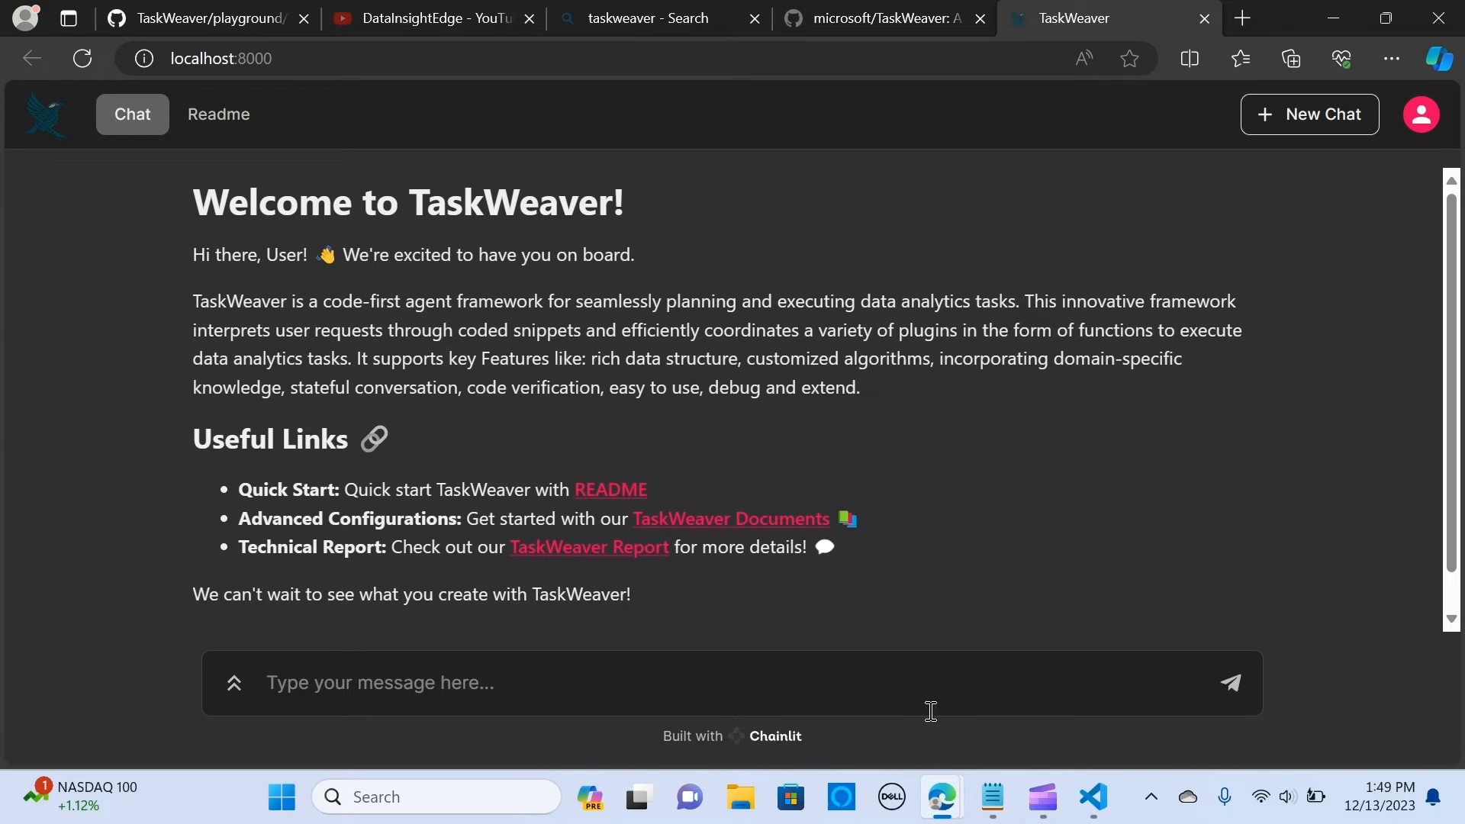
click(1091, 797)
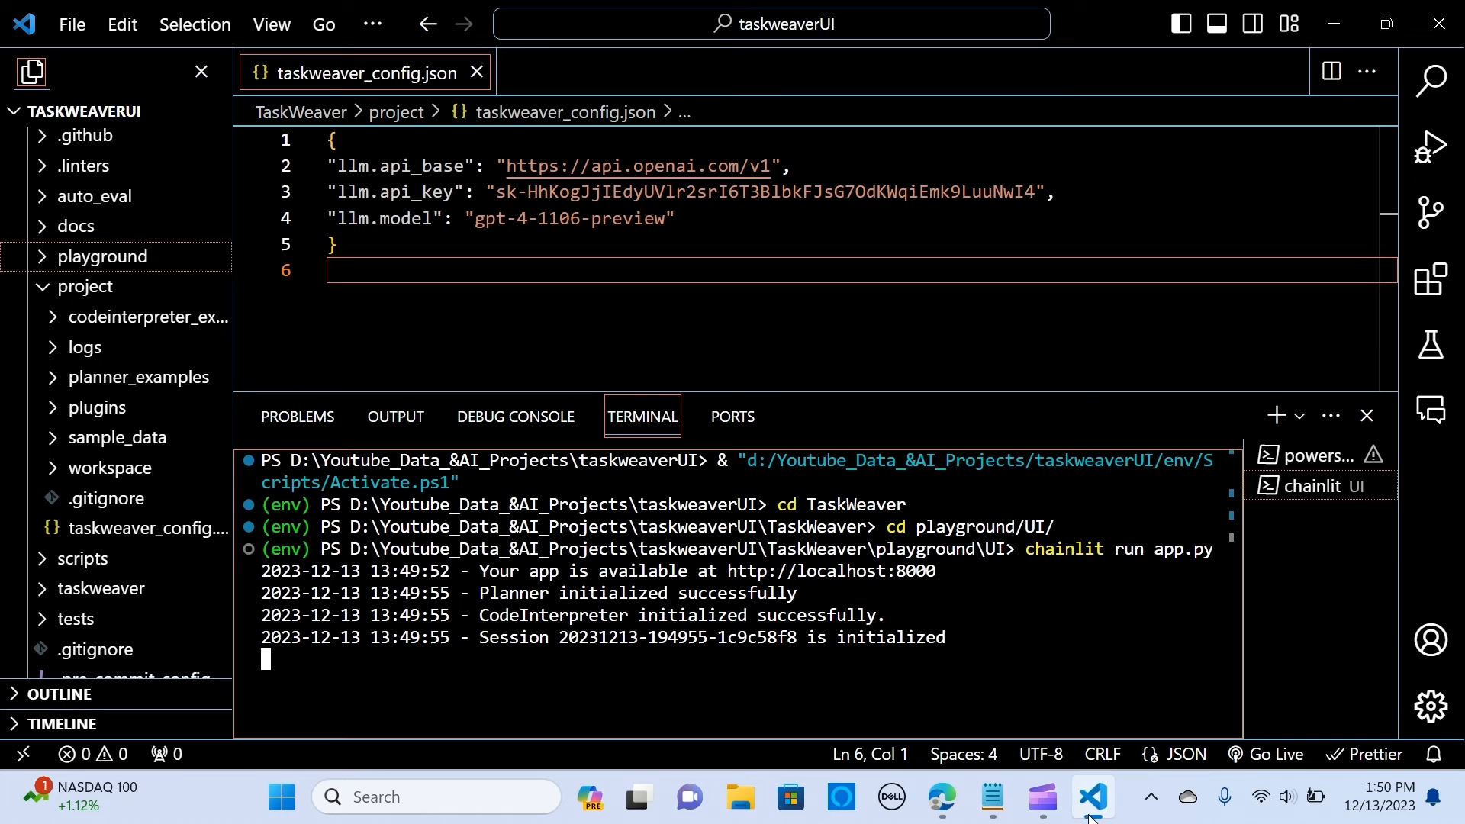
click(942, 796)
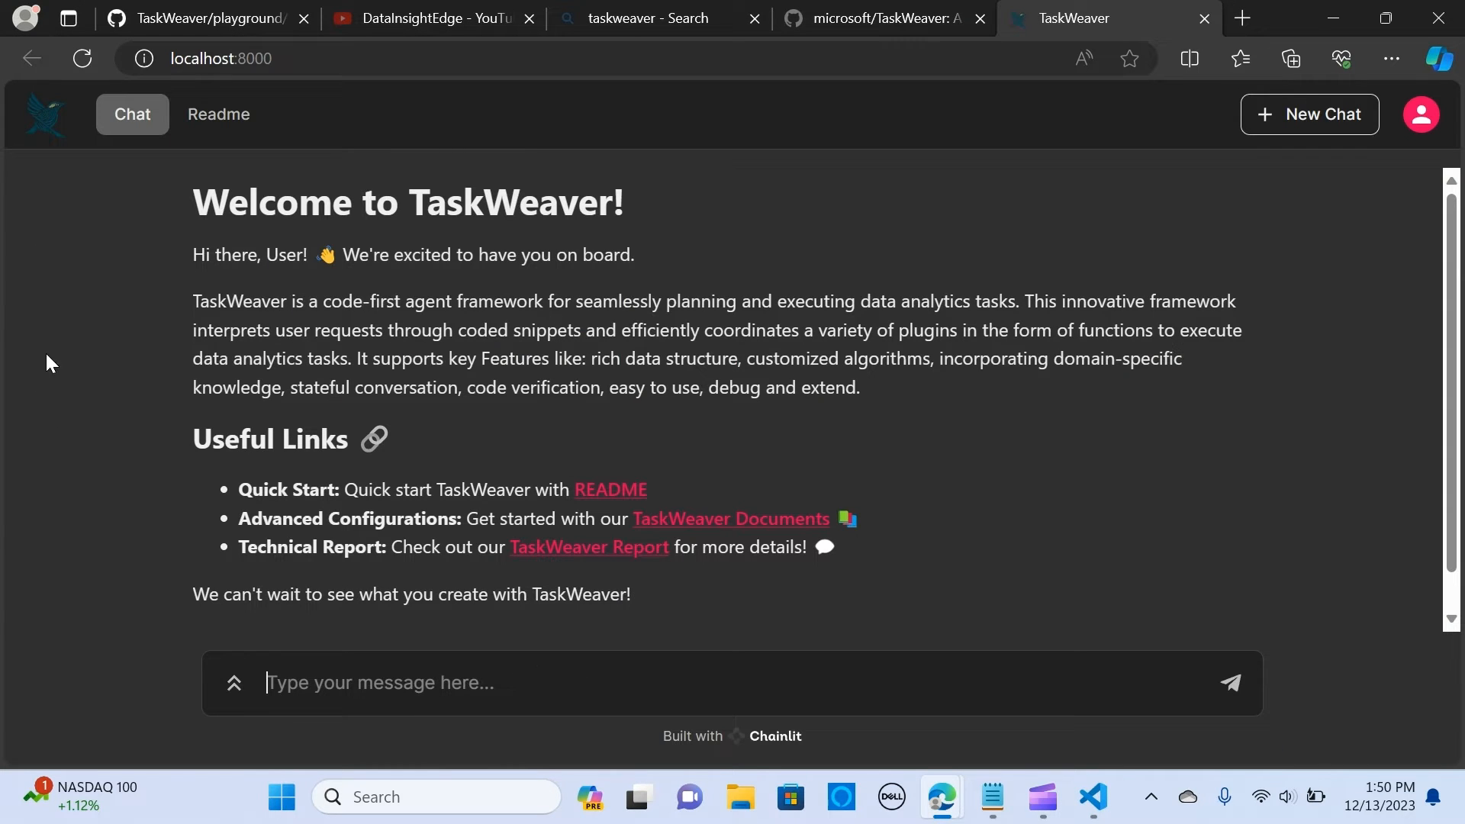
mouse_move(218, 114)
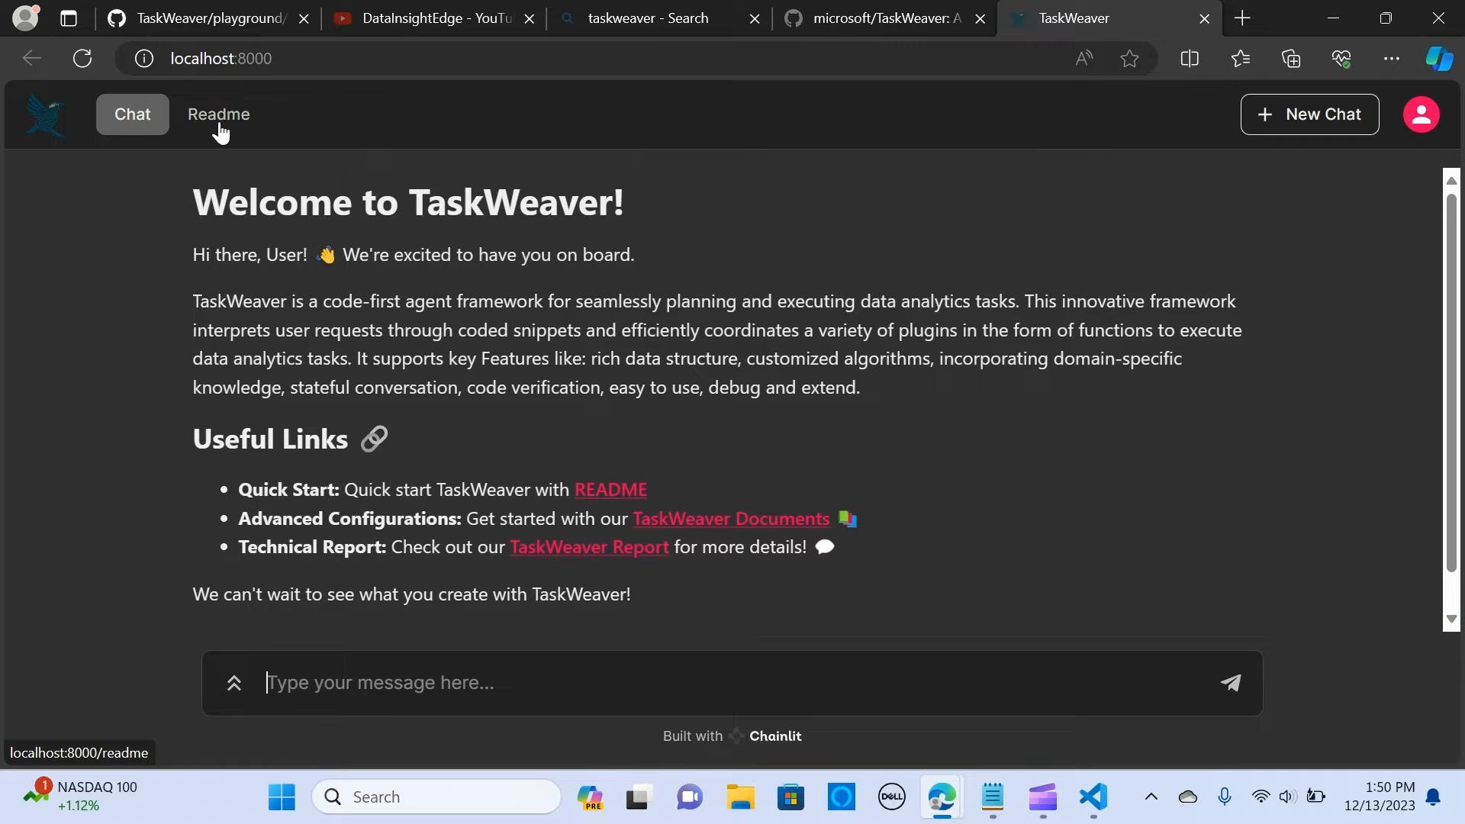
click(219, 114)
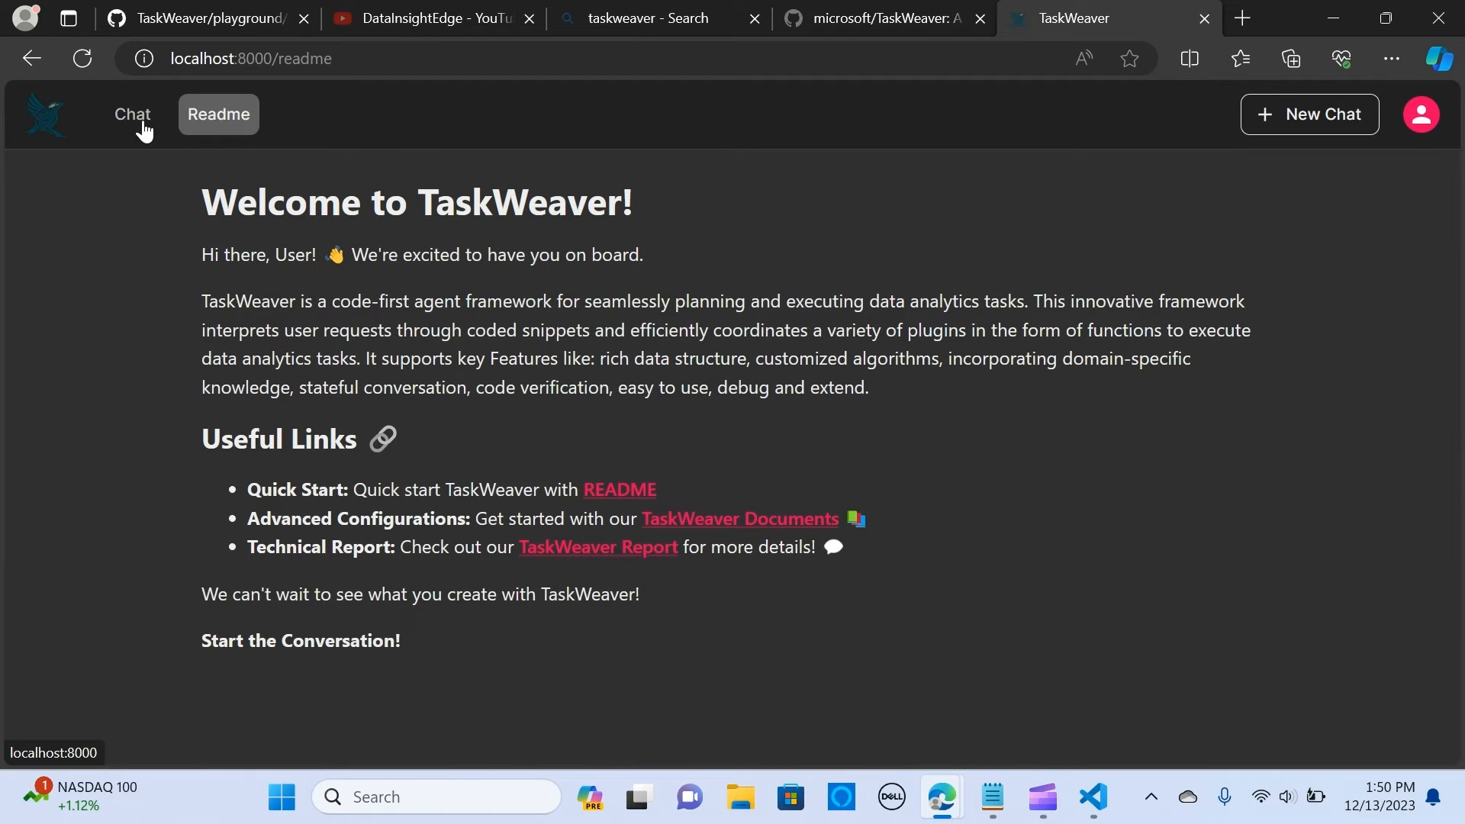
click(131, 114)
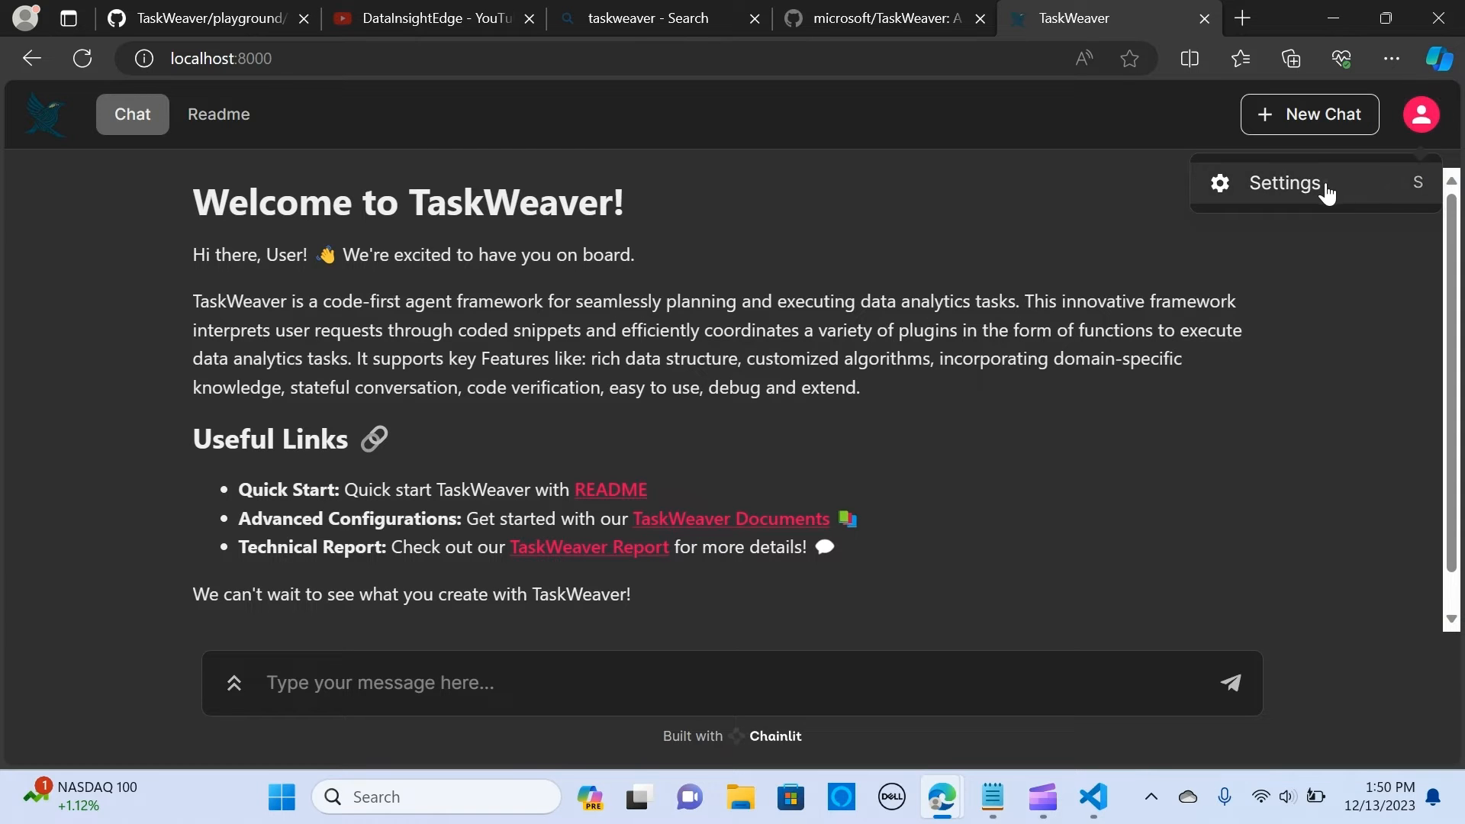
click(1285, 182)
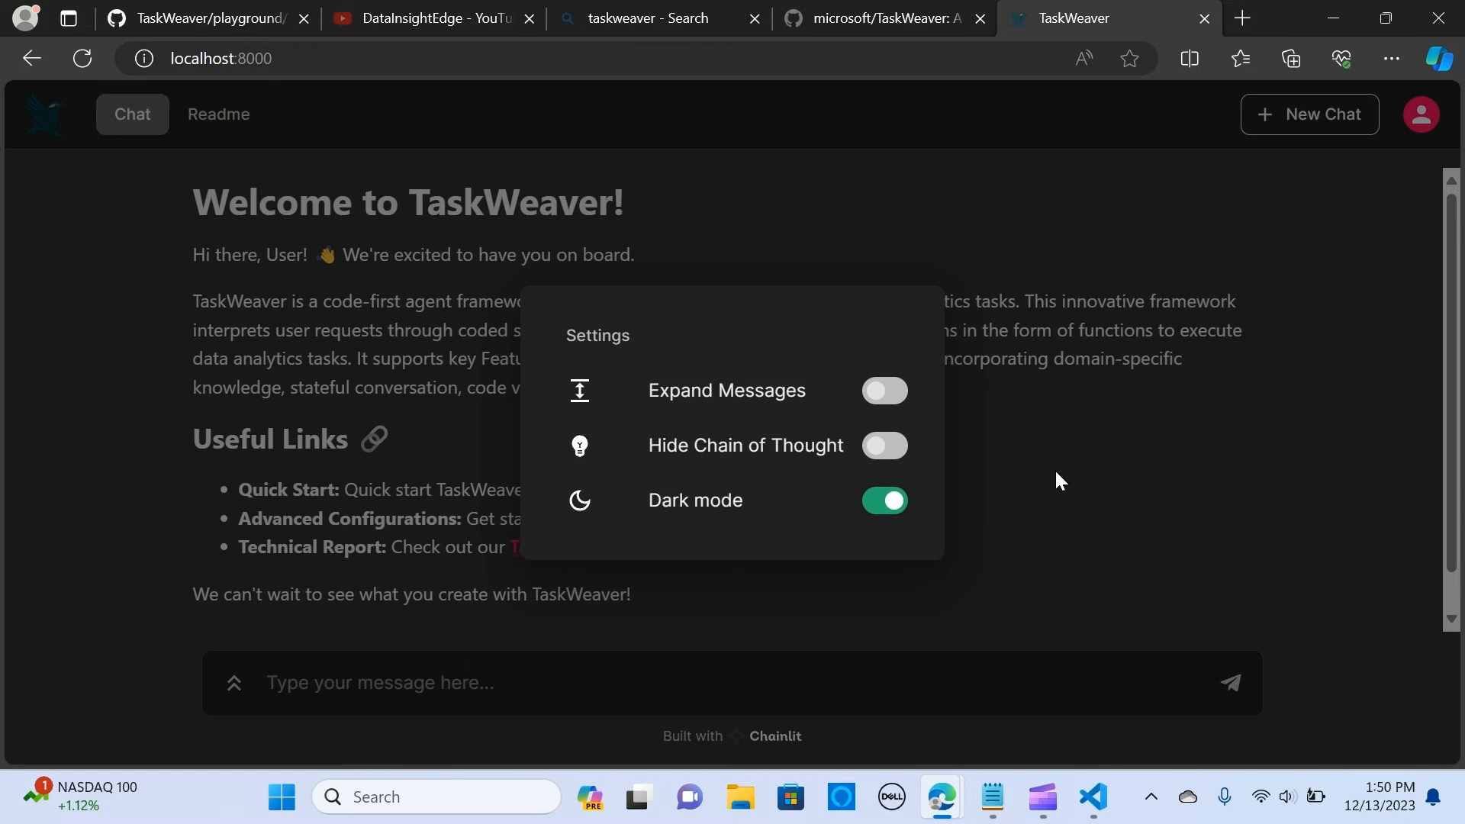
click(1056, 479)
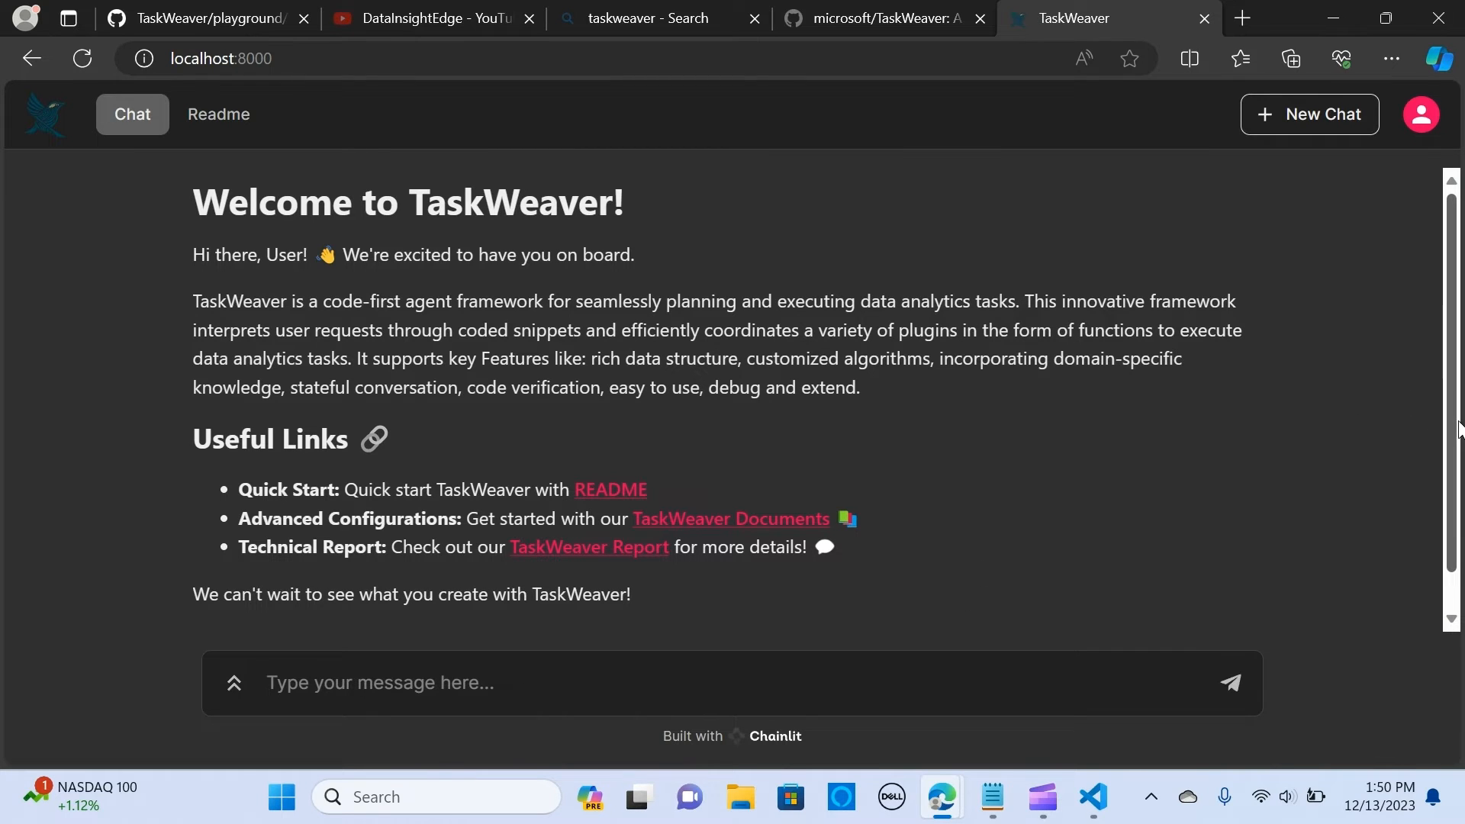
scroll(down, 3)
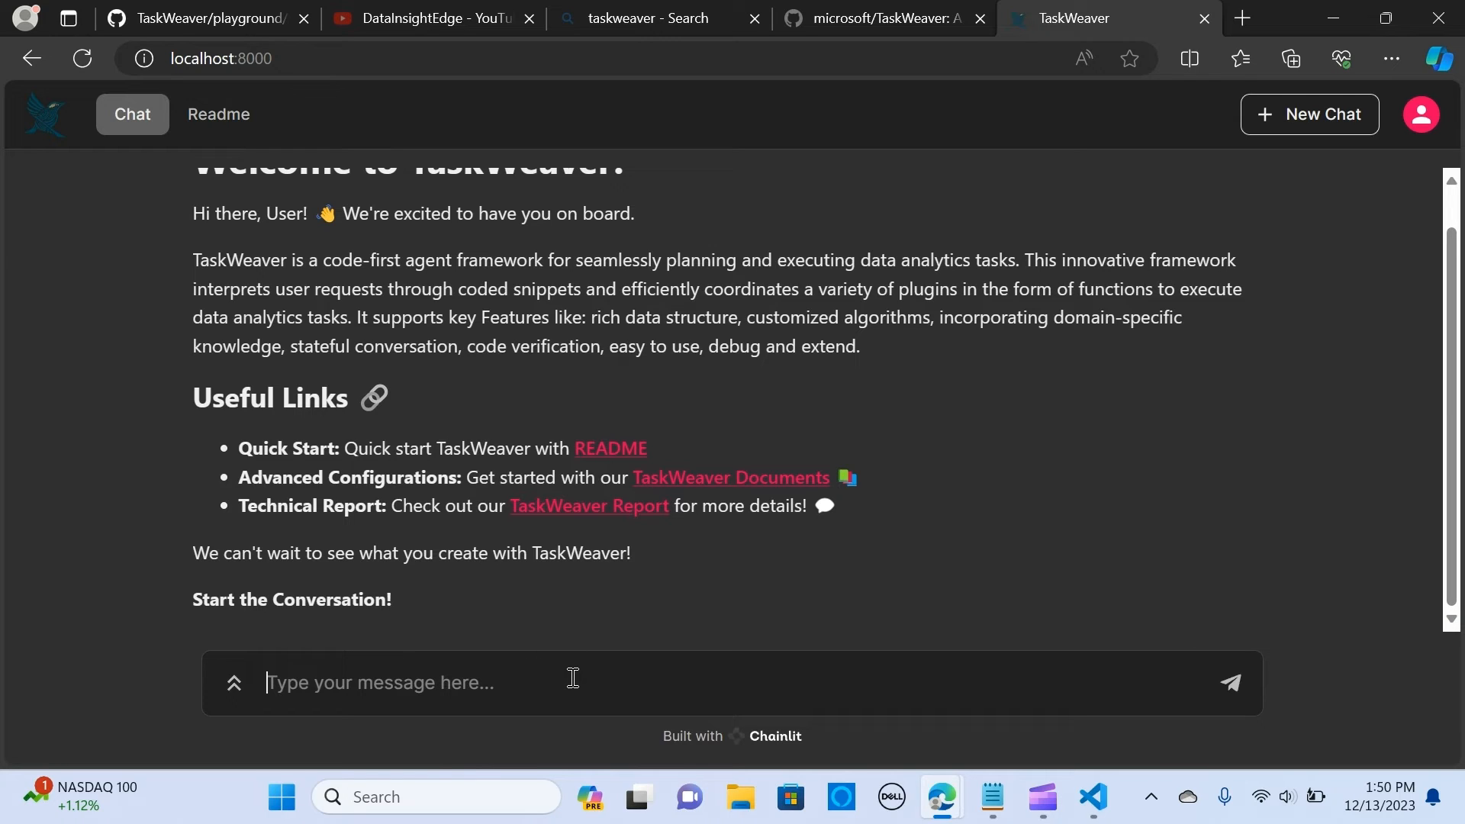
- Send 'print the first 5 even numbers using python' and receive the answer 2, 4, 6, 8, 10
text(p)
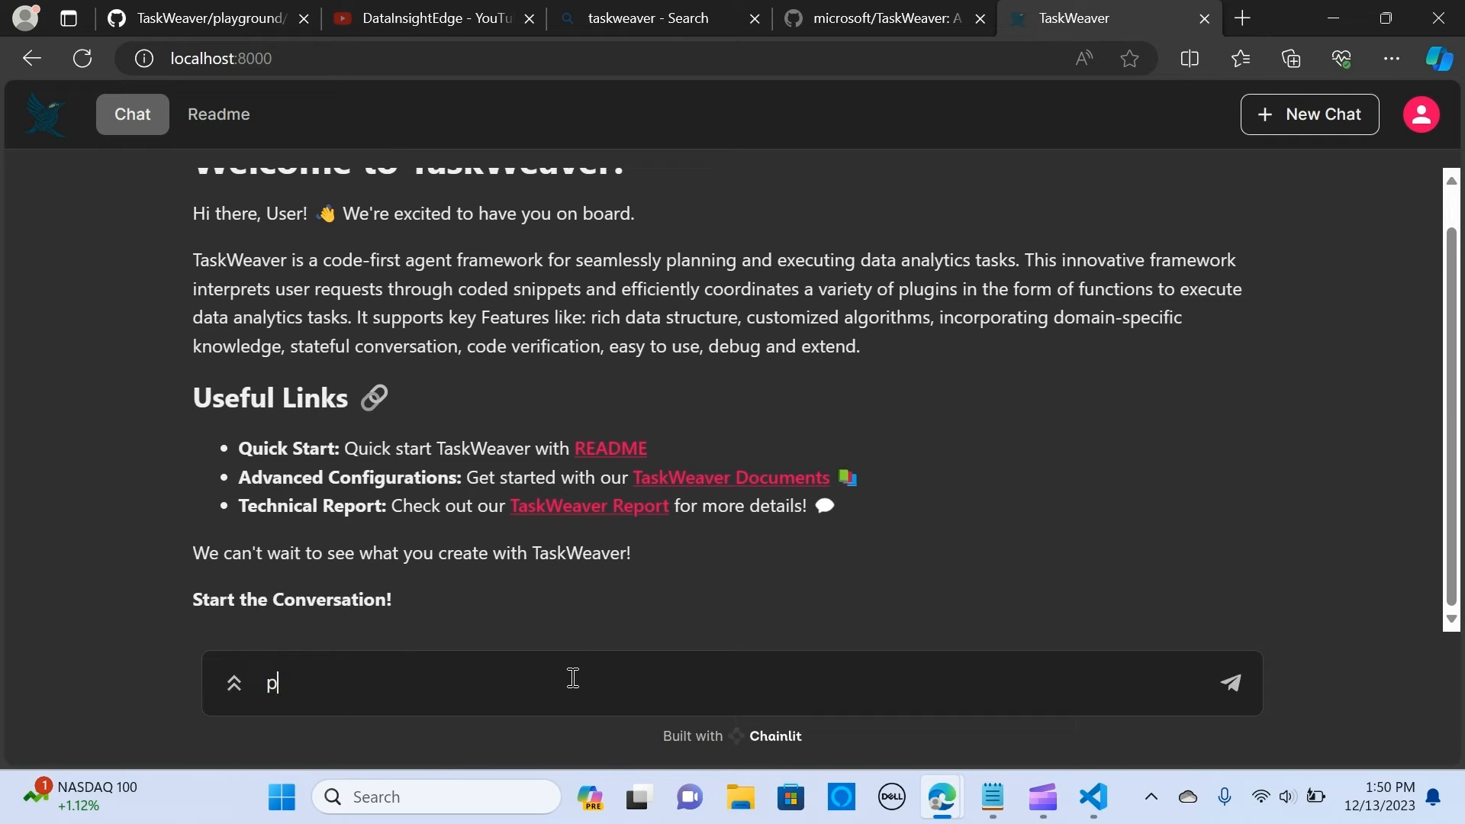
text(rint the first)
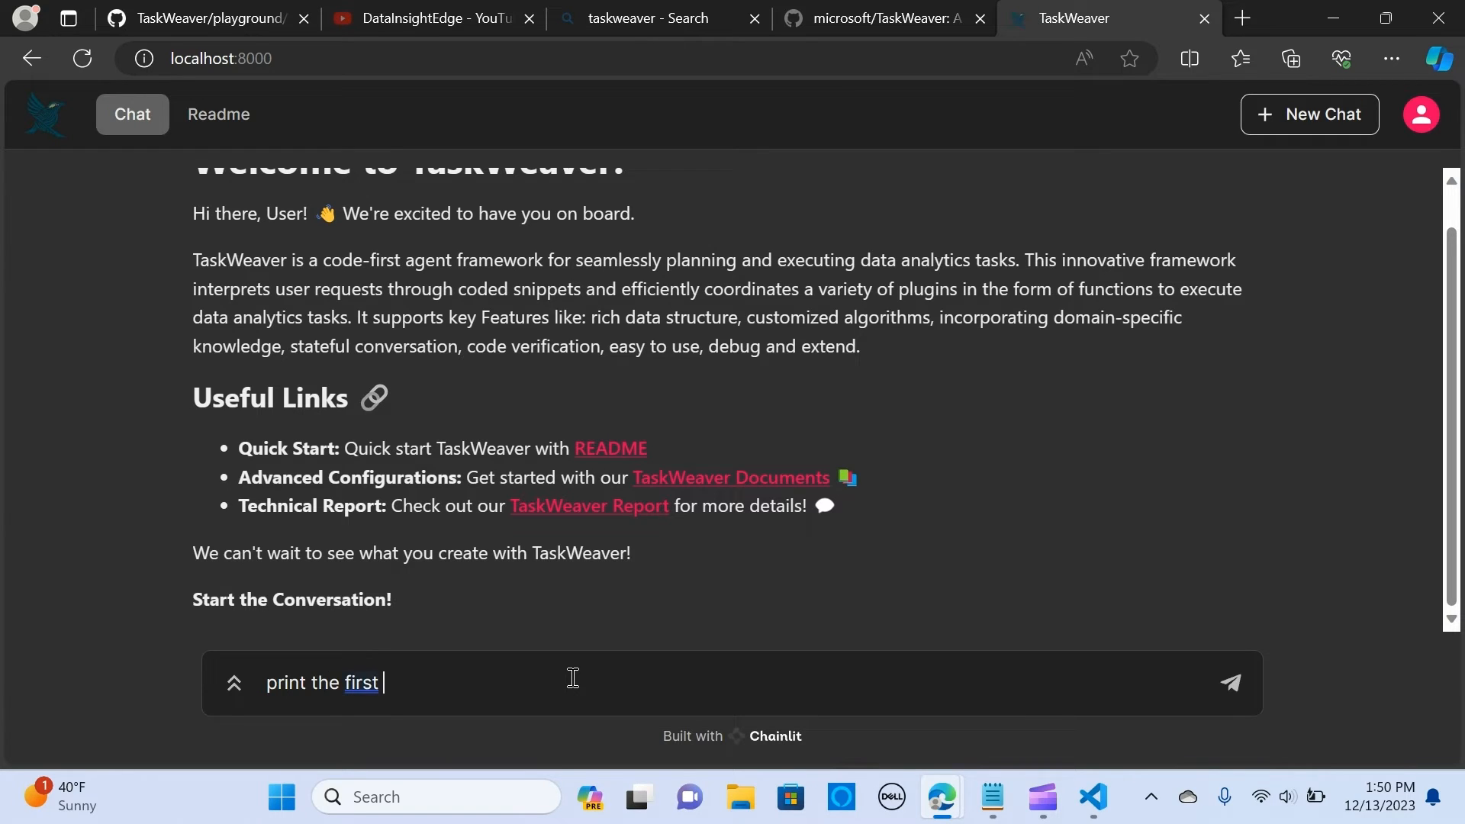
text(5 even num)
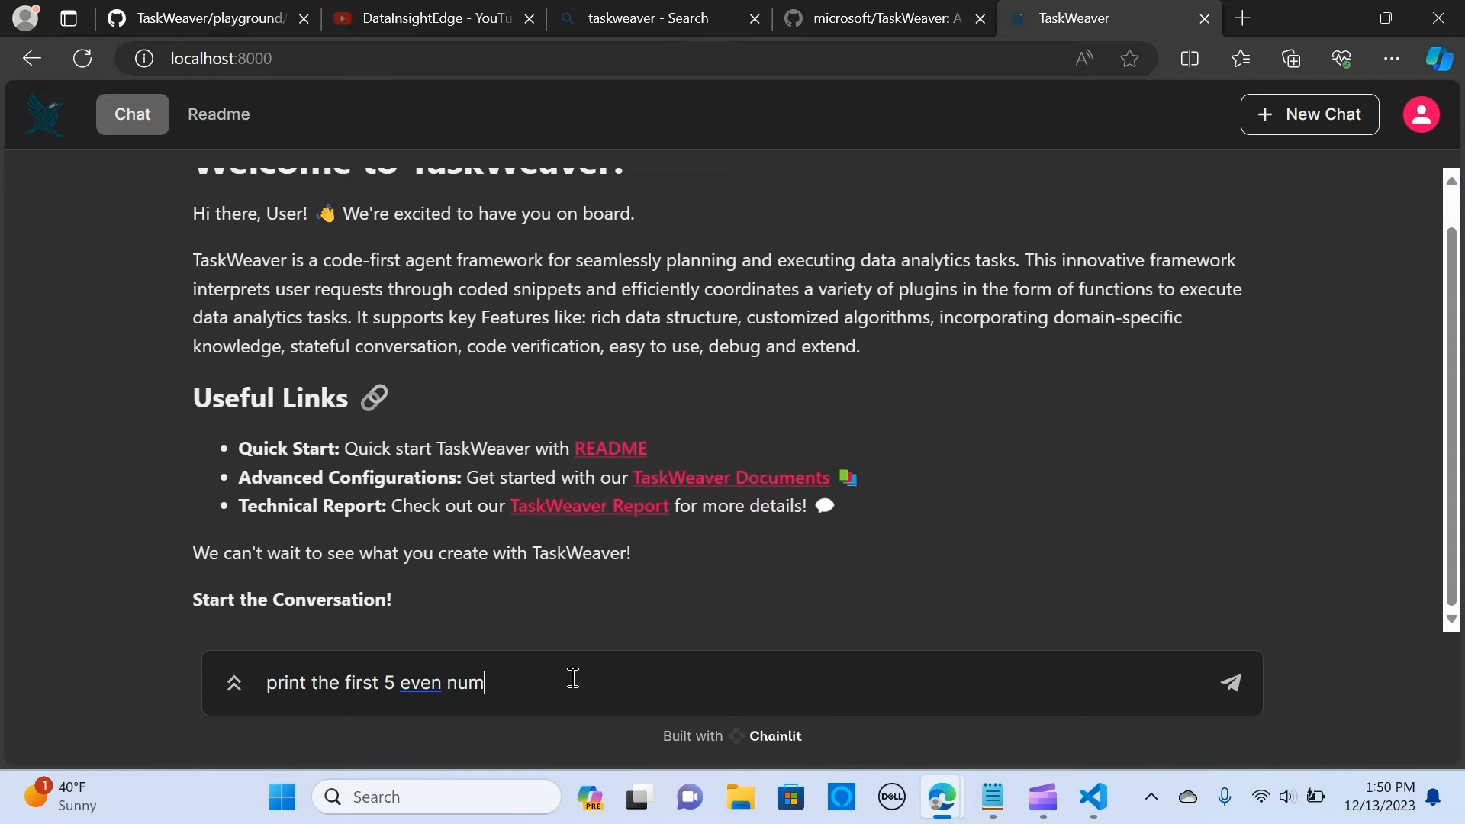
text(bers)
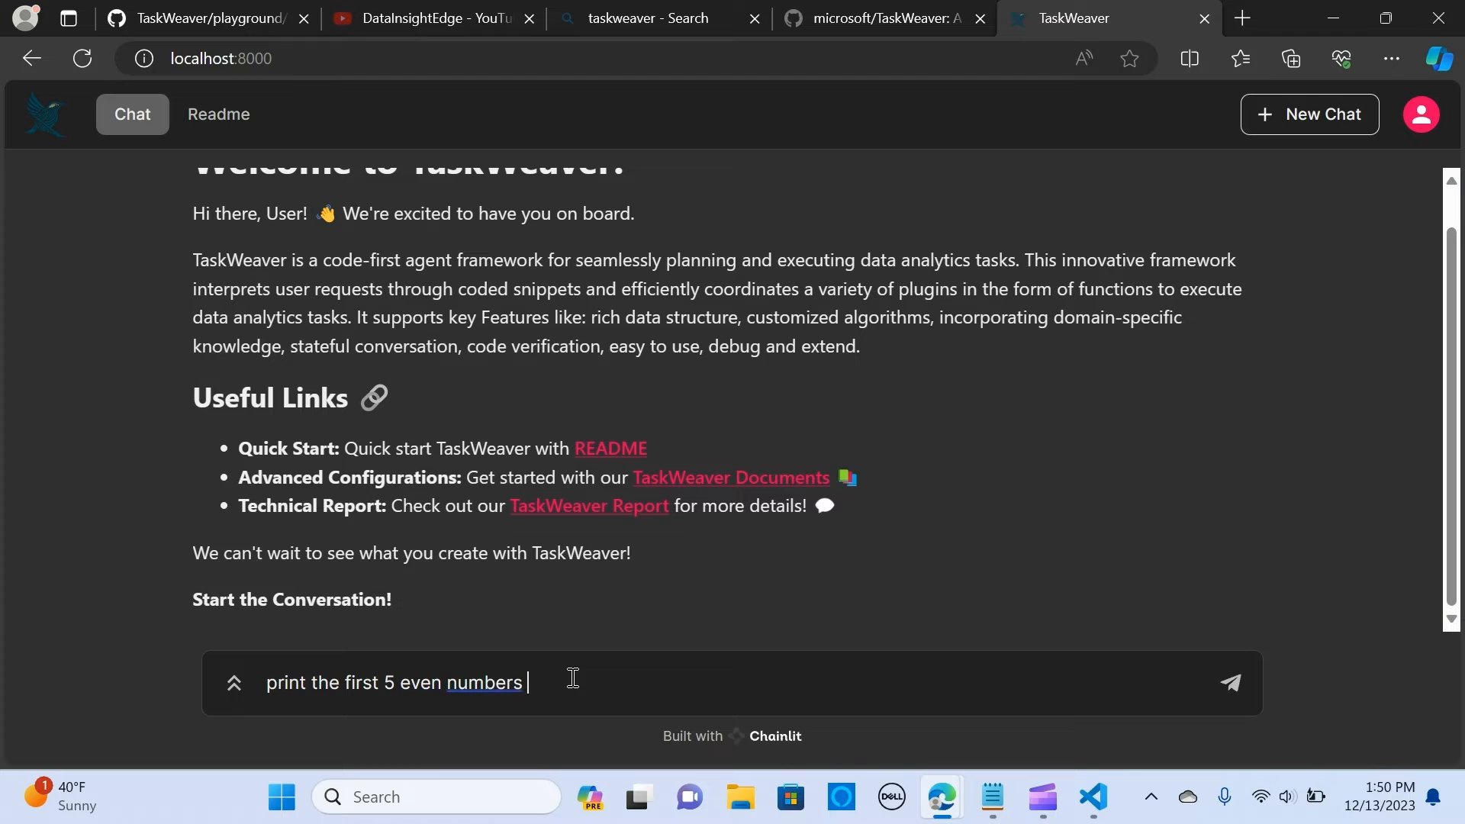
text(using python)
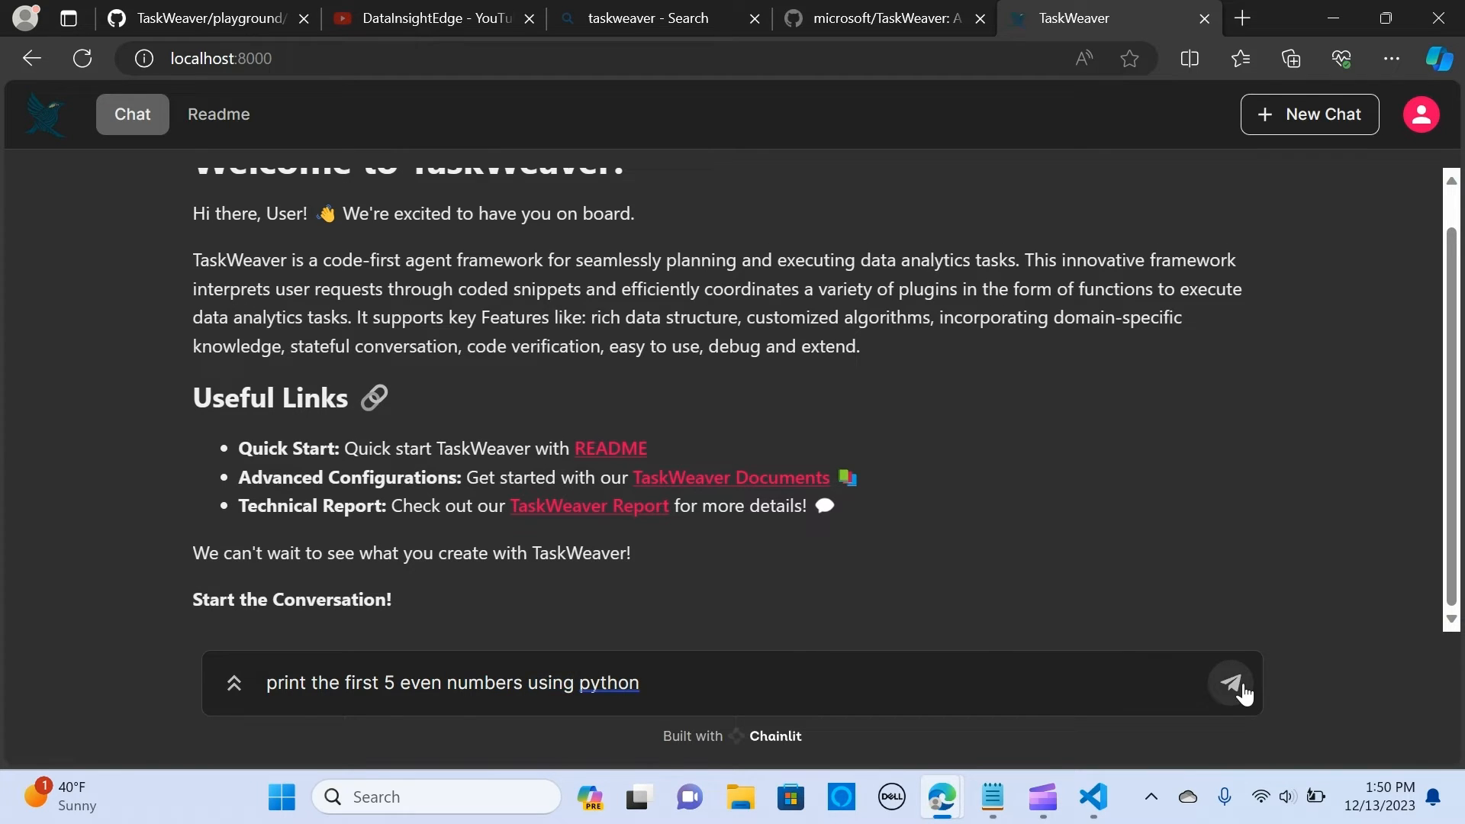
click(1230, 683)
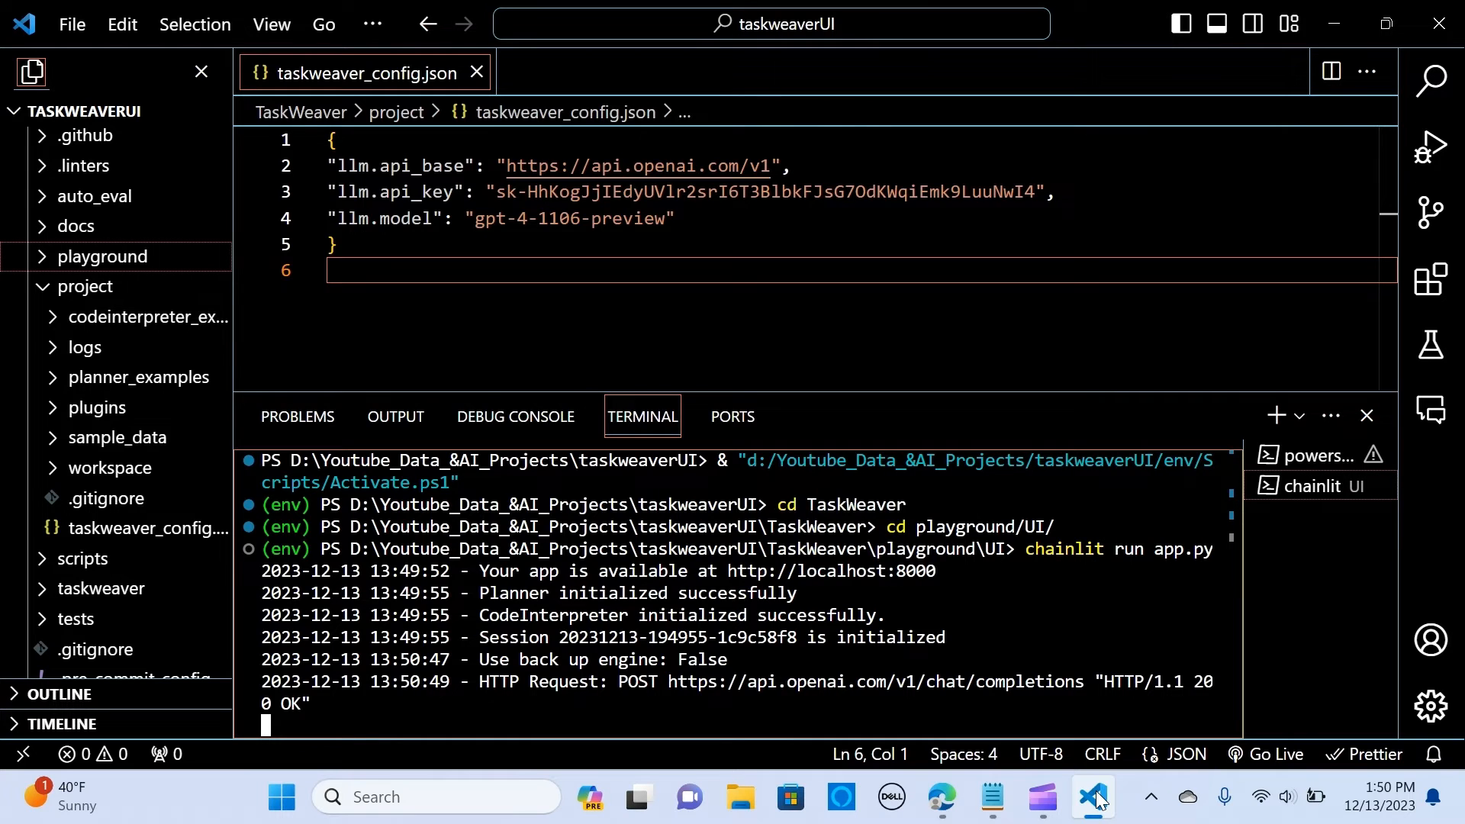
click(940, 797)
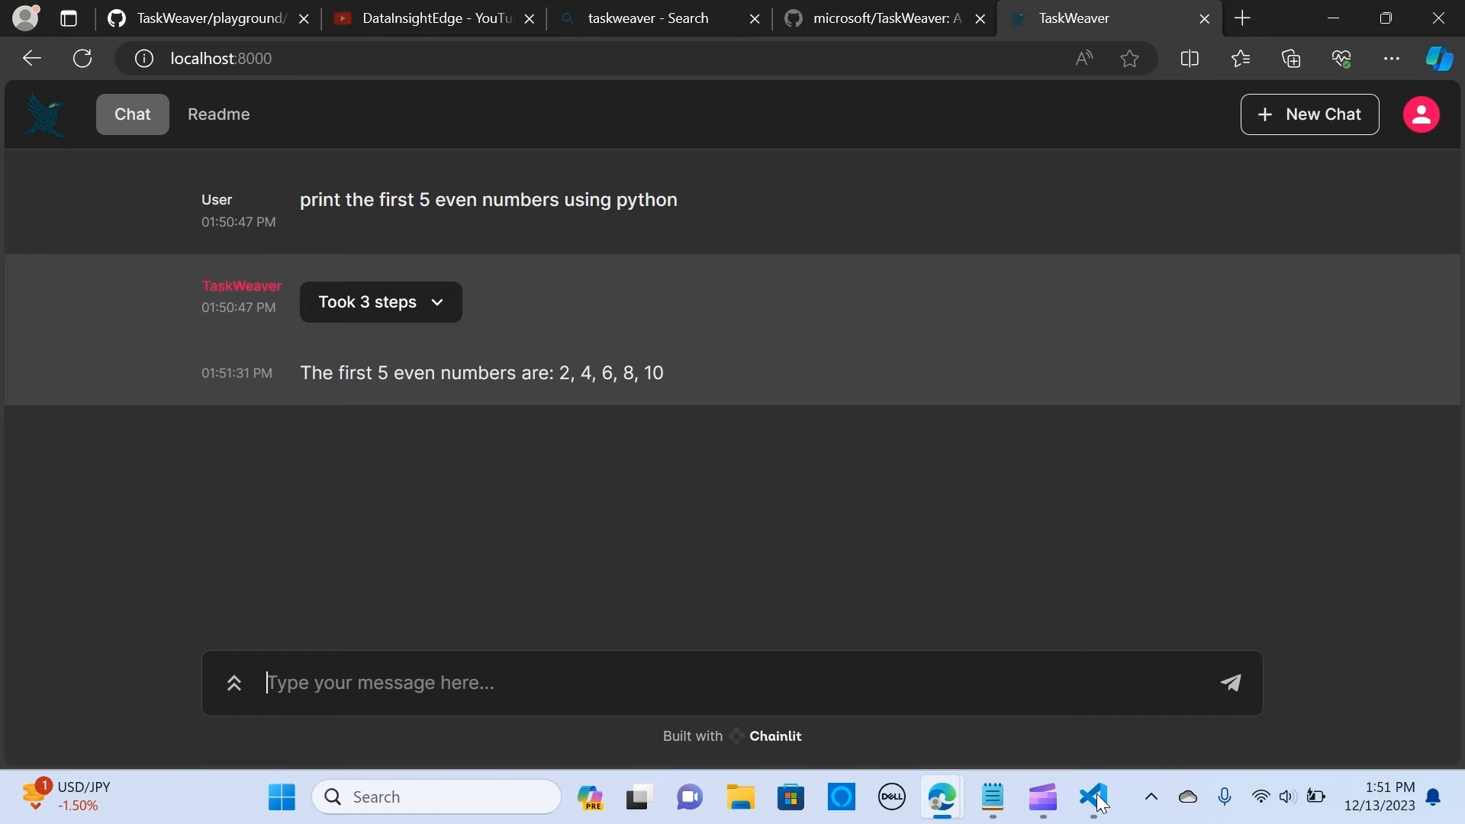
mouse_move(752, 557)
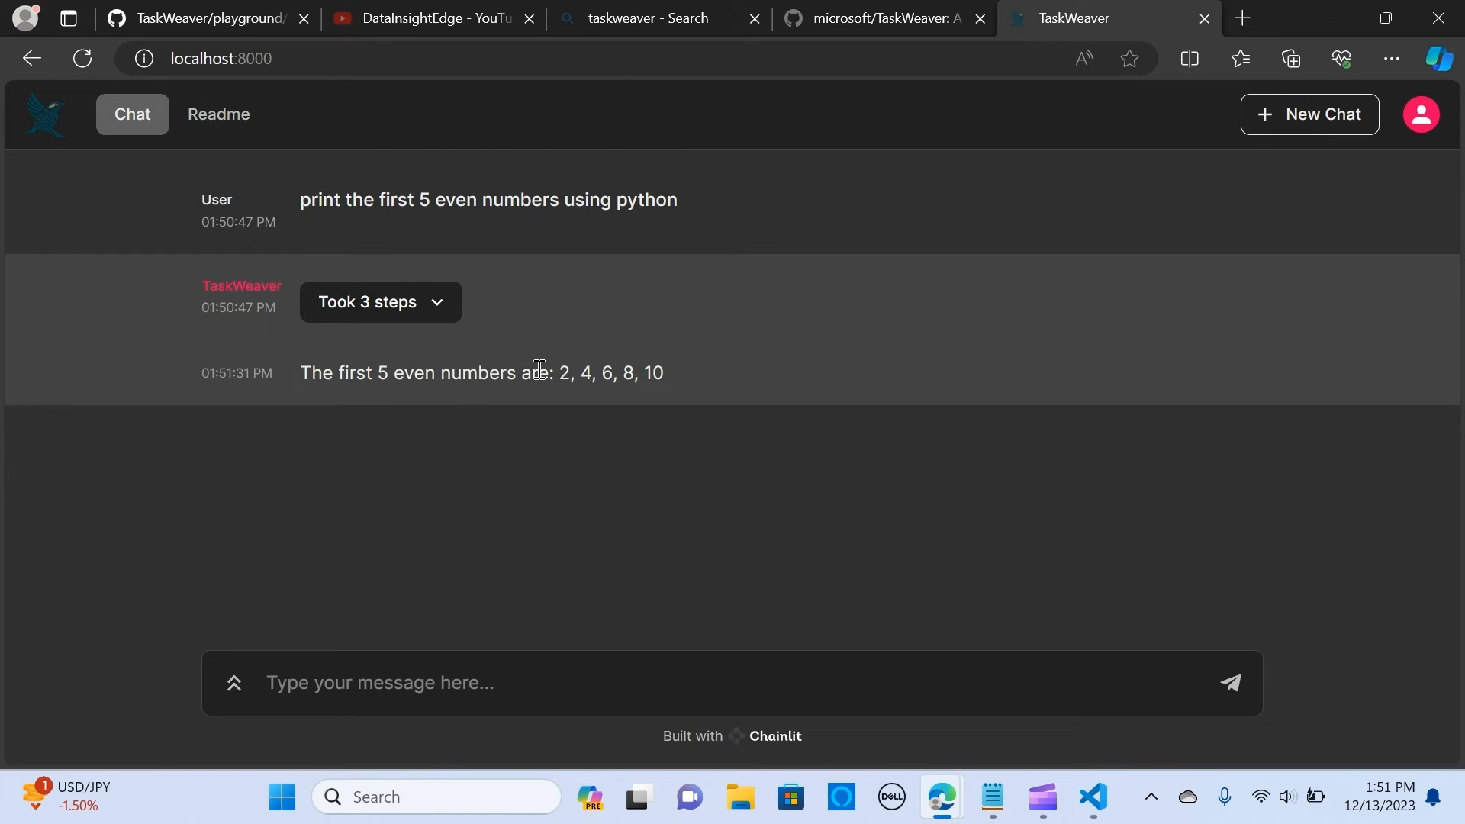
mouse_move(737, 467)
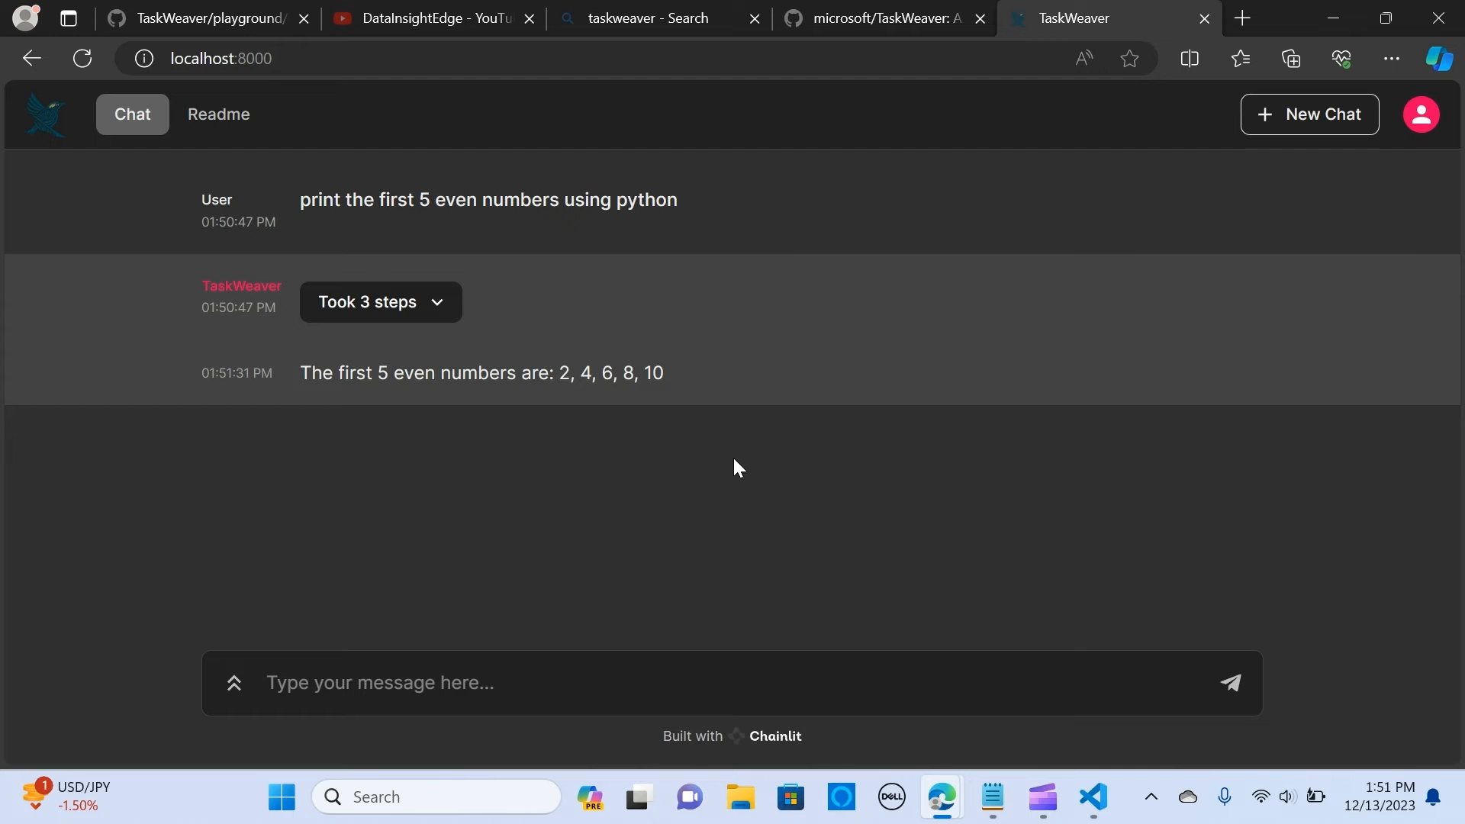
- Expand the 'Took 3 steps' dropdown to show the Planner's init_plan and handoff to CodeInterpreter
click(1089, 802)
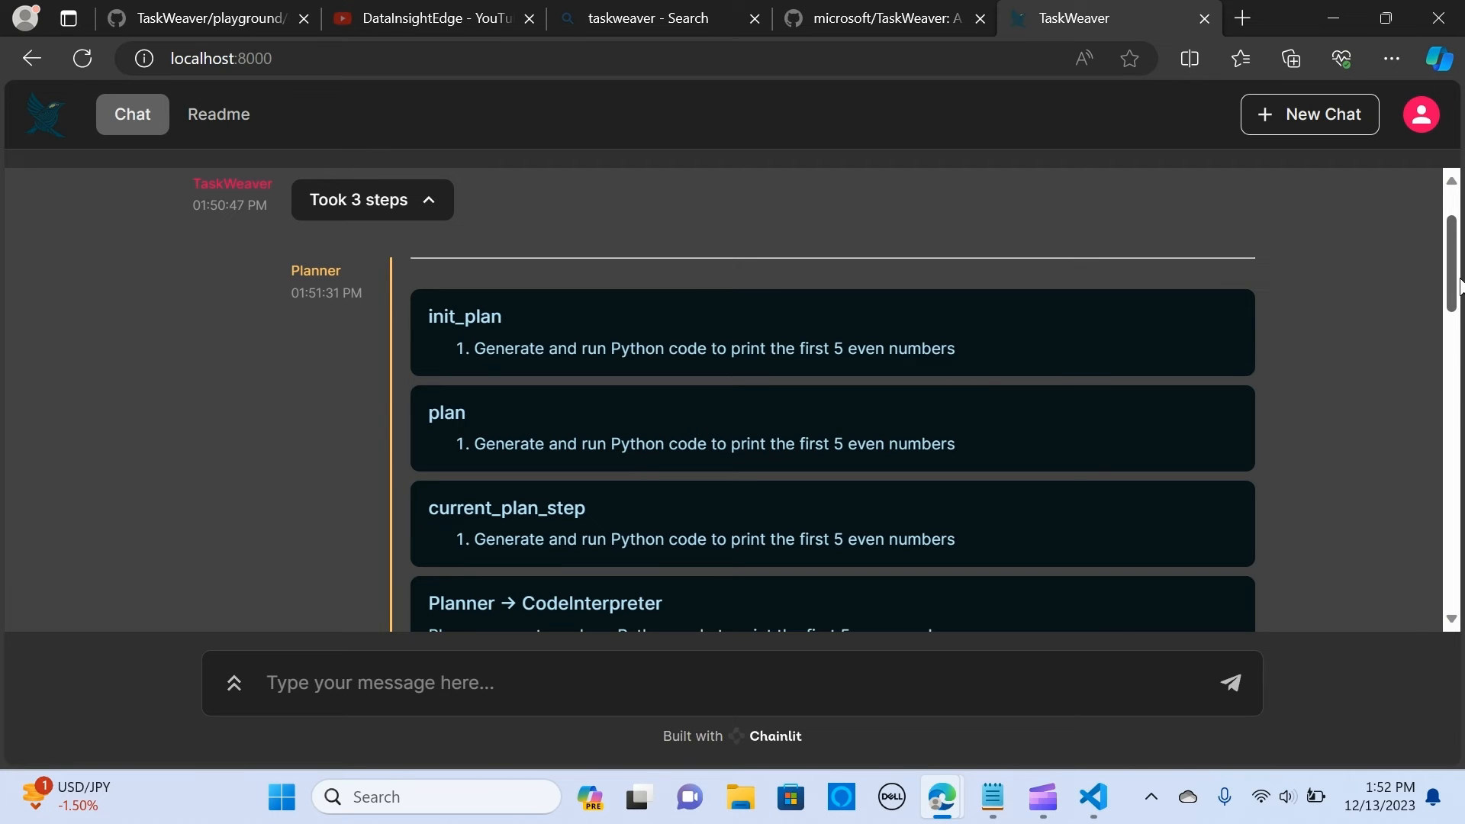
- Review the CodeInterpreter's generated Python code, its results and the final Planner-to-User answer
scroll(down, 3)
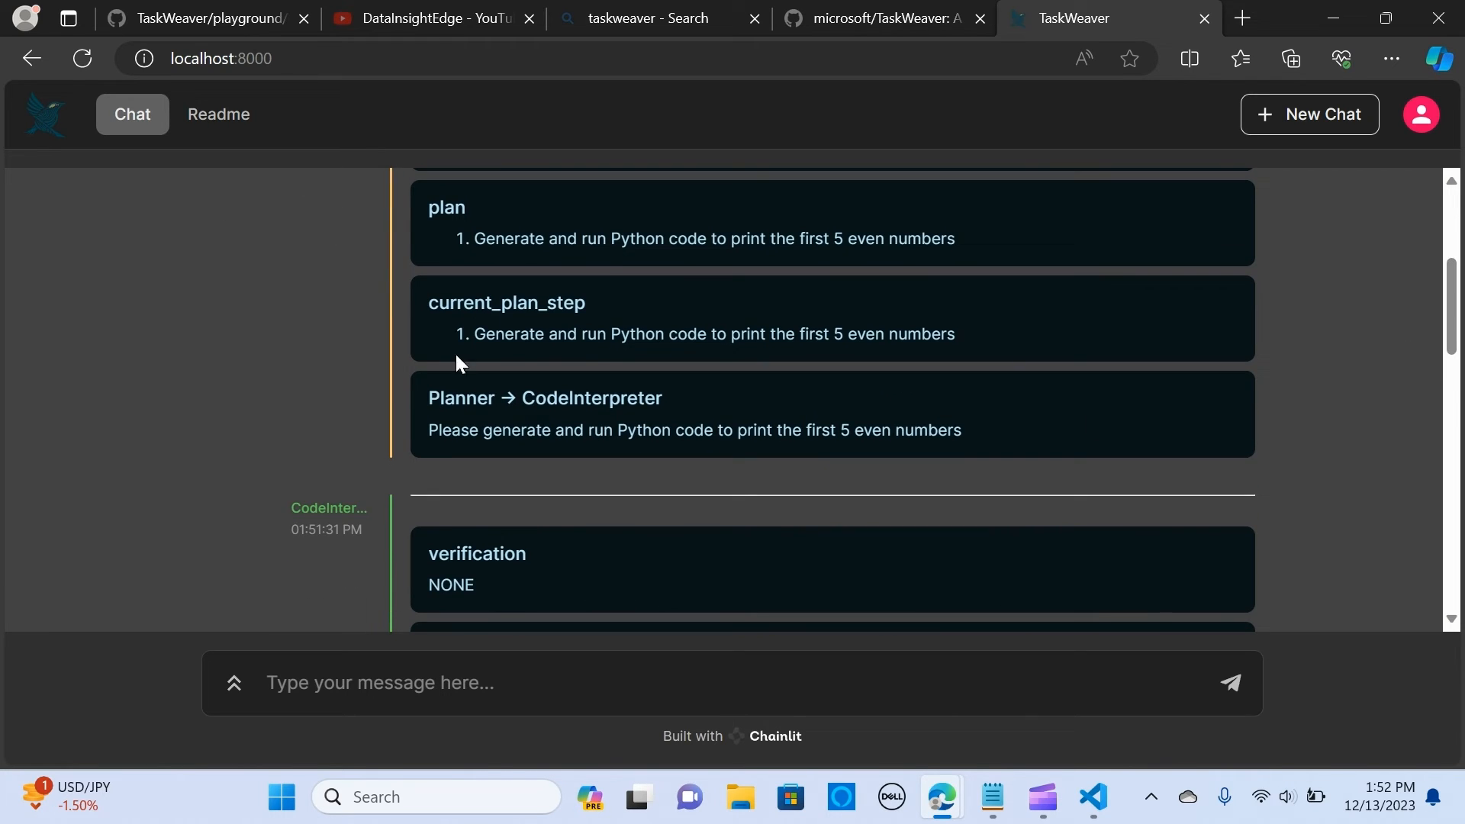
mouse_move(611, 334)
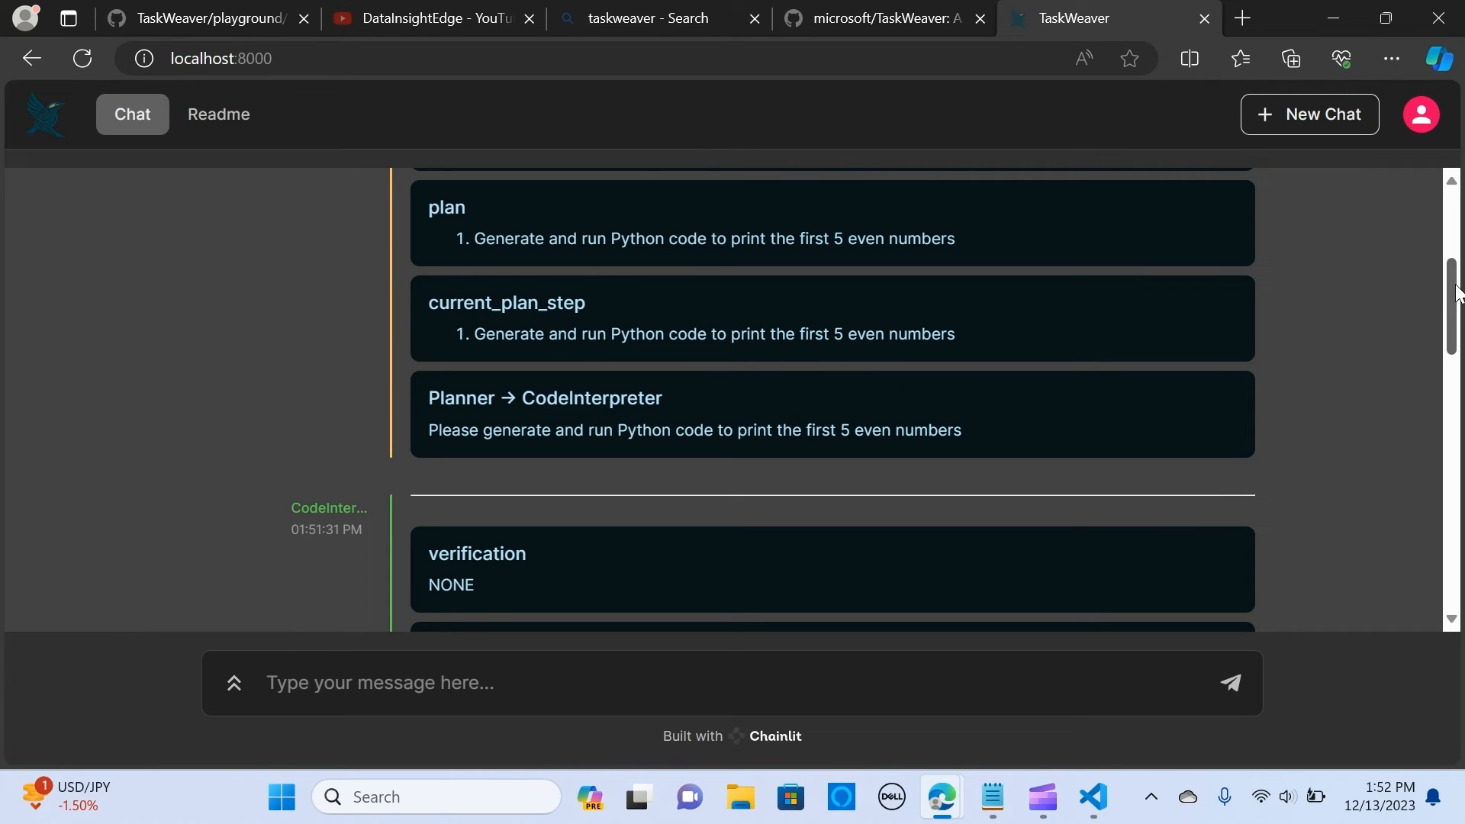
scroll(down, 3)
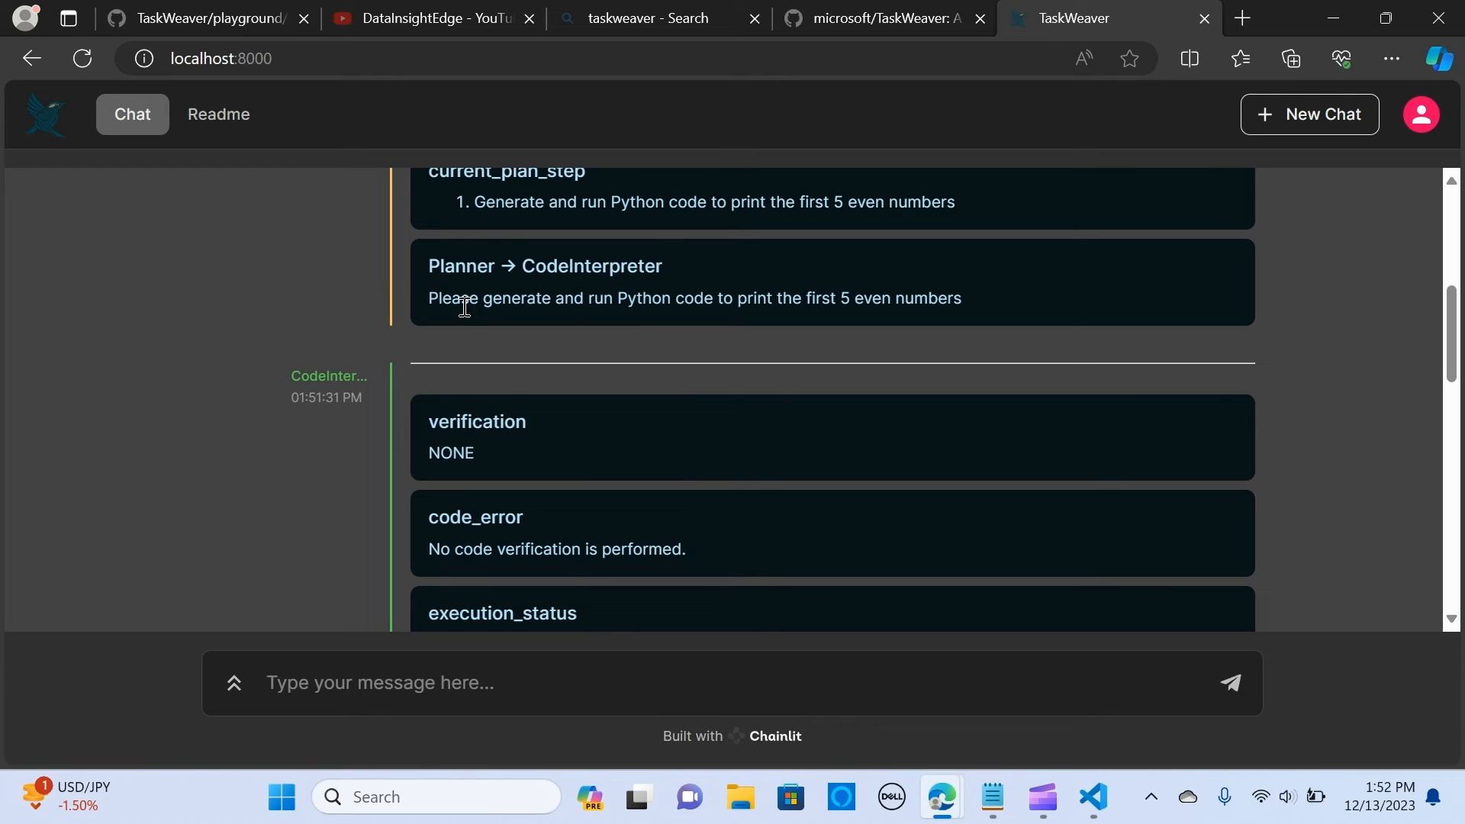
mouse_move(692, 291)
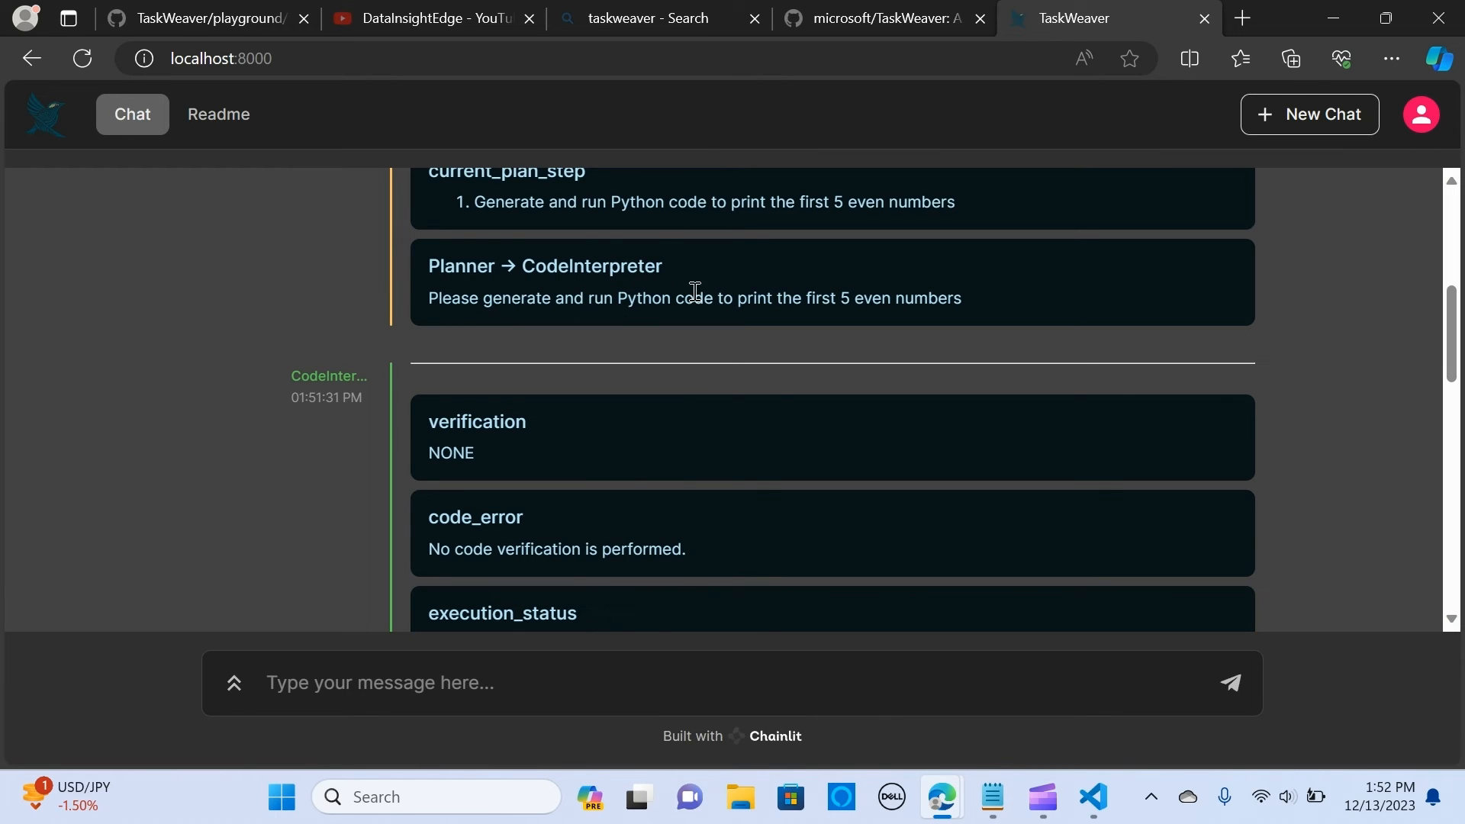
scroll(down, 3)
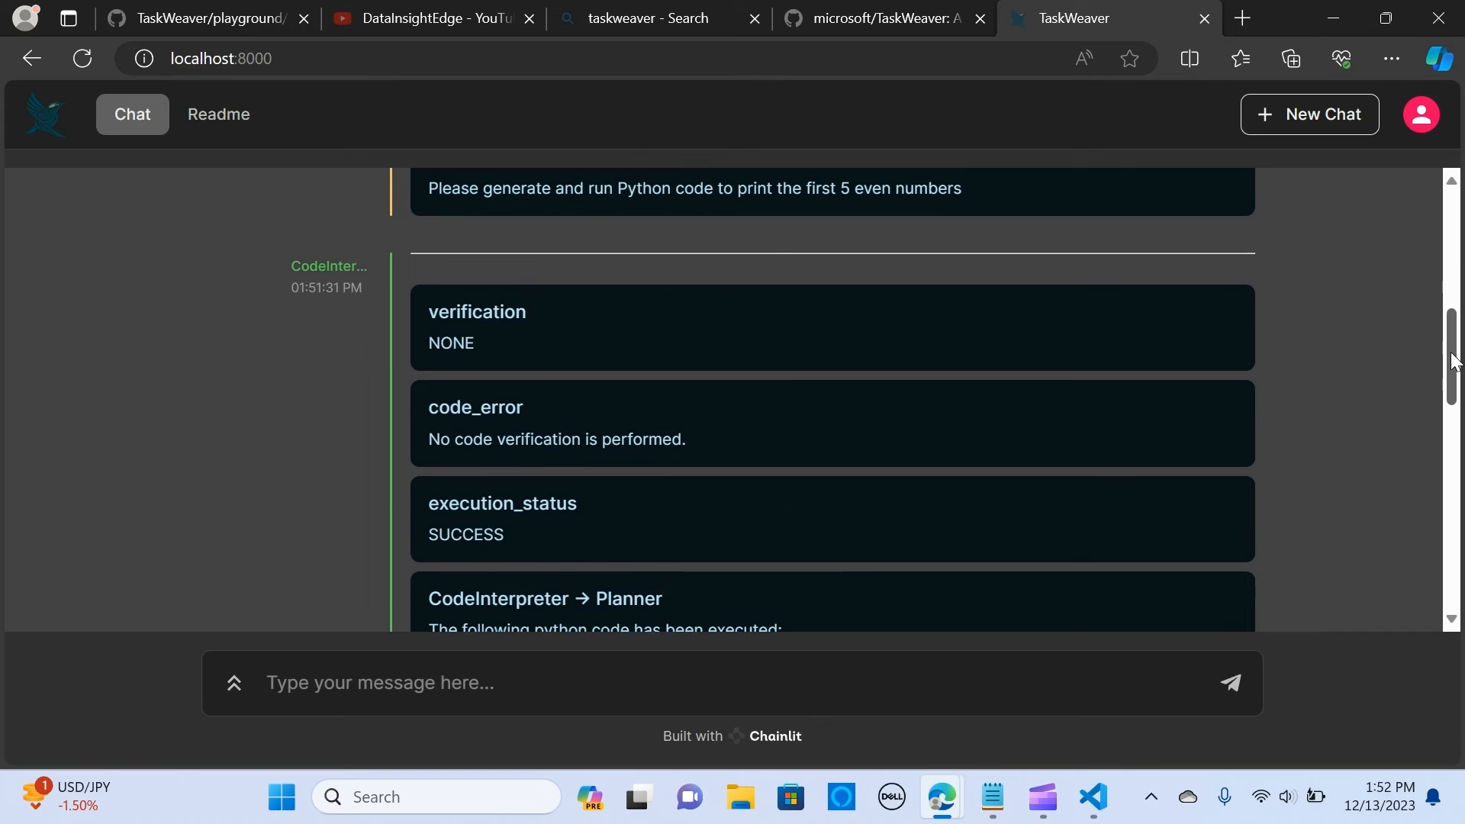
scroll(down, 3)
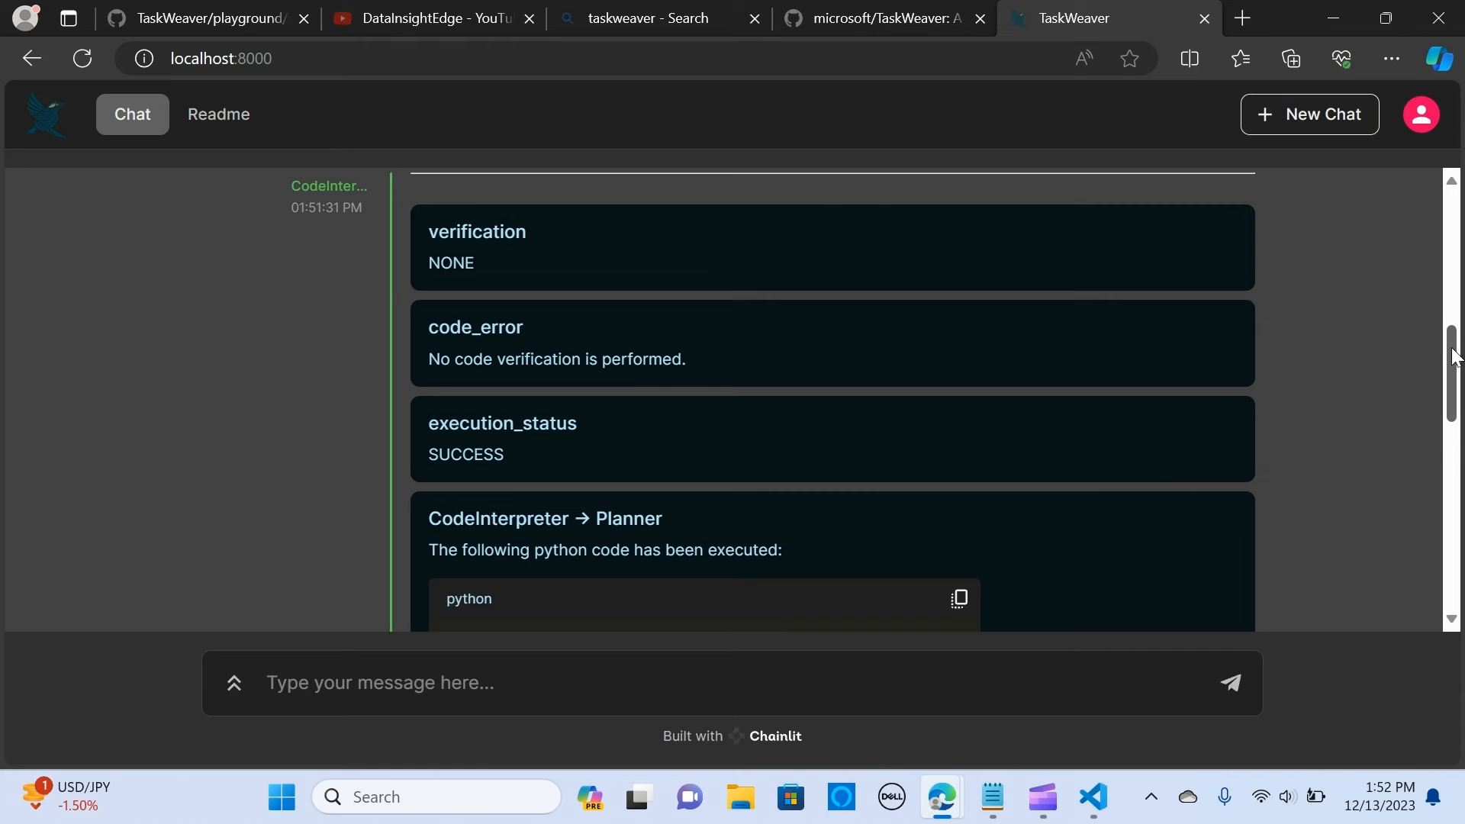
scroll(down, 3)
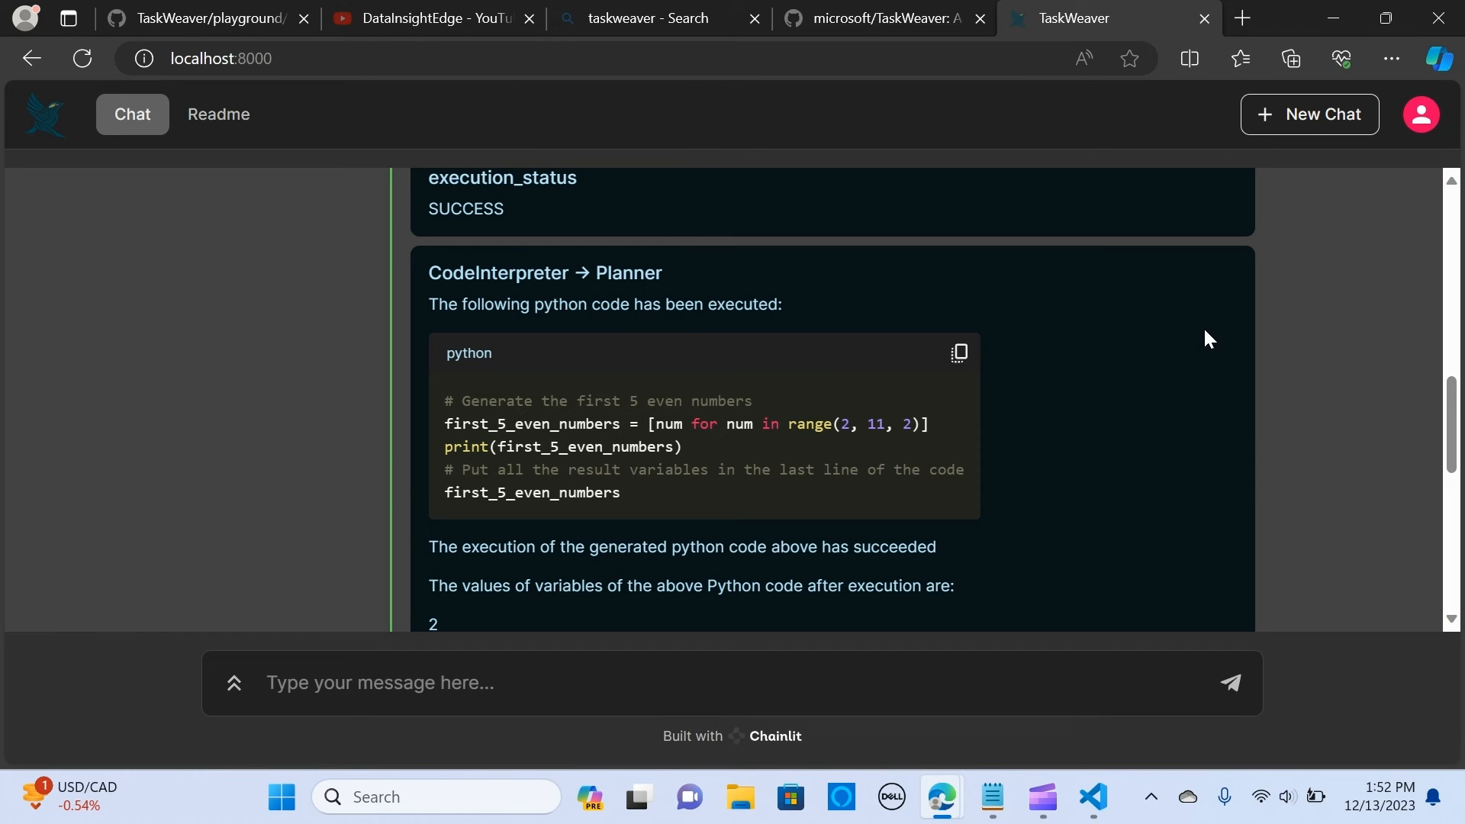
scroll(down, 3)
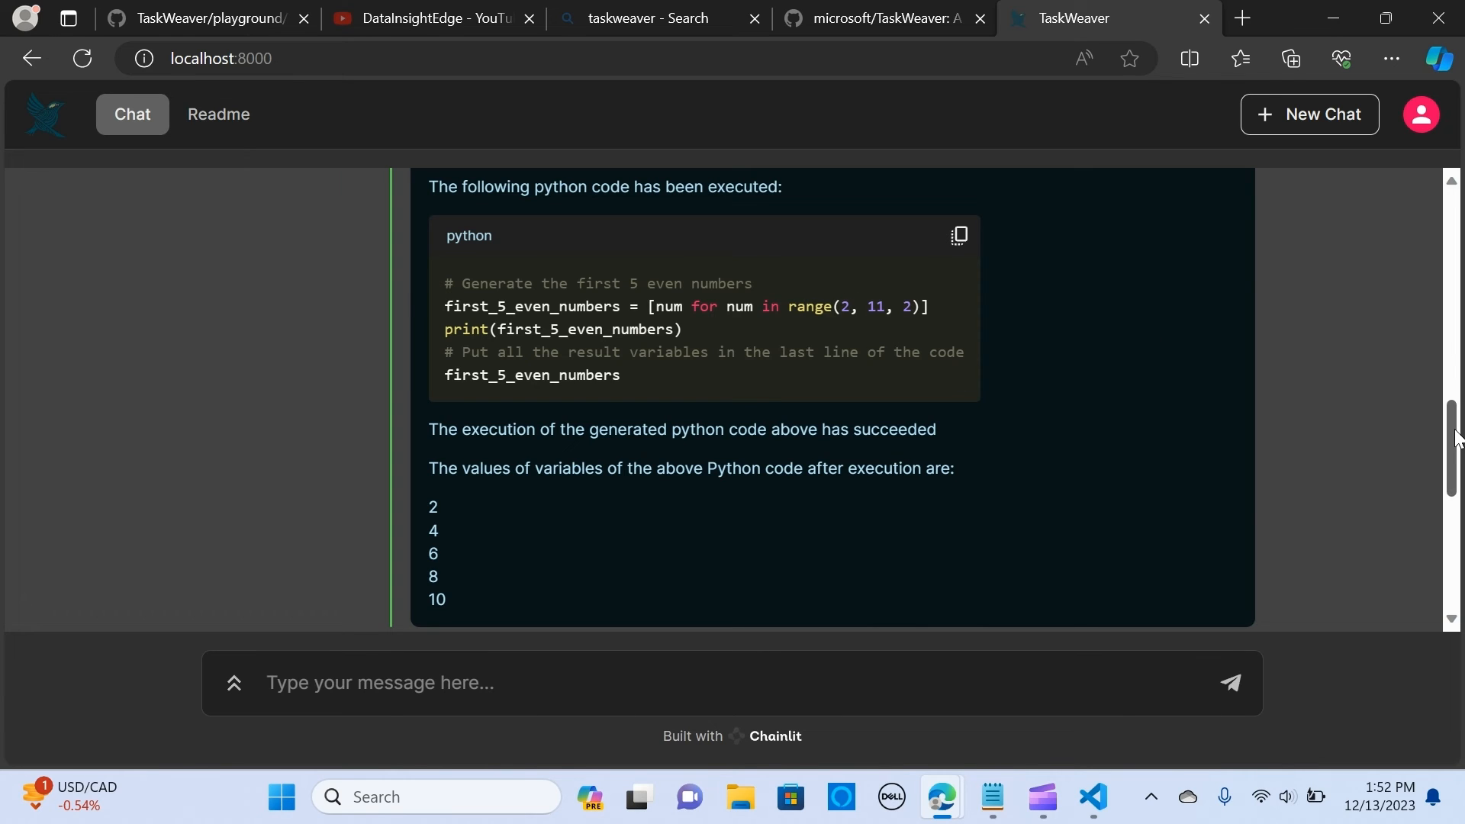
scroll(down, 3)
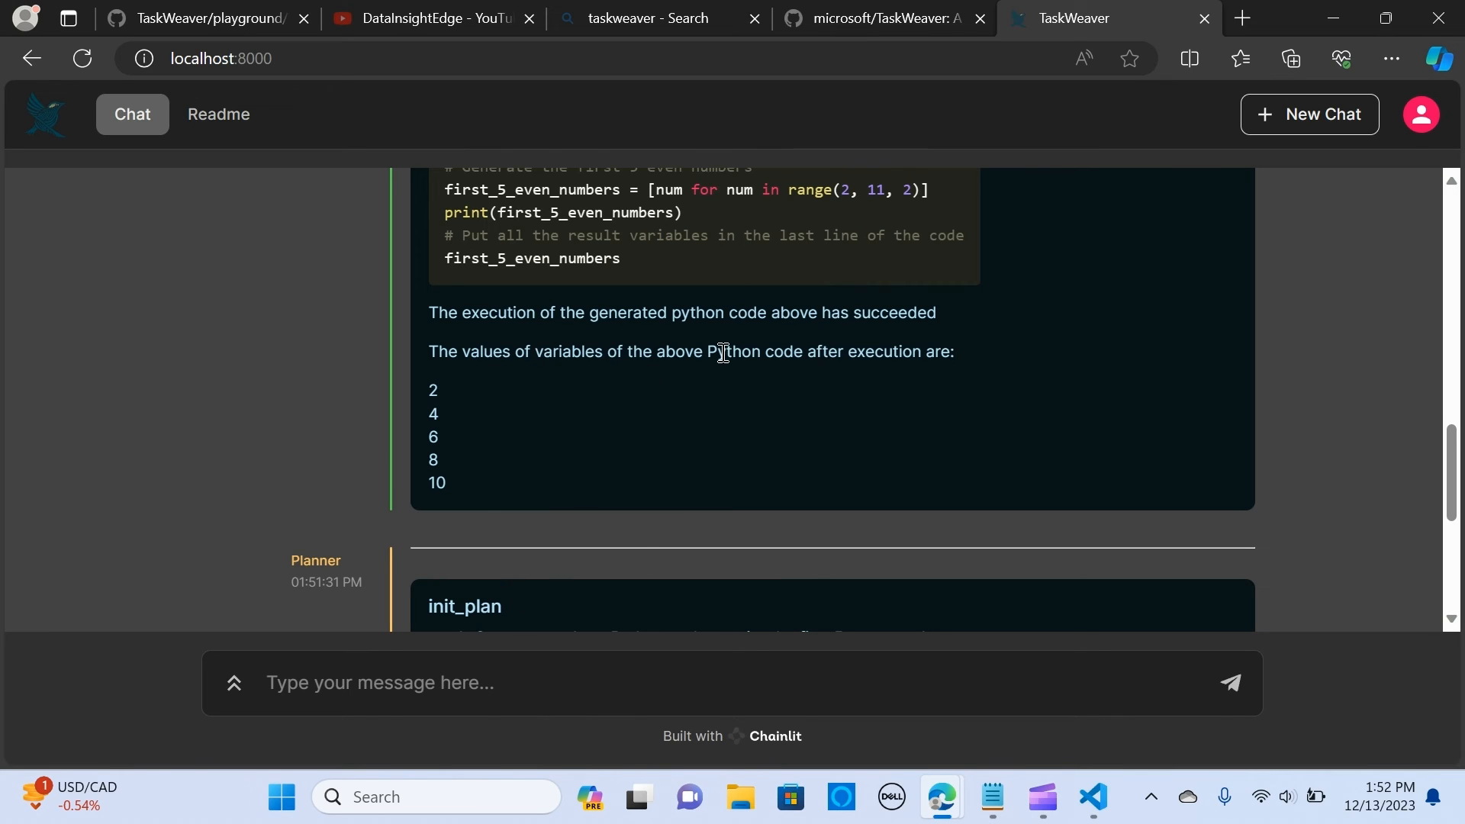
mouse_move(888, 380)
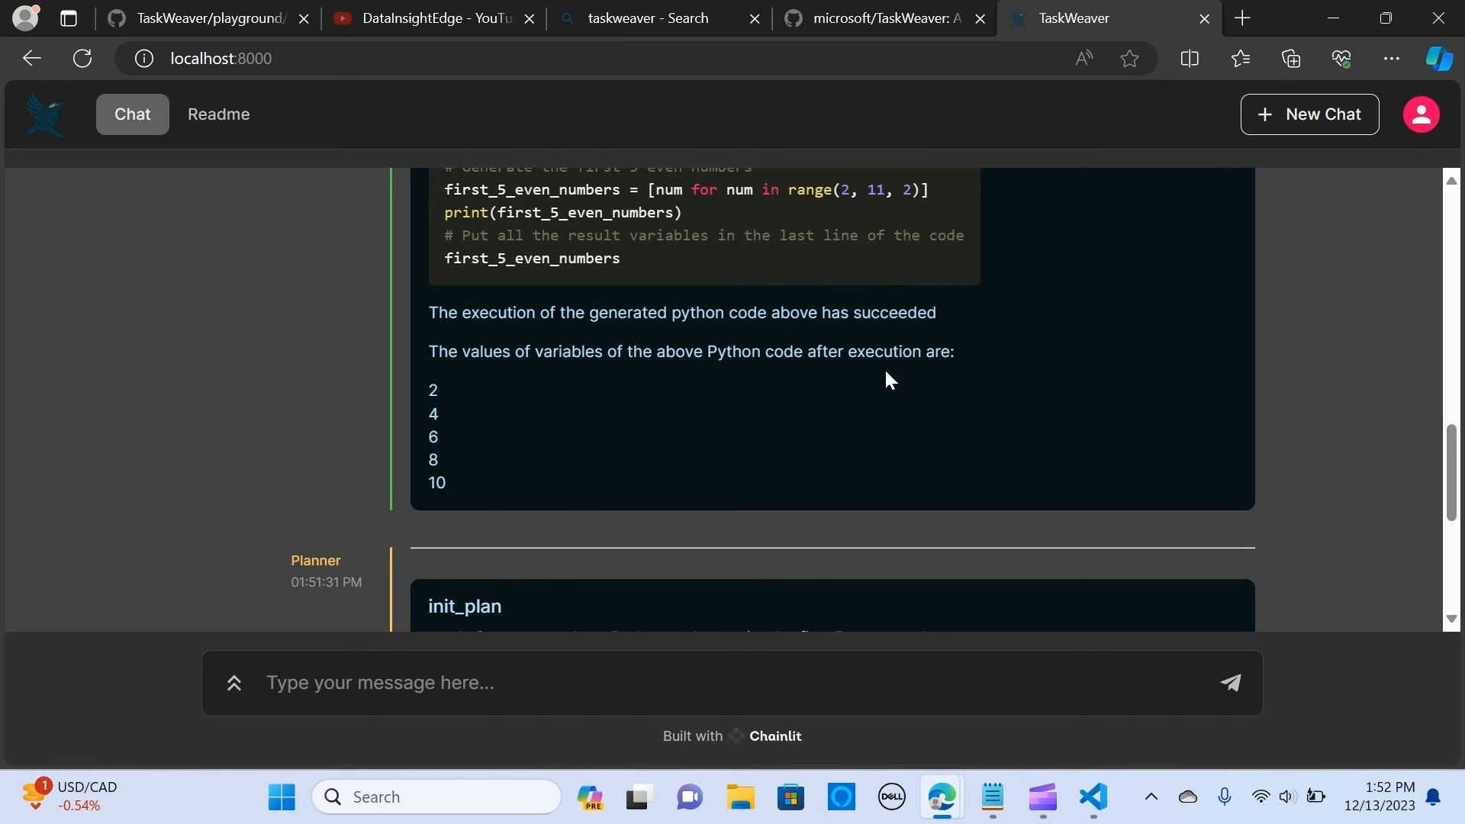
scroll(down, 3)
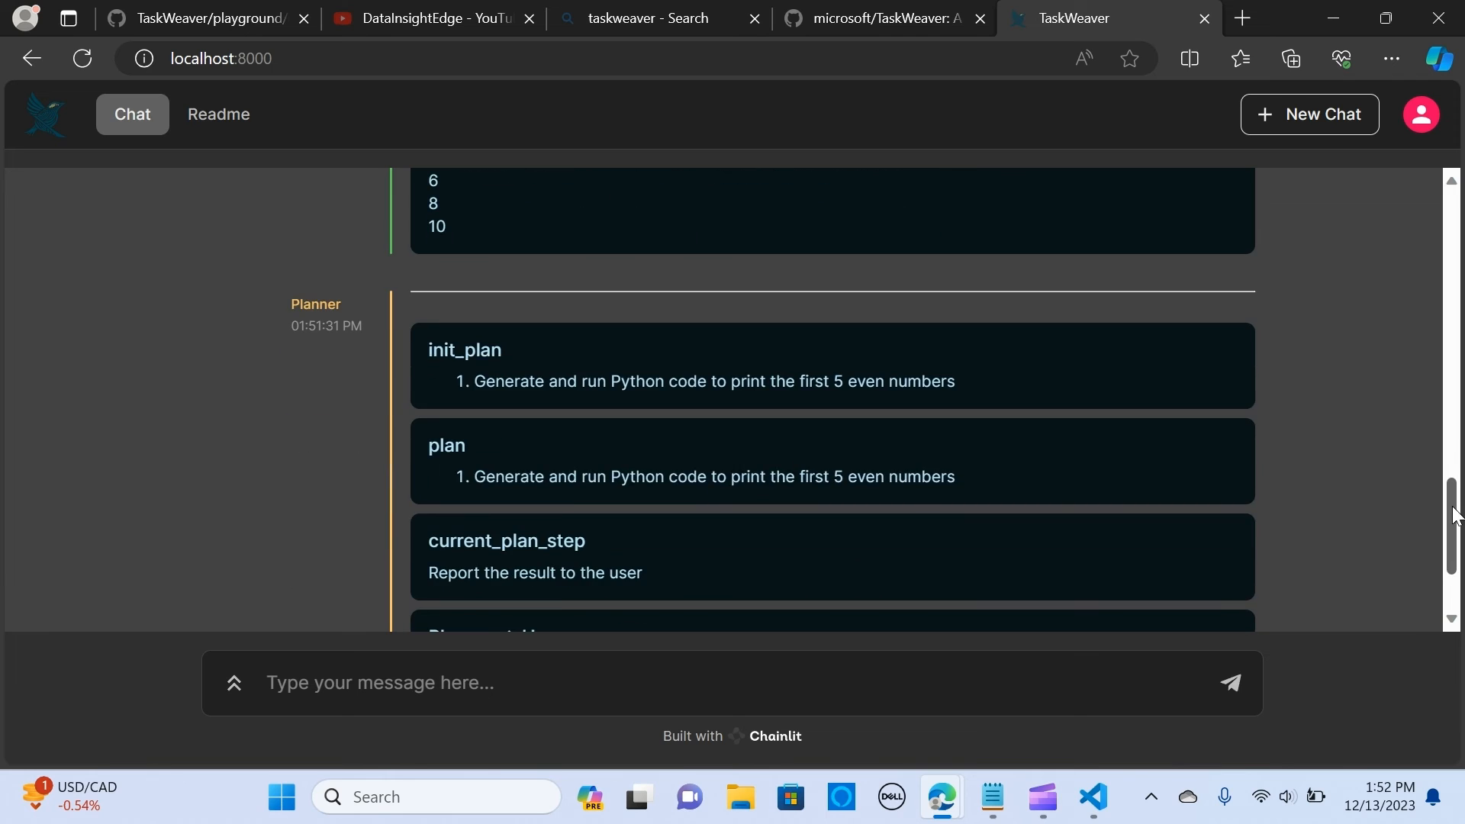
scroll(down, 3)
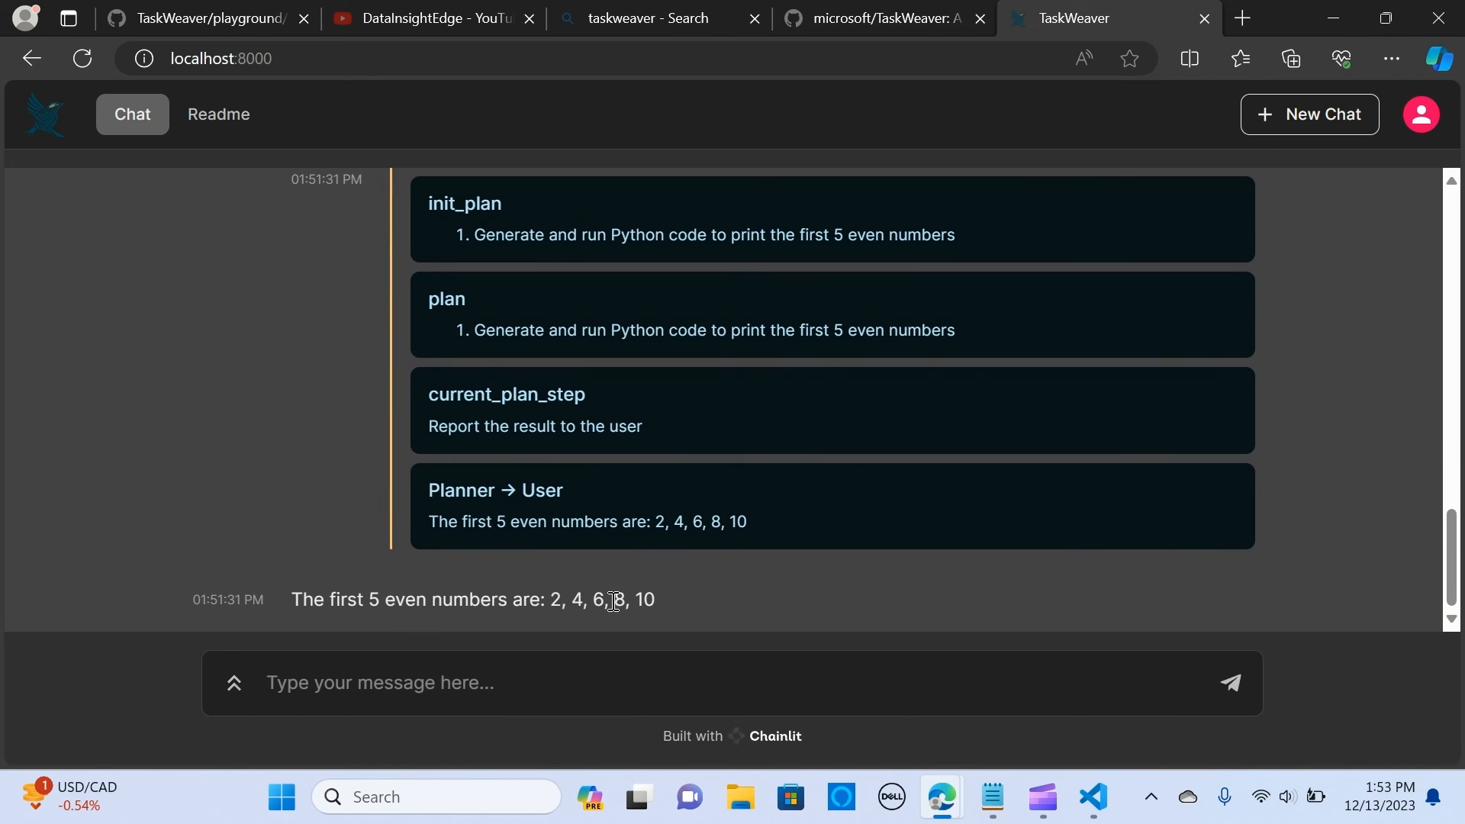
mouse_move(502, 485)
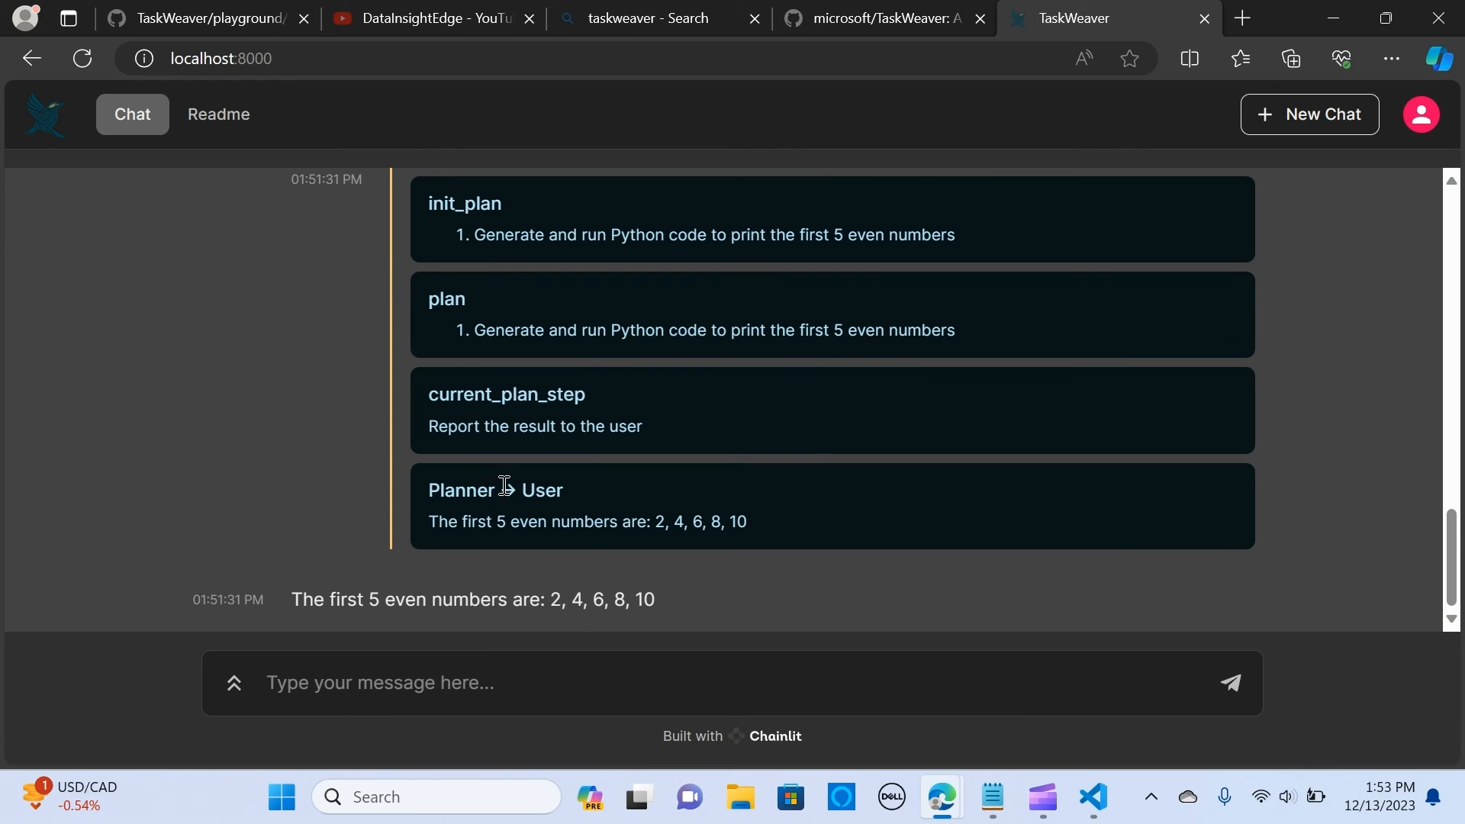
mouse_move(1418, 484)
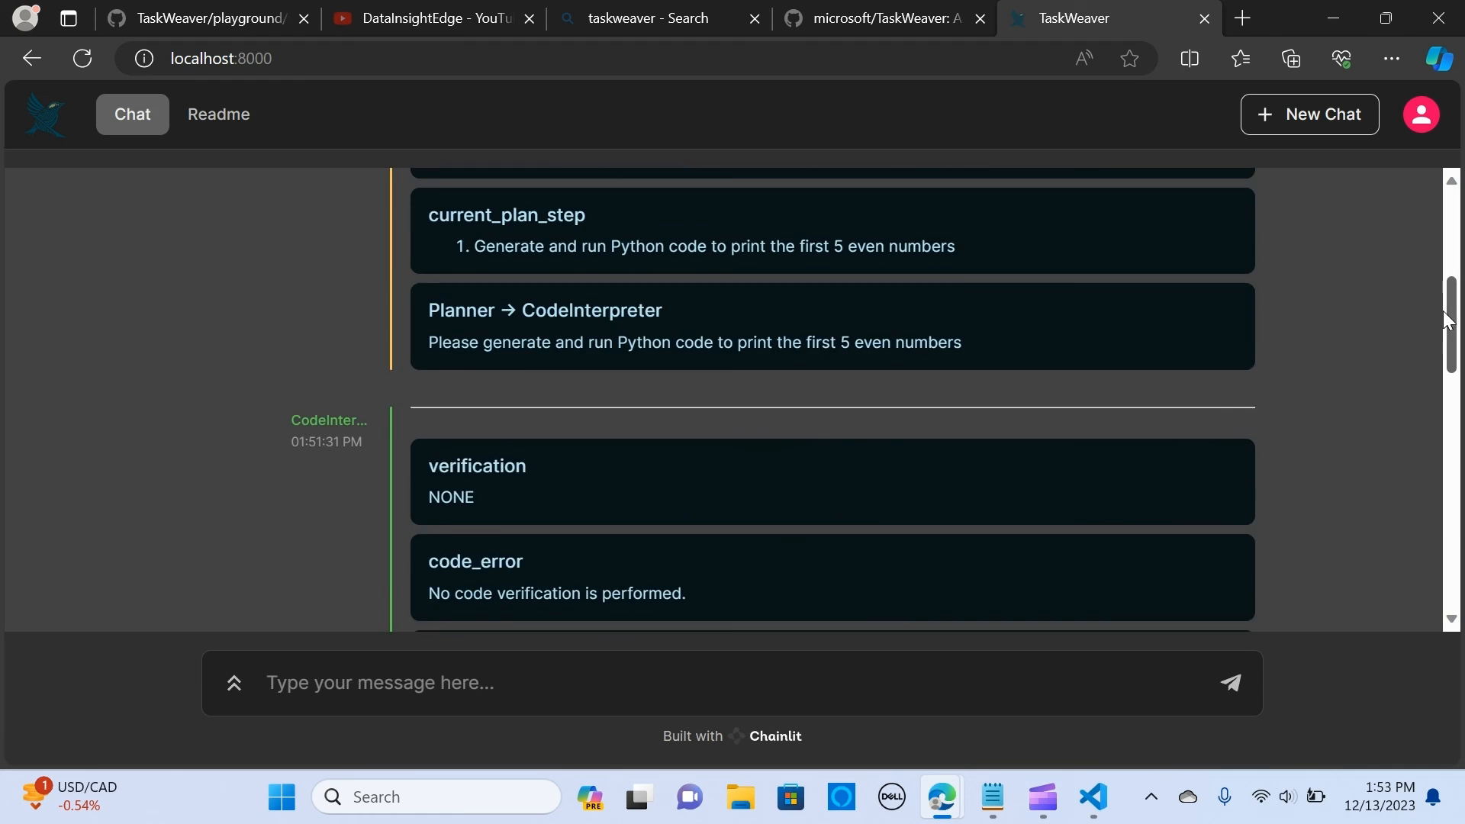
- Switch to Visual Studio Code to watch the terminal log output
click(1091, 801)
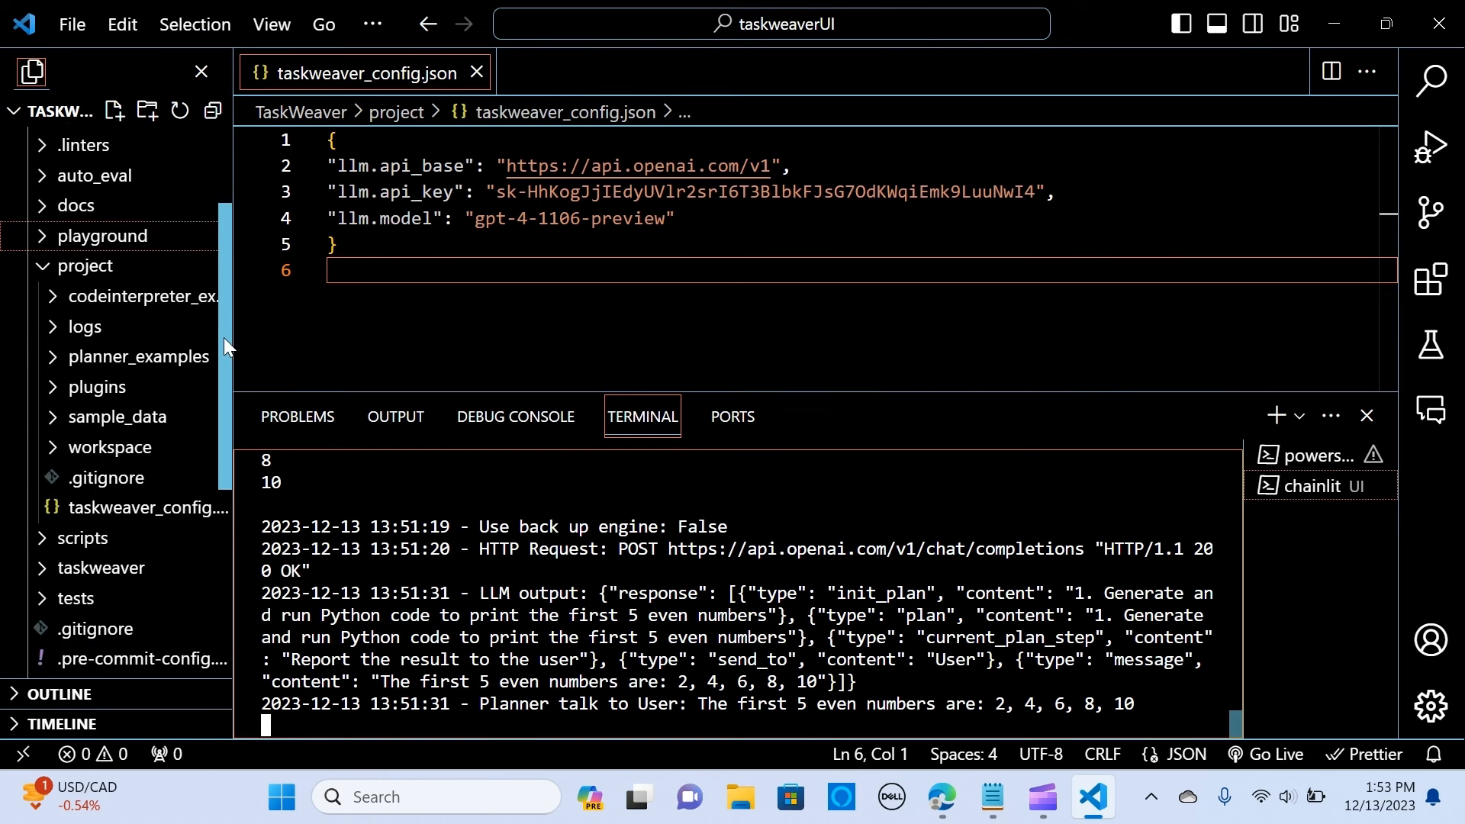
- Open the latest session's round JSON record from workspace\sessions in the Explorer
scroll(down, 3)
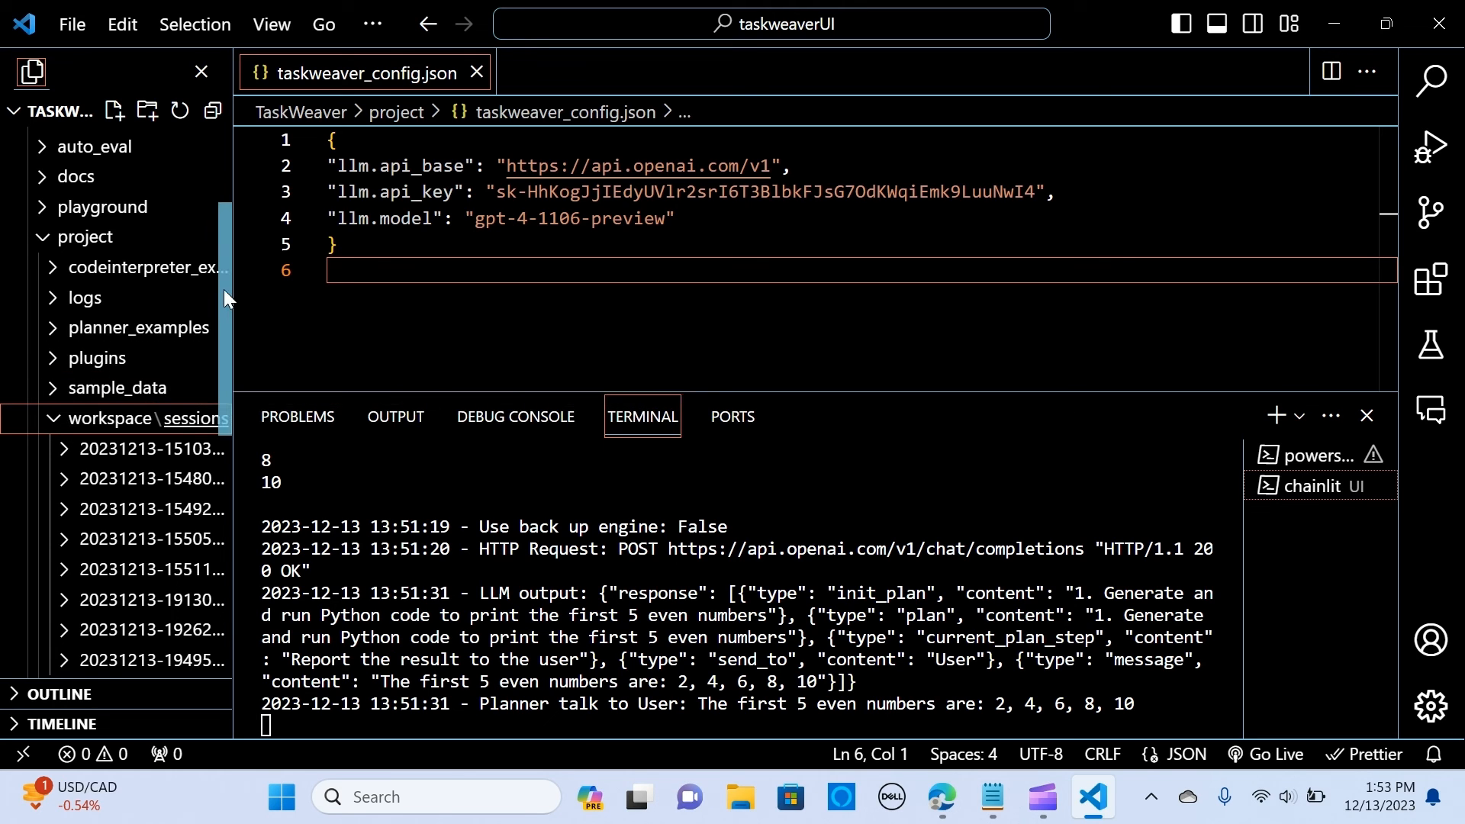
scroll(down, 3)
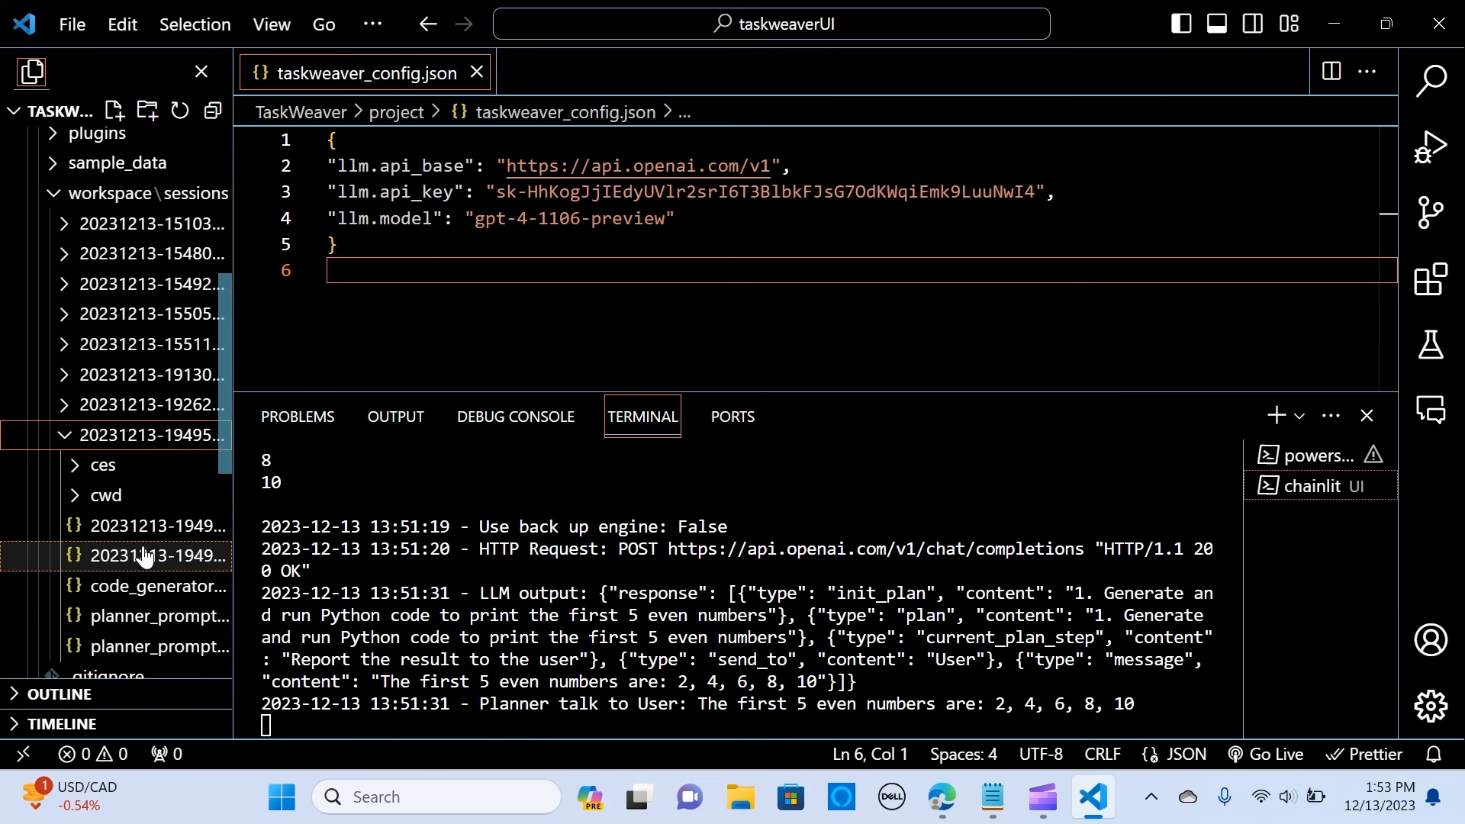
click(149, 554)
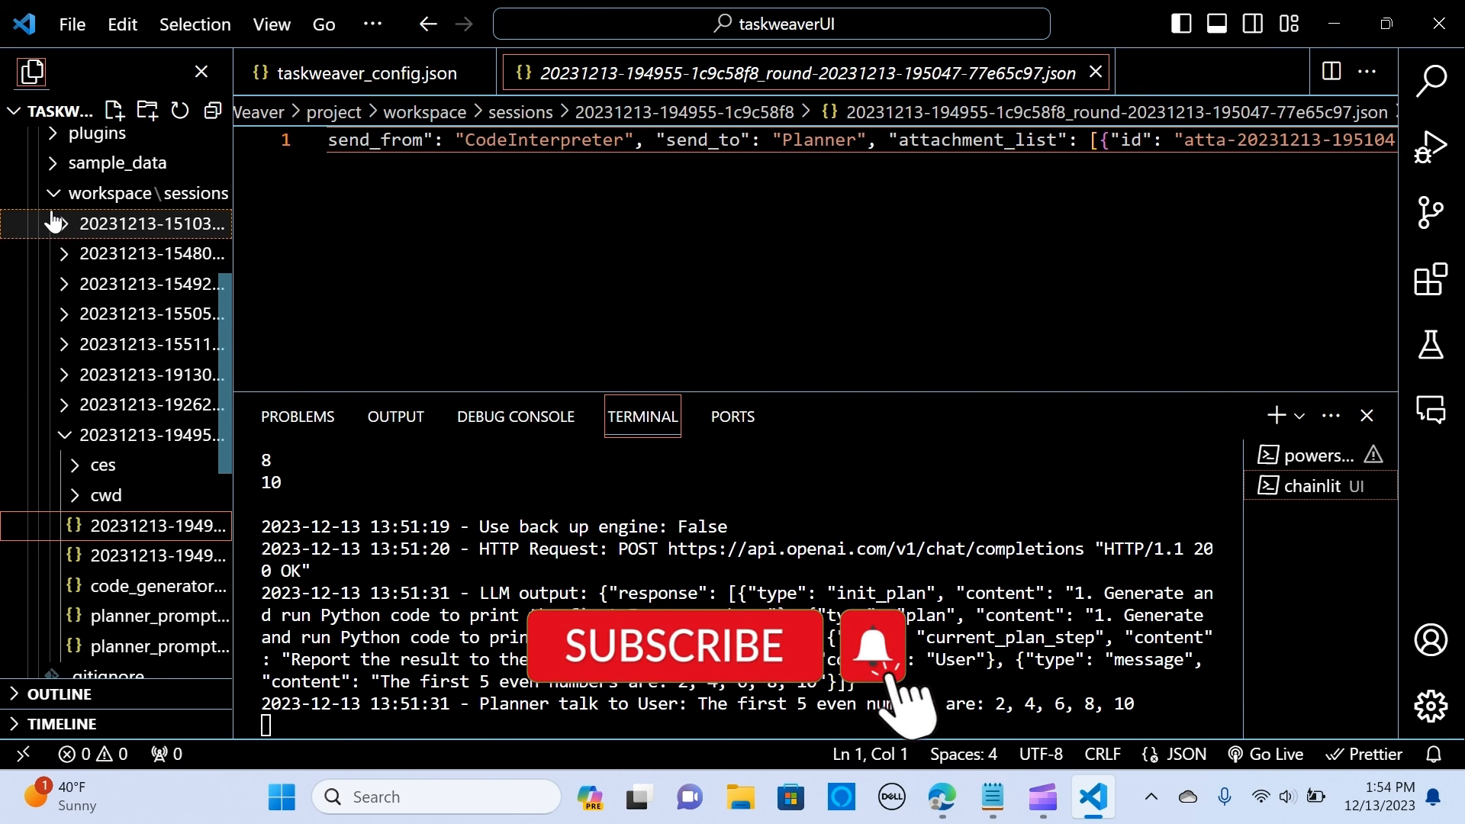
- Collapse the workspace\sessions folder in the Explorer
click(141, 193)
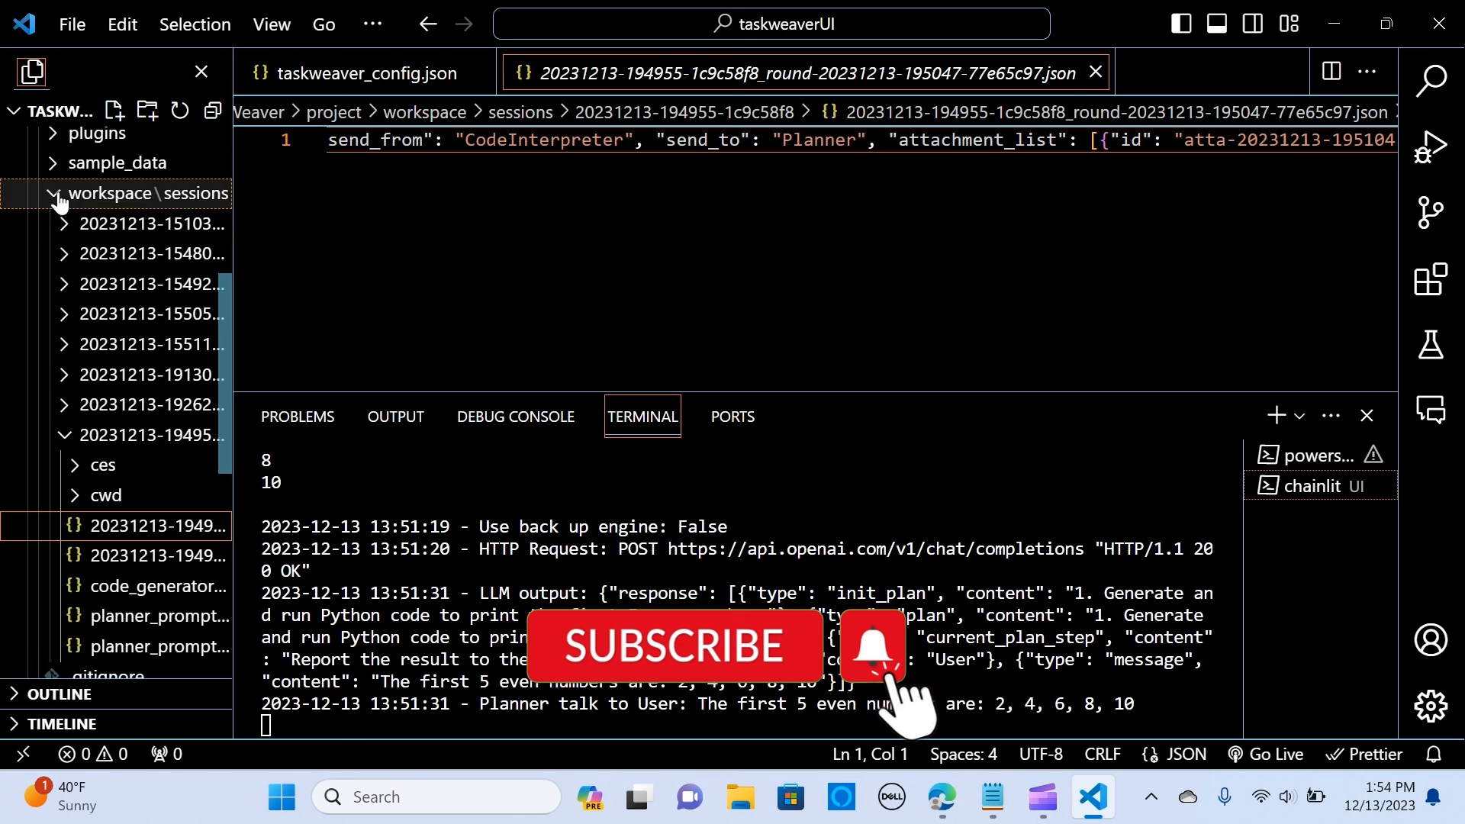
click(57, 193)
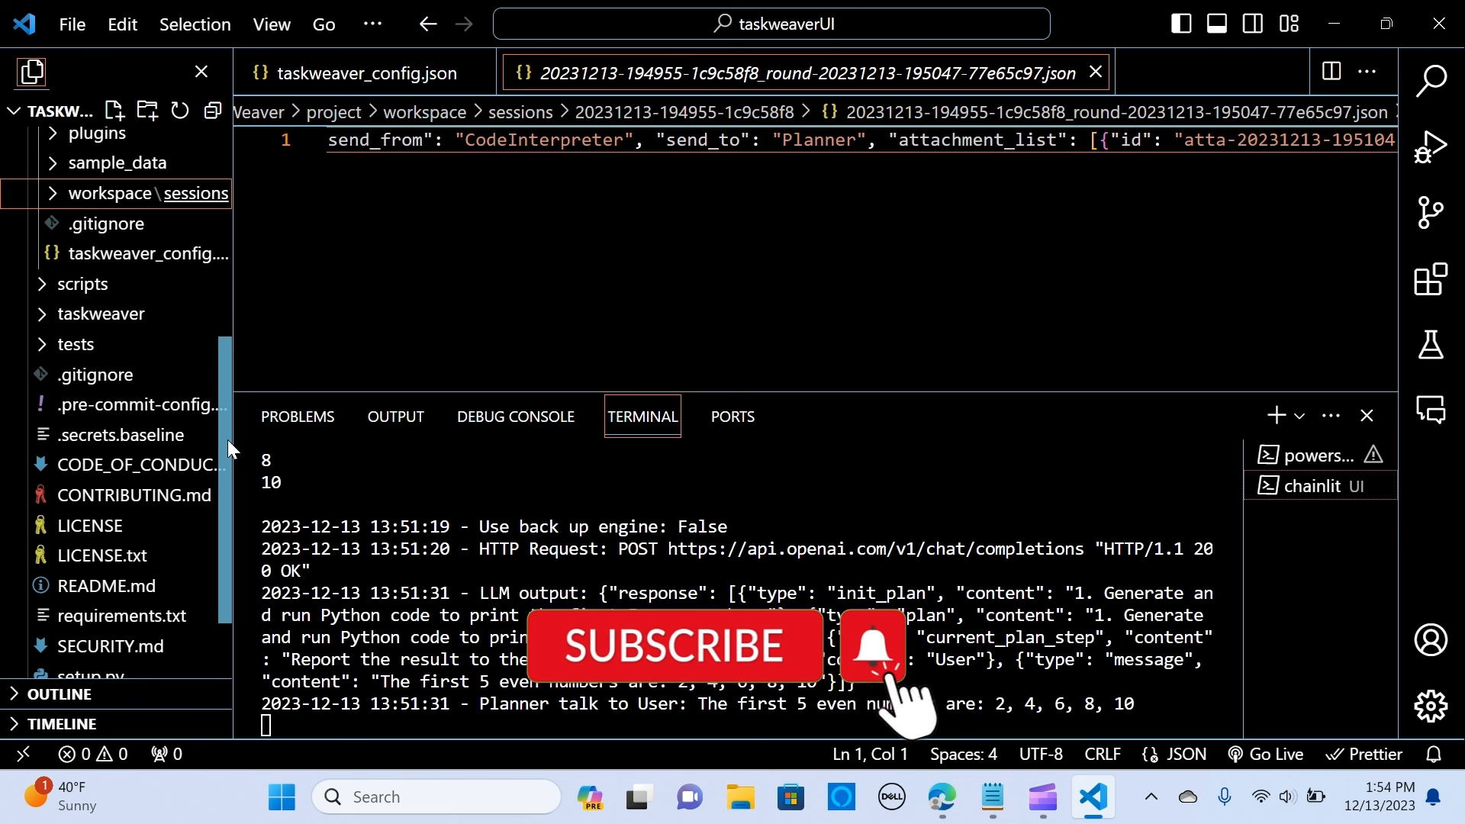